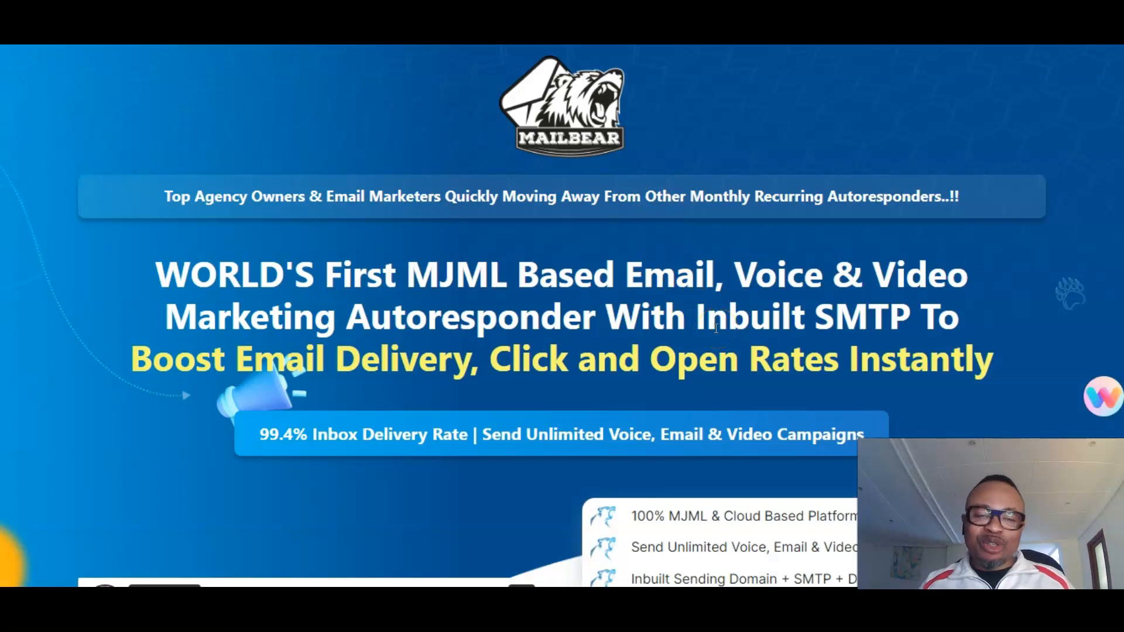
Step: Scroll past the headline and video to the 'Grab MailBear Now' 81% discount order section with countdown
scroll(down, 3)
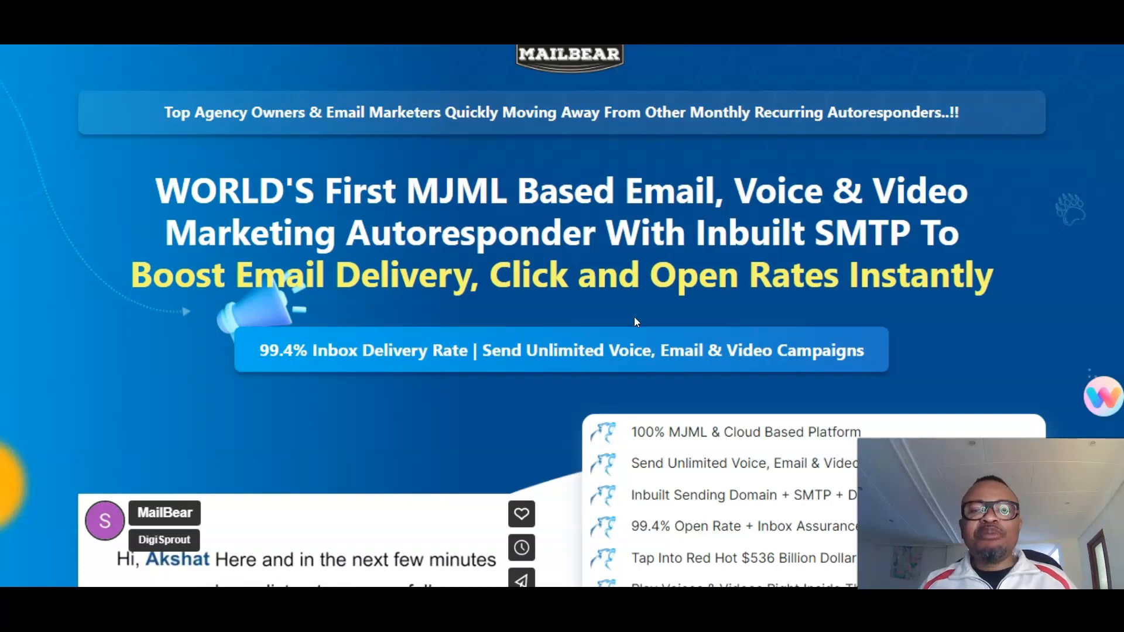
scroll(down, 3)
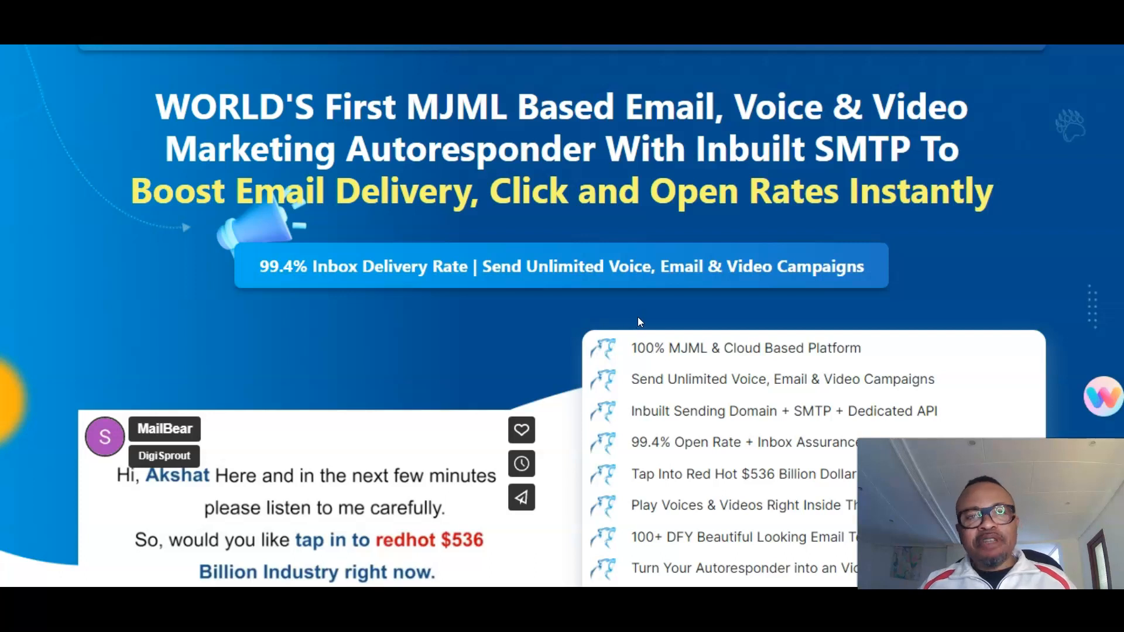
scroll(down, 3)
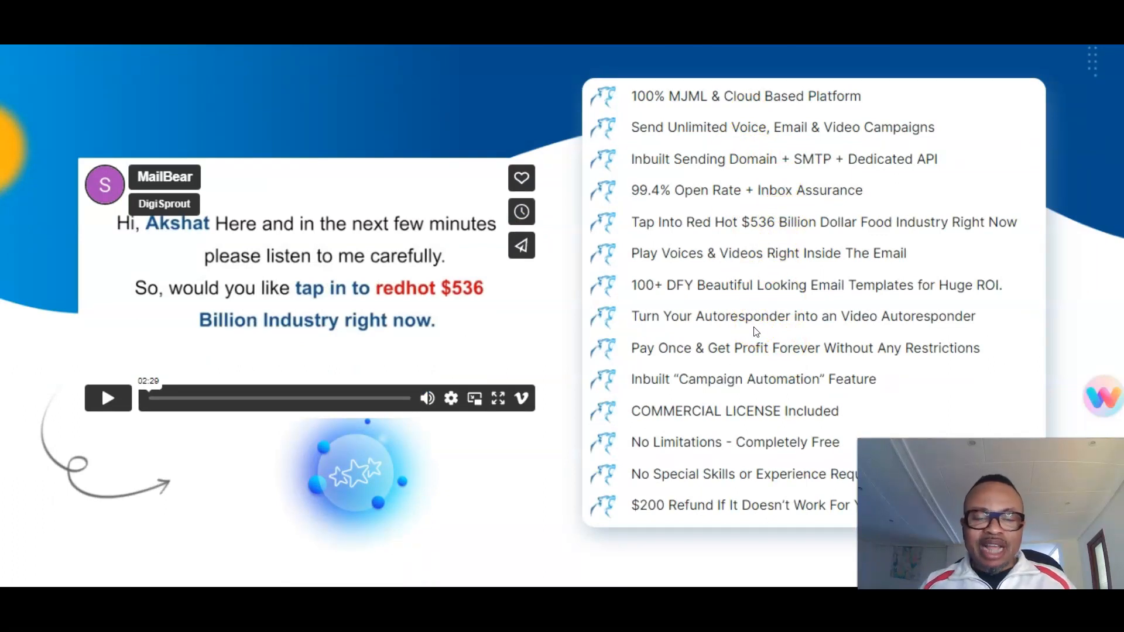
scroll(down, 3)
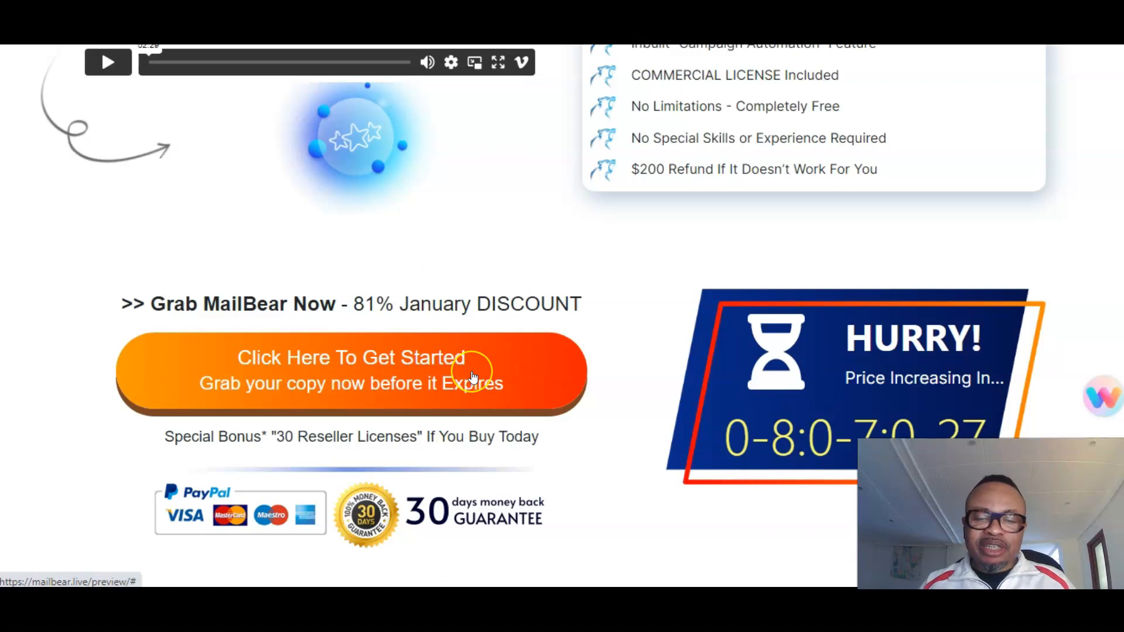
mouse_move(686, 260)
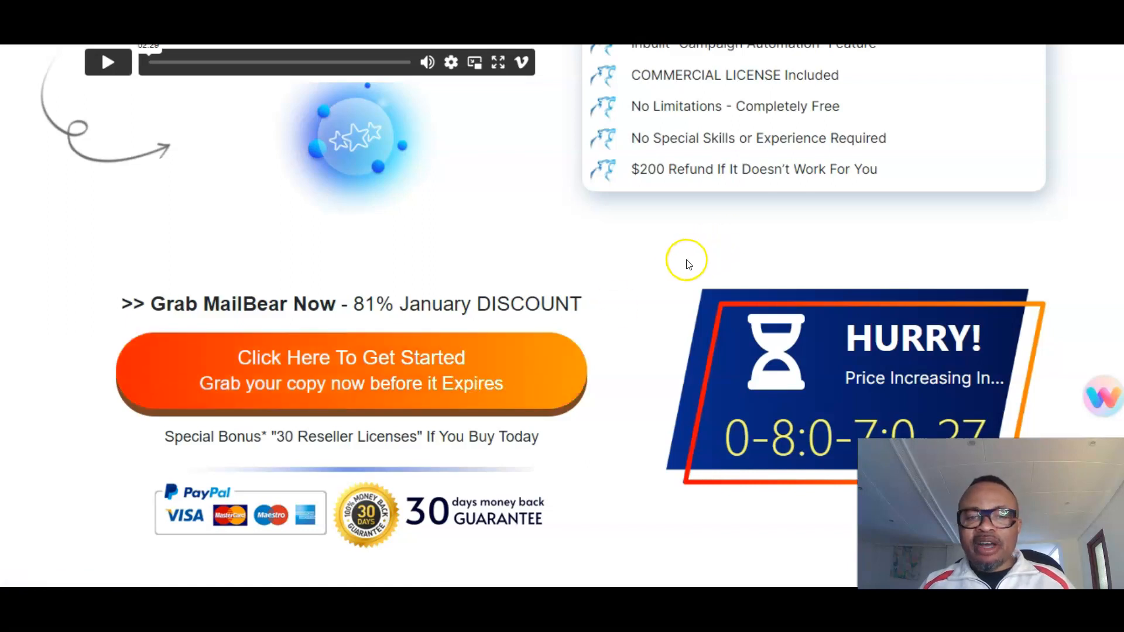
scroll(down, 3)
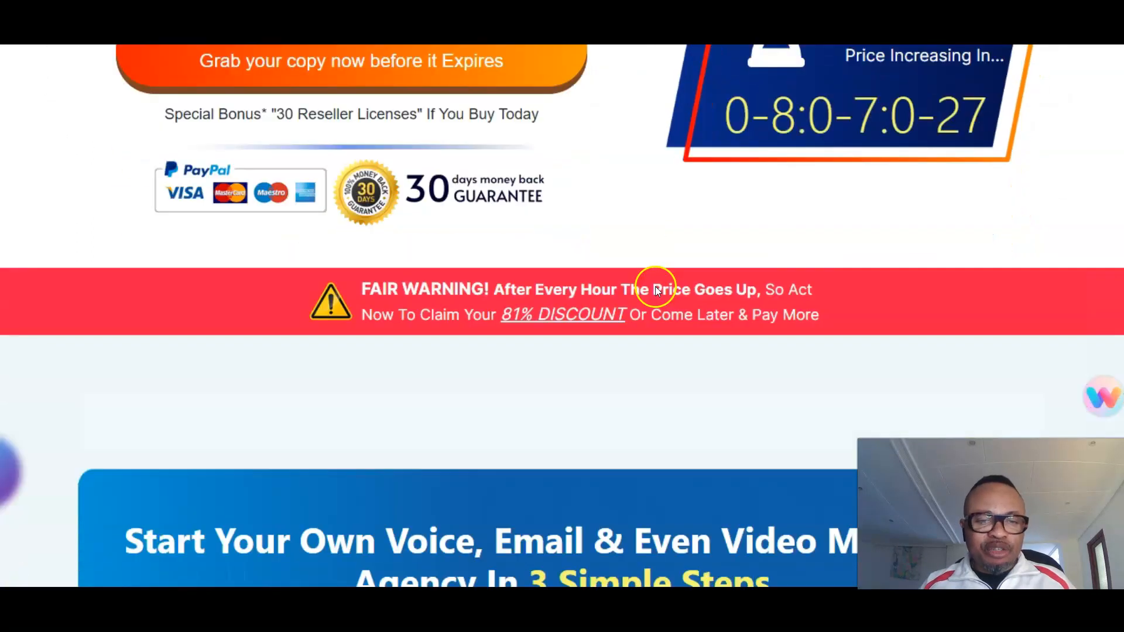
scroll(up, 3)
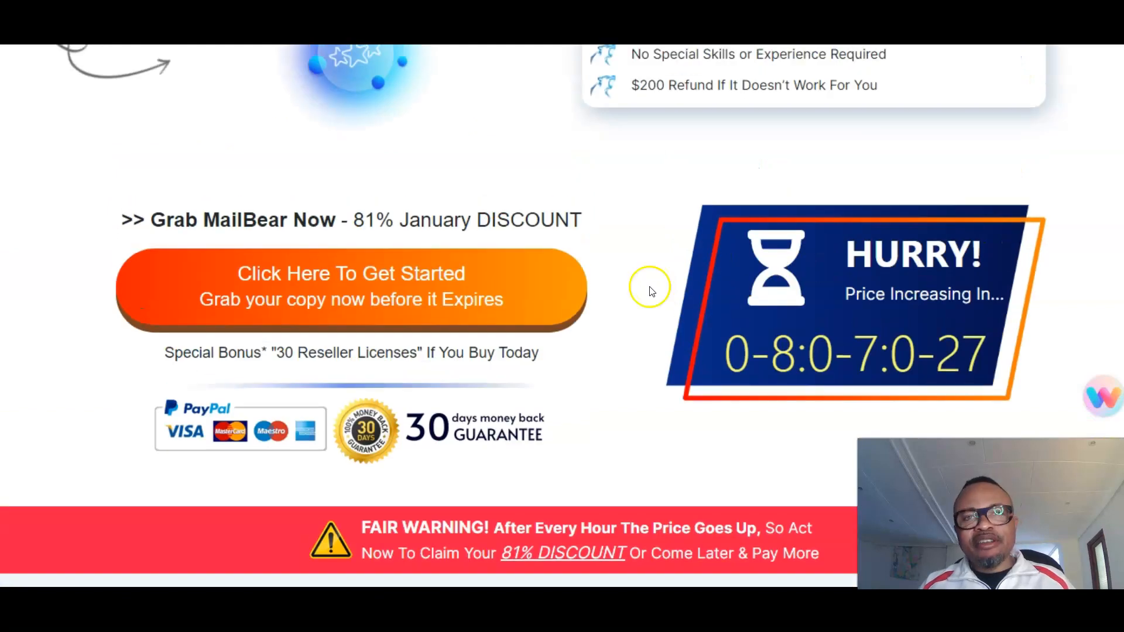
mouse_move(598, 262)
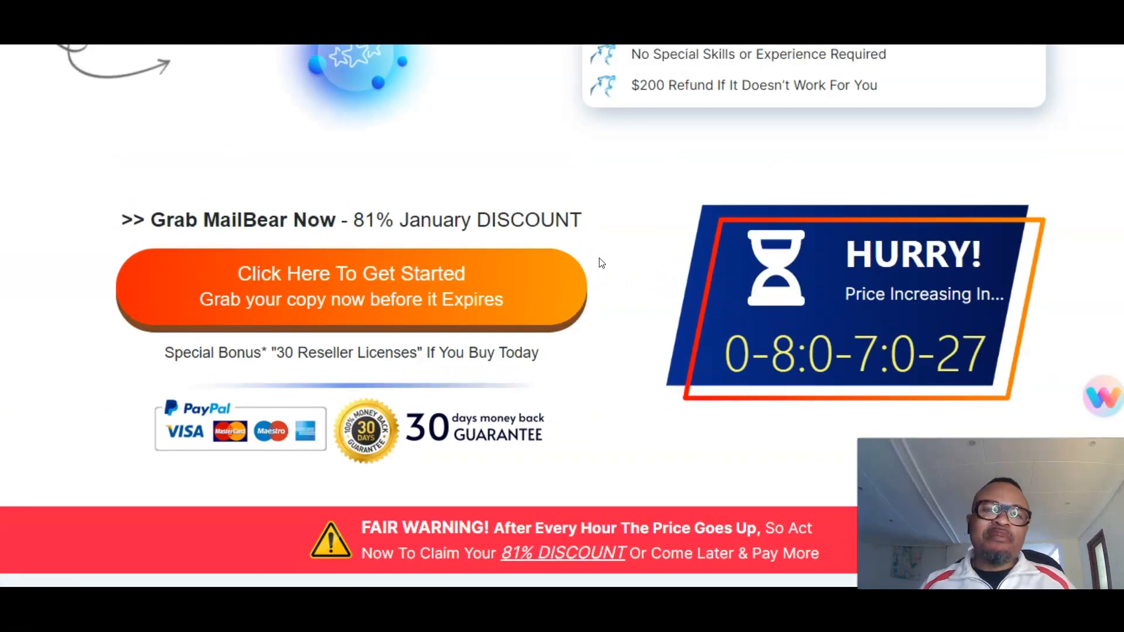
scroll(down, 3)
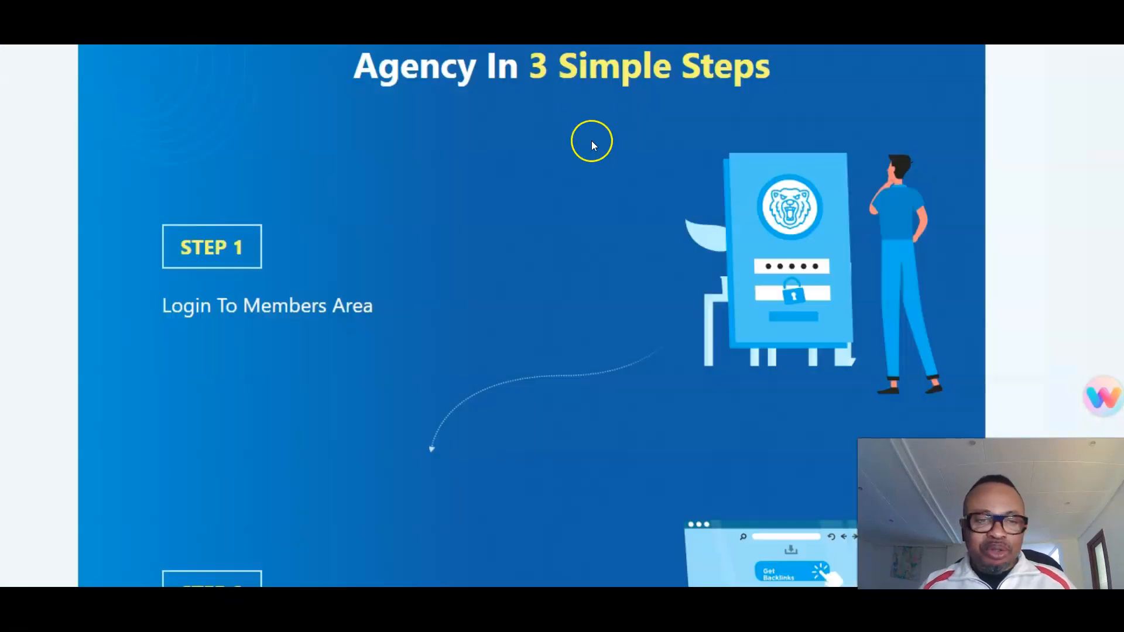
Step: Scroll through the '3 Simple Steps' agency section until Step 3 about limitless profits is visible
scroll(down, 3)
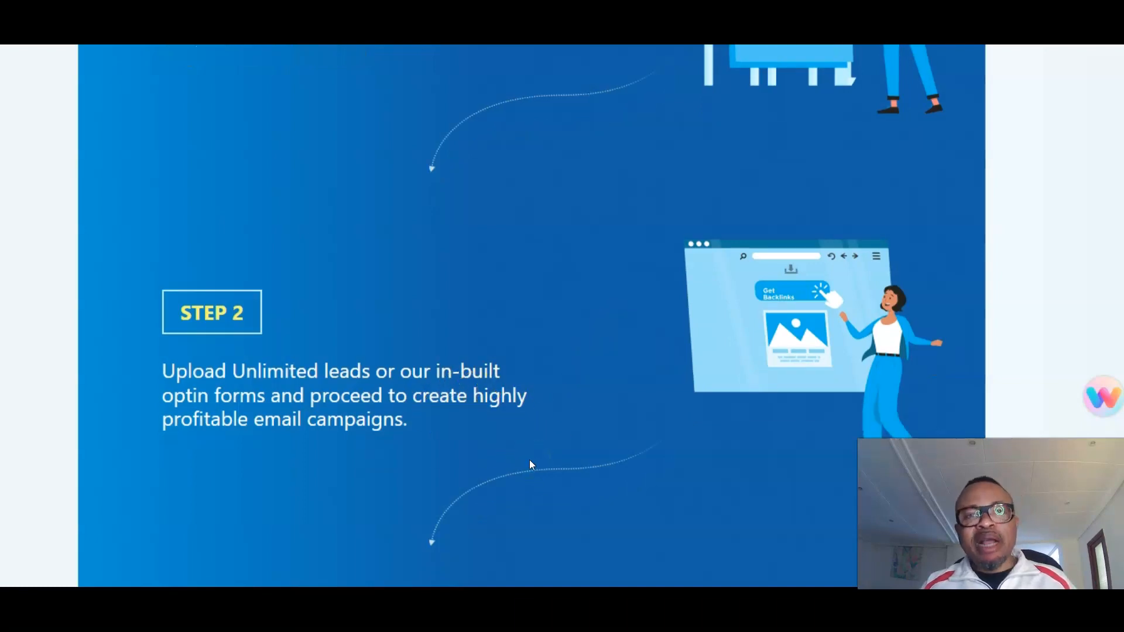
scroll(down, 3)
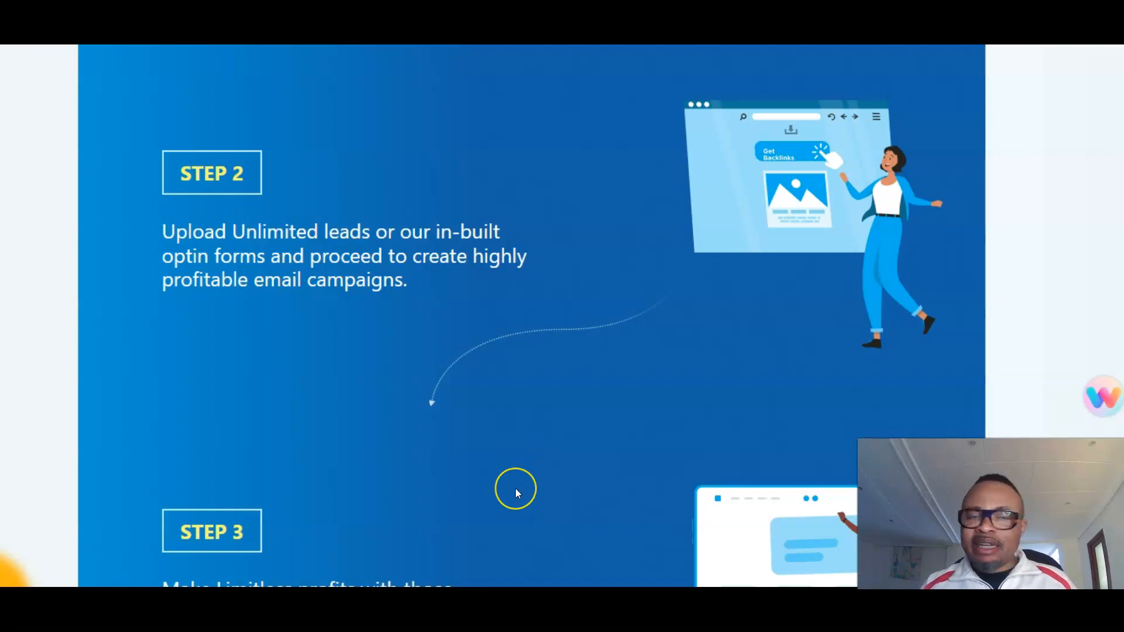
mouse_move(489, 462)
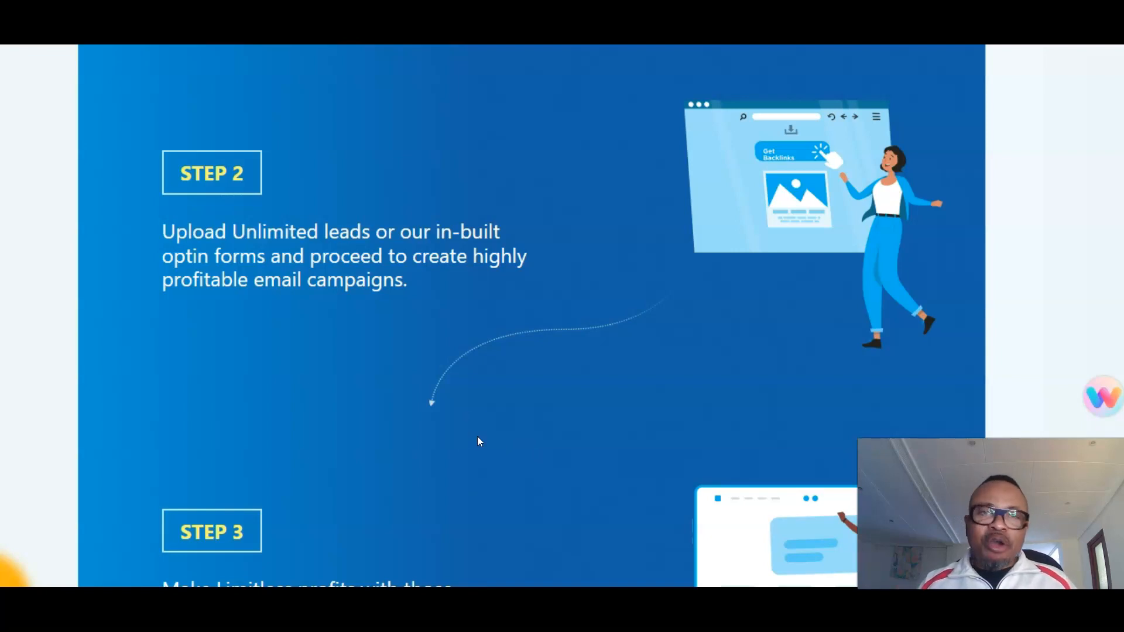
scroll(down, 3)
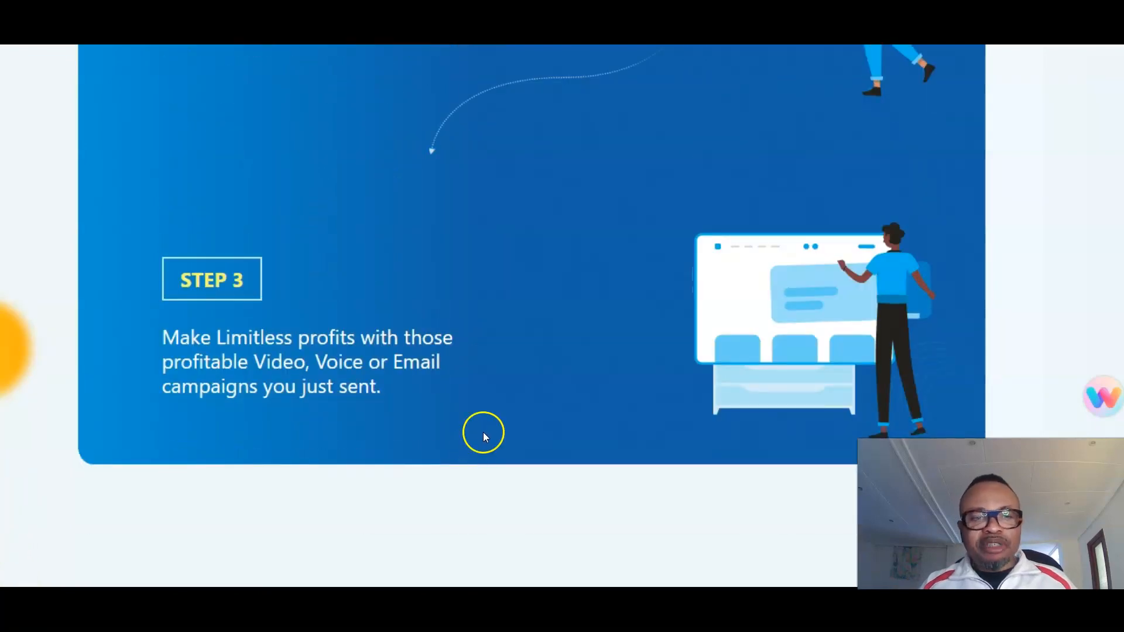
mouse_move(508, 399)
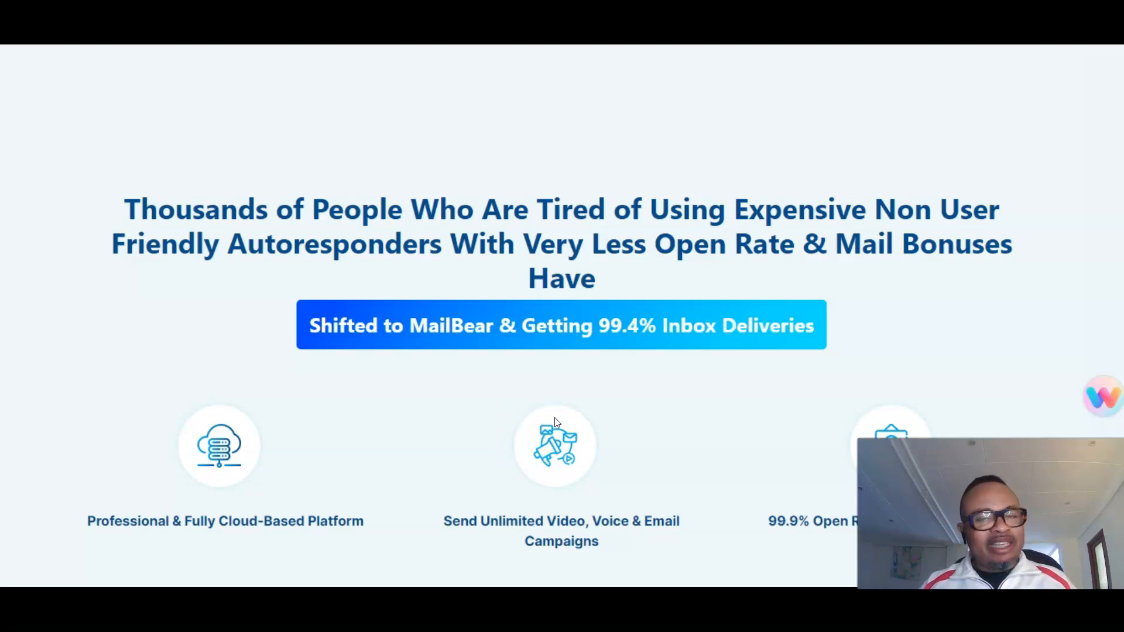
mouse_move(613, 369)
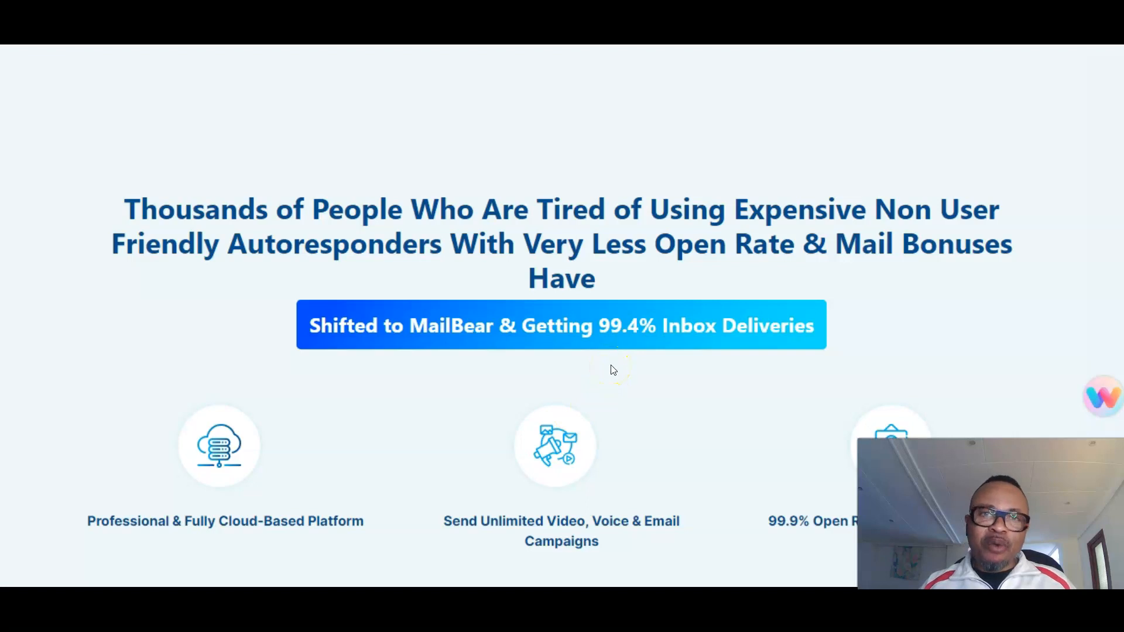
mouse_move(612, 367)
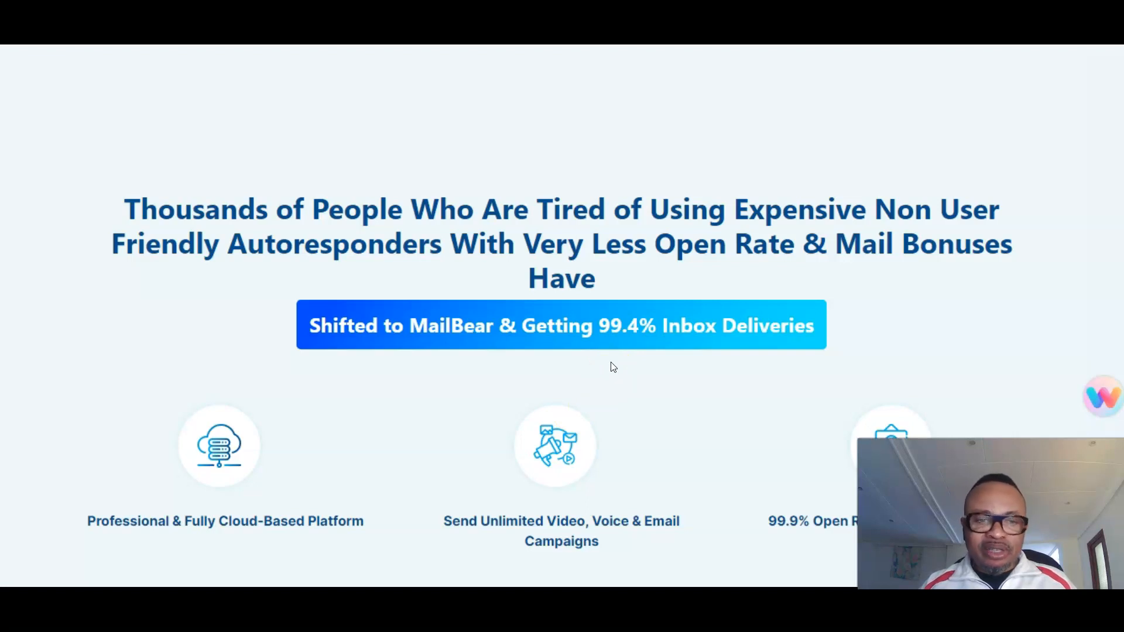
Step: Scroll through the feature icon grid to the 'Free Commercial Licence If You Act Today' banner
scroll(down, 3)
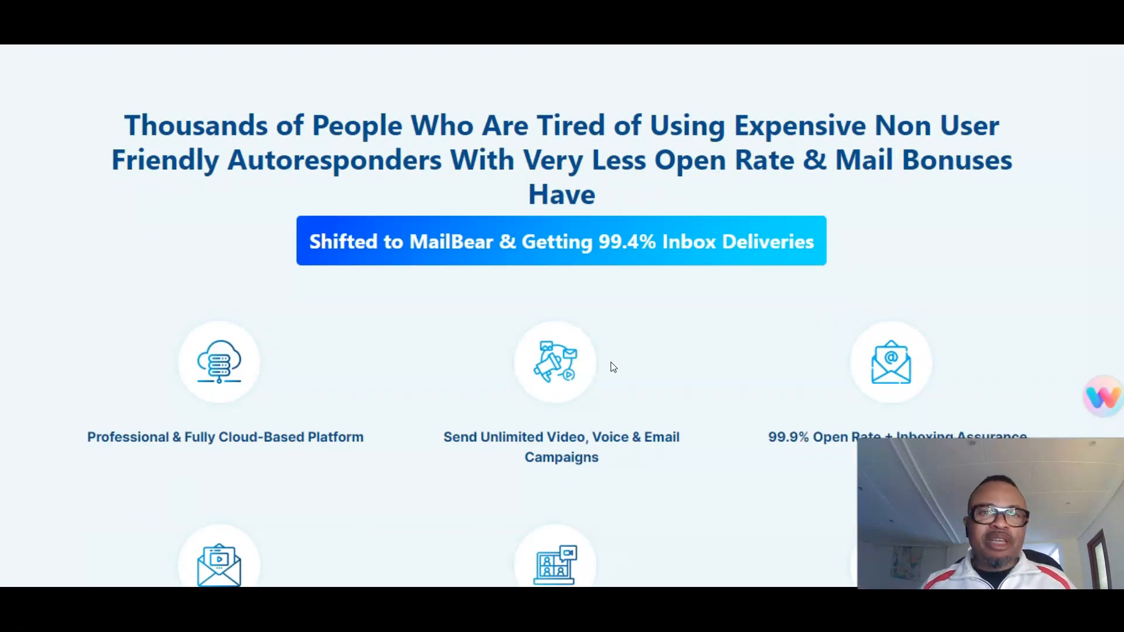
mouse_move(610, 372)
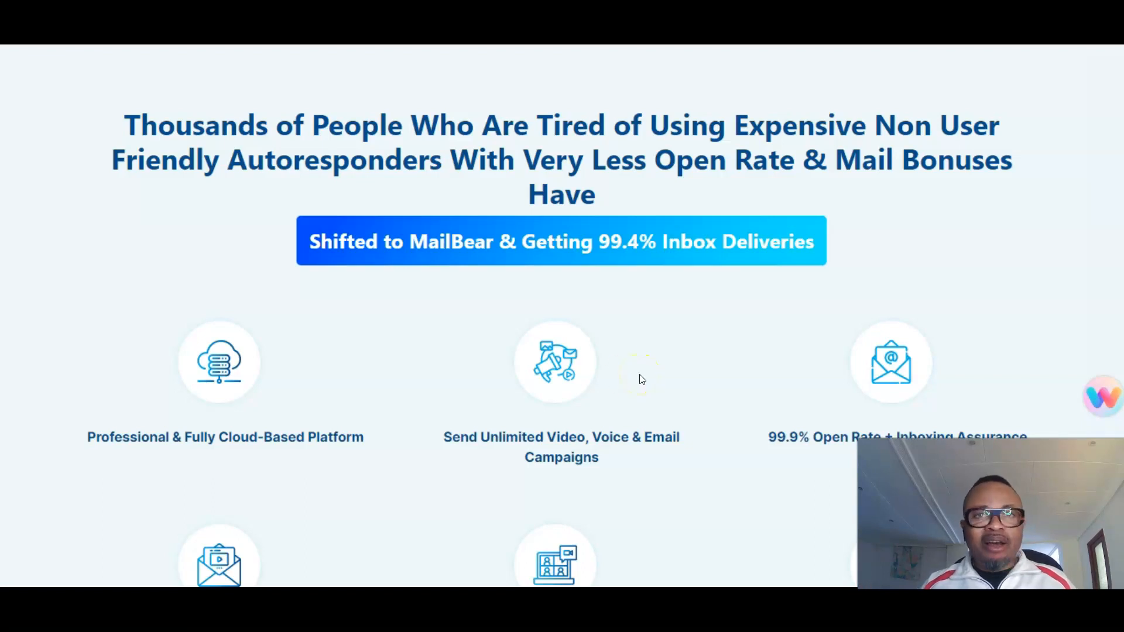
scroll(down, 3)
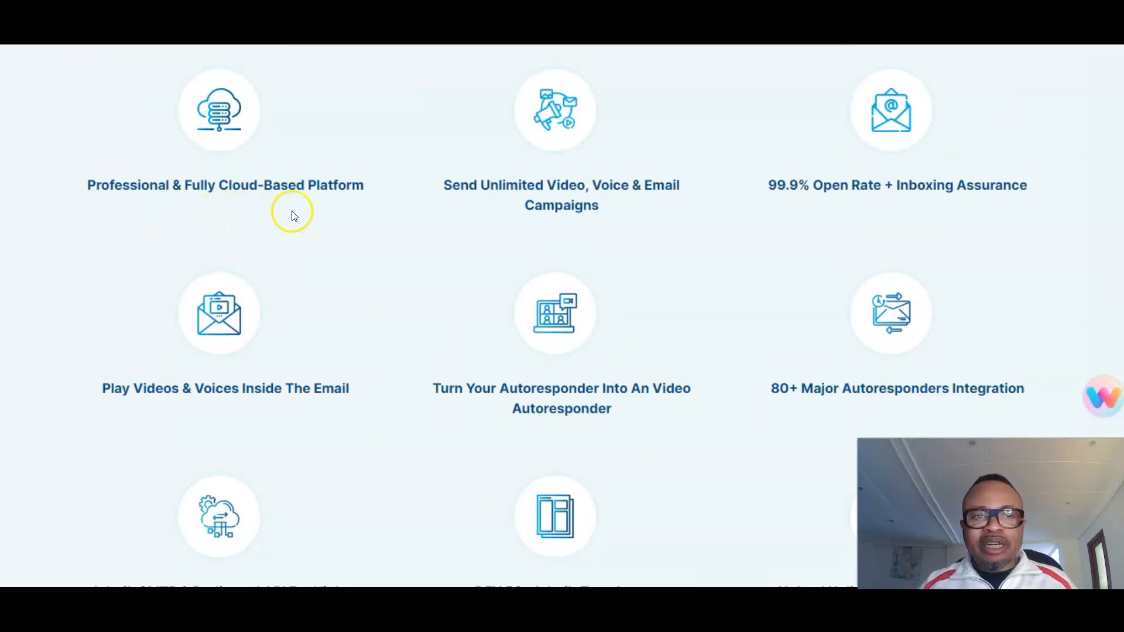
mouse_move(552, 202)
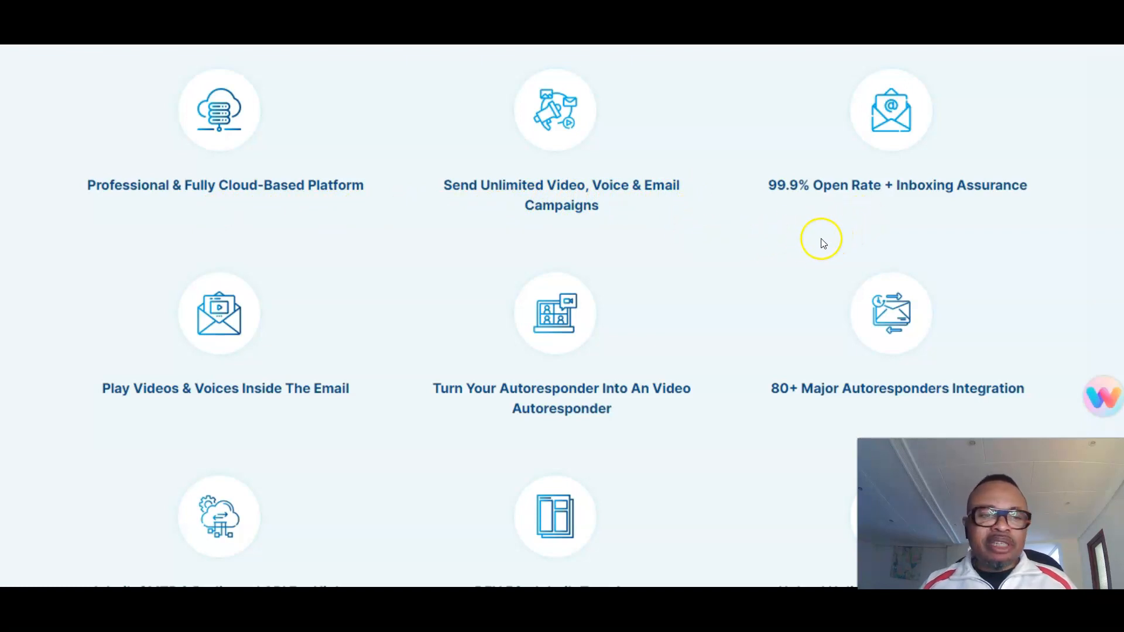
scroll(down, 3)
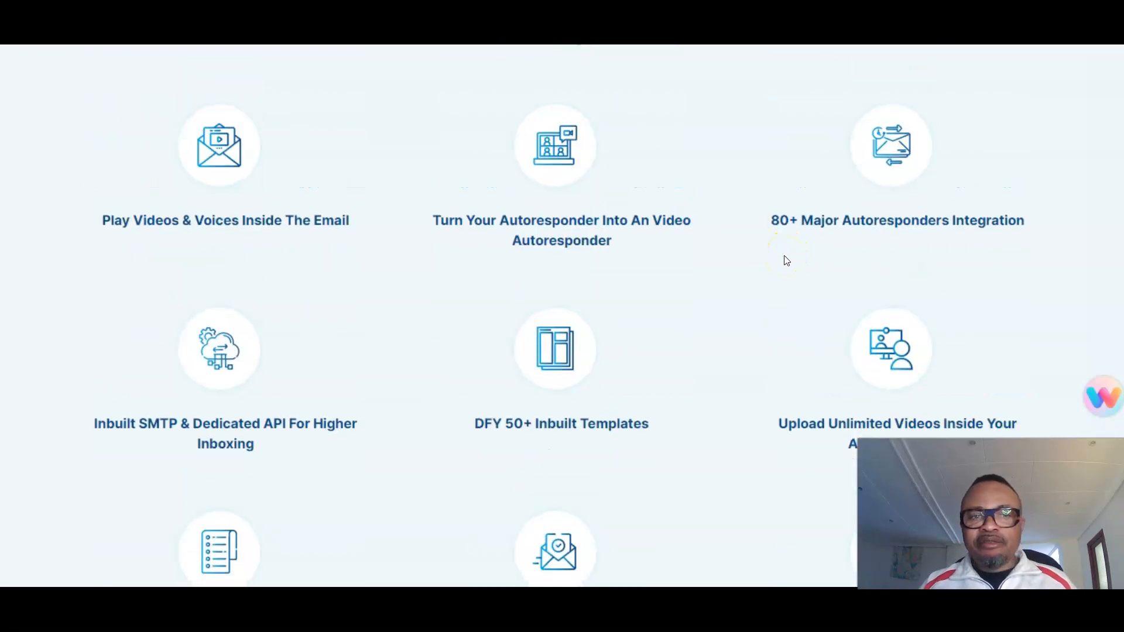
mouse_move(749, 281)
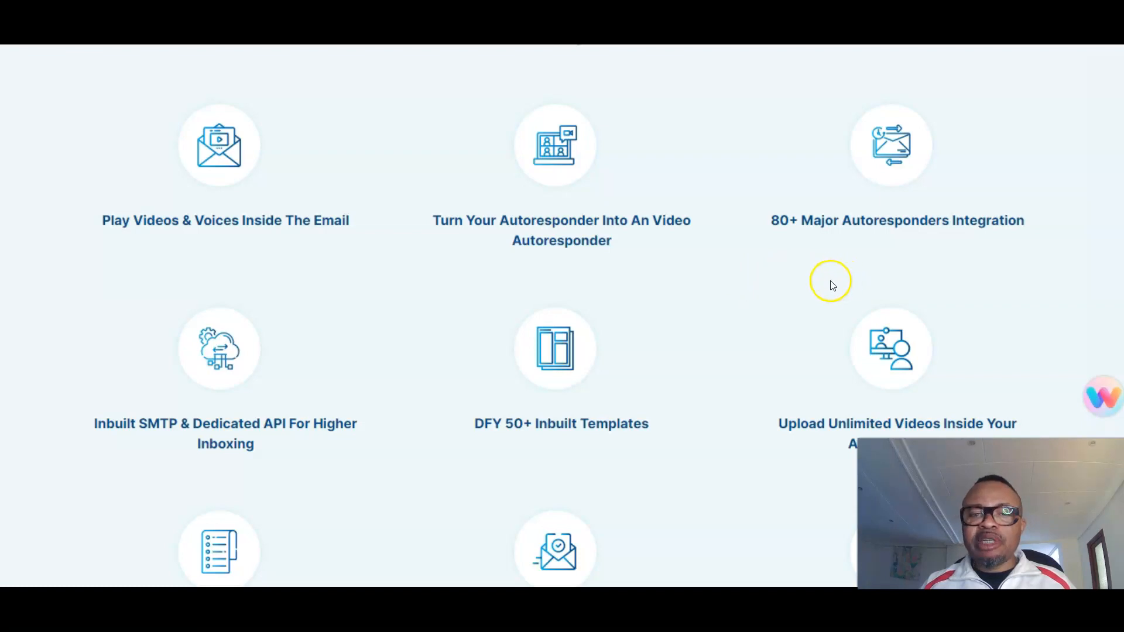
scroll(down, 3)
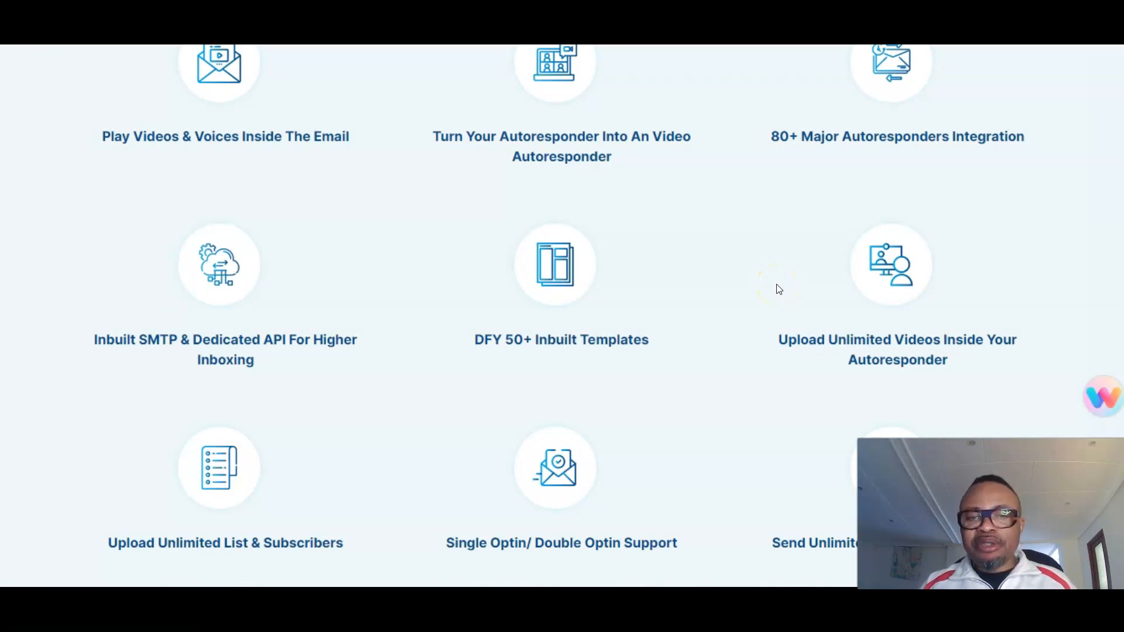
scroll(down, 3)
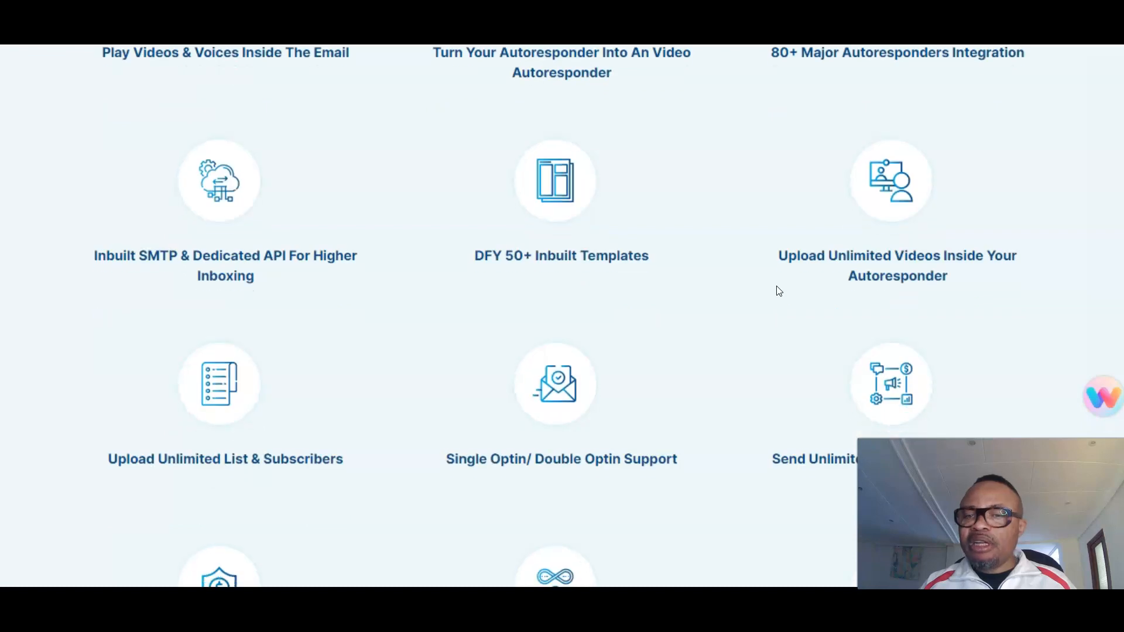
scroll(down, 3)
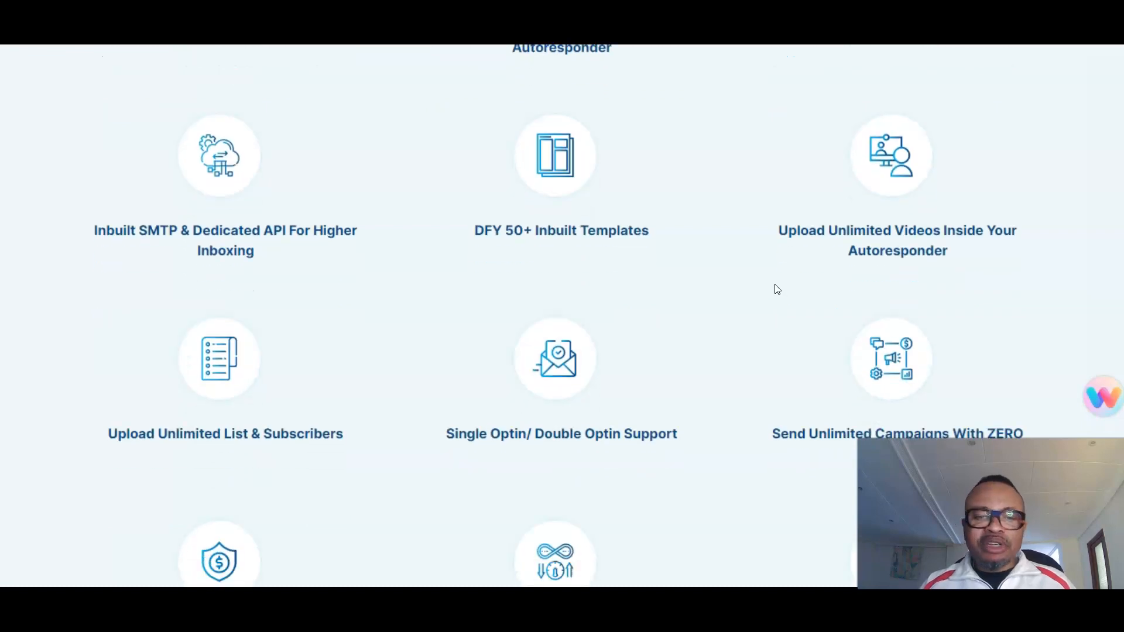
scroll(down, 3)
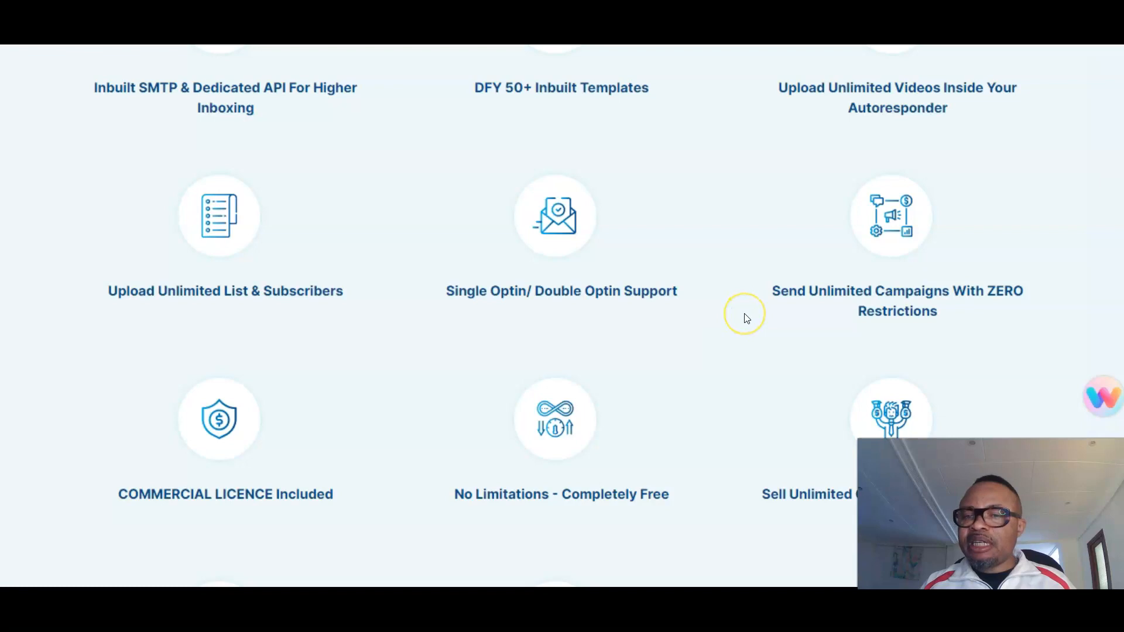
scroll(down, 3)
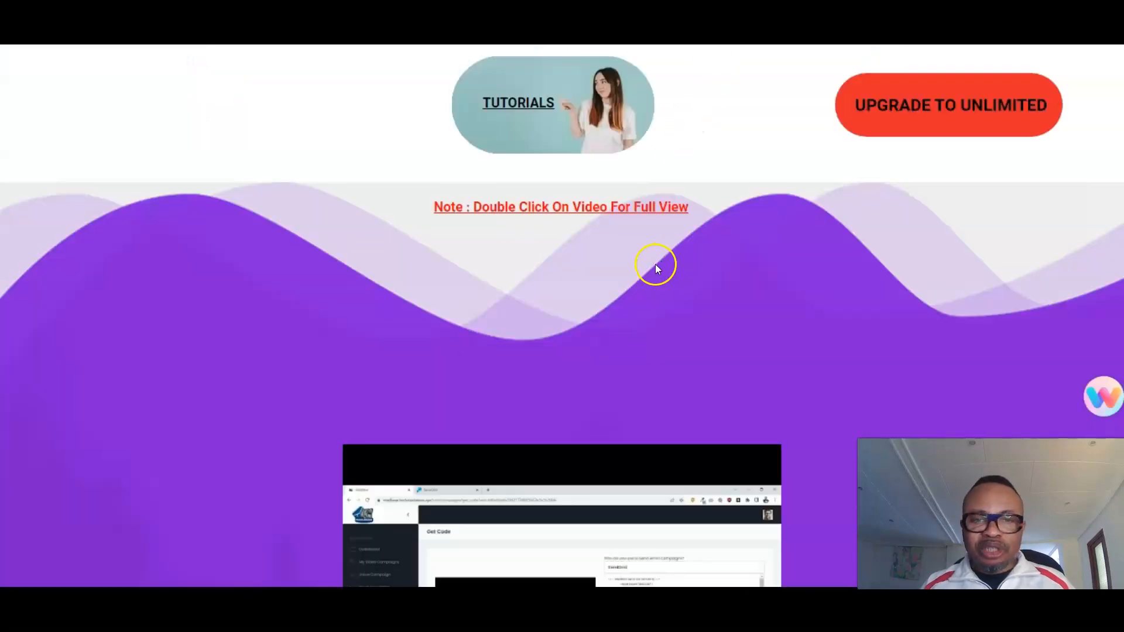
mouse_move(803, 140)
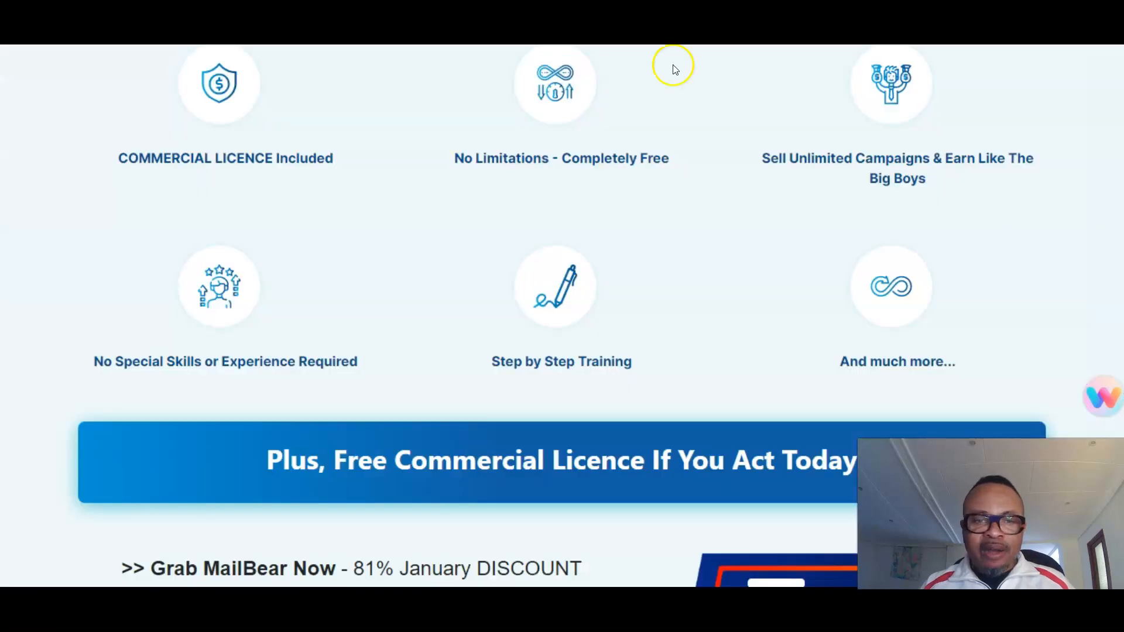
Step: Scroll past testimonials to the competitor autoresponder pricing plans stamped REJECTED
scroll(down, 3)
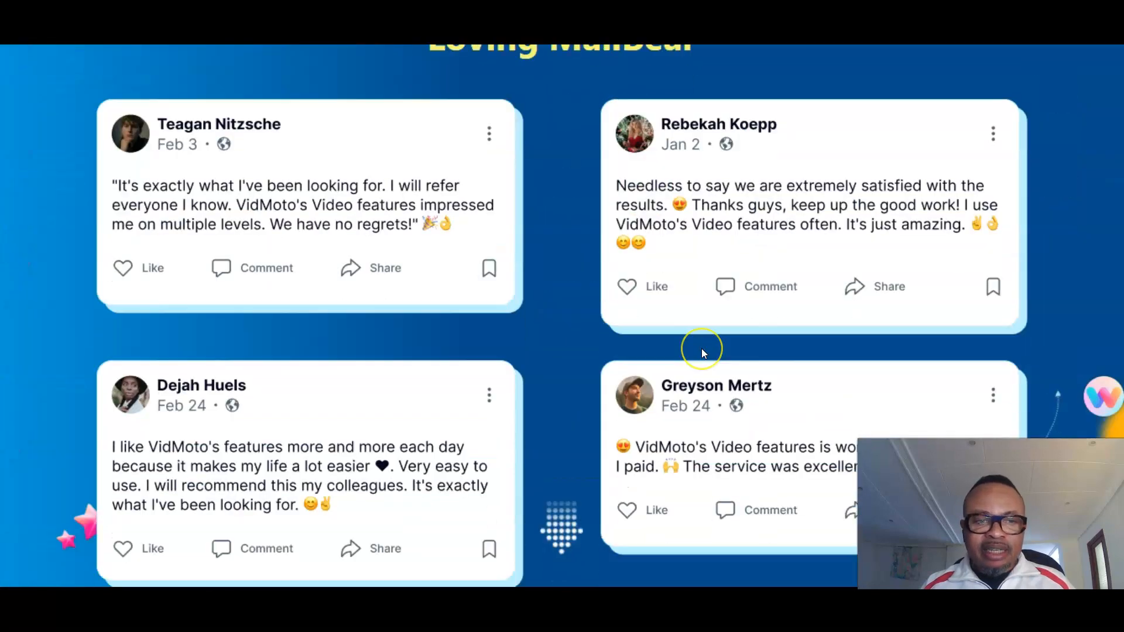
scroll(down, 3)
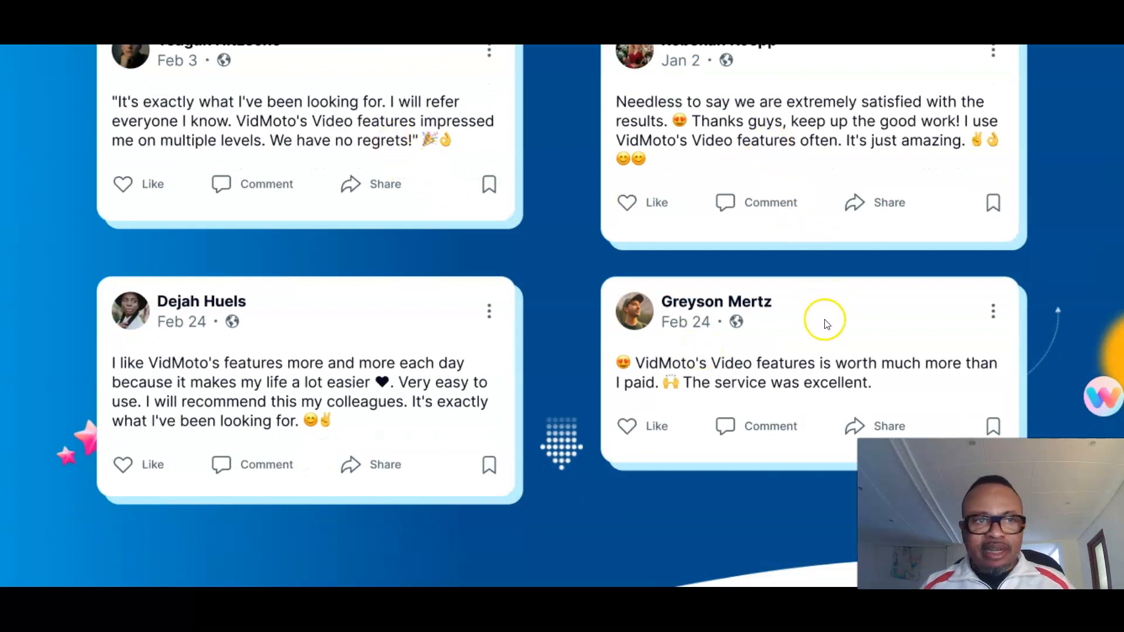
scroll(down, 3)
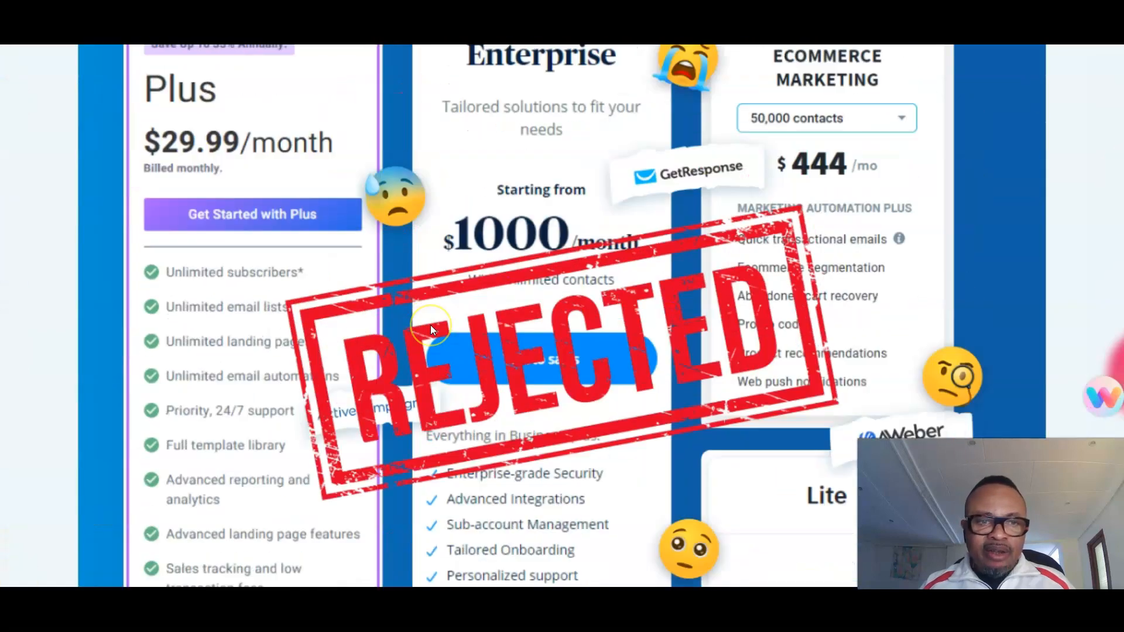
scroll(down, 3)
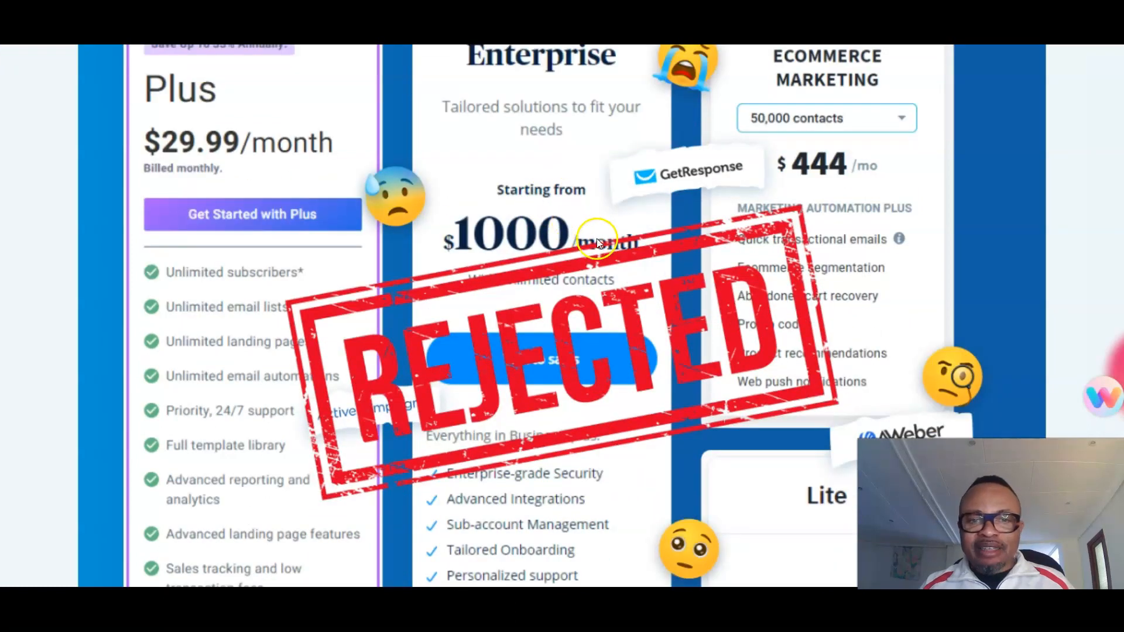
scroll(down, 3)
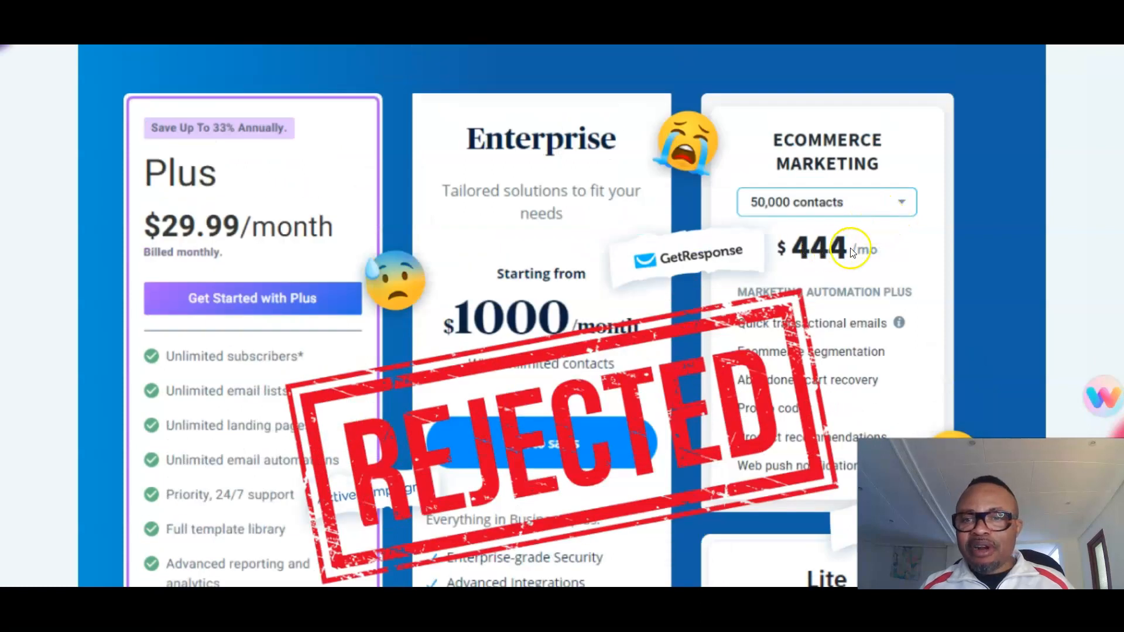
mouse_move(882, 237)
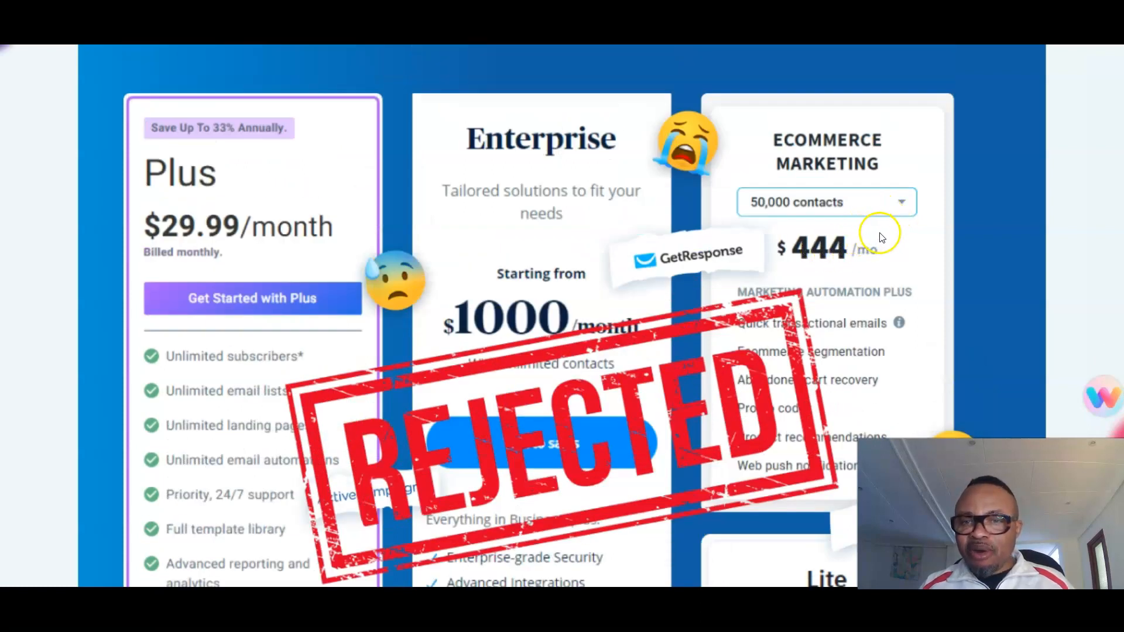
mouse_move(842, 204)
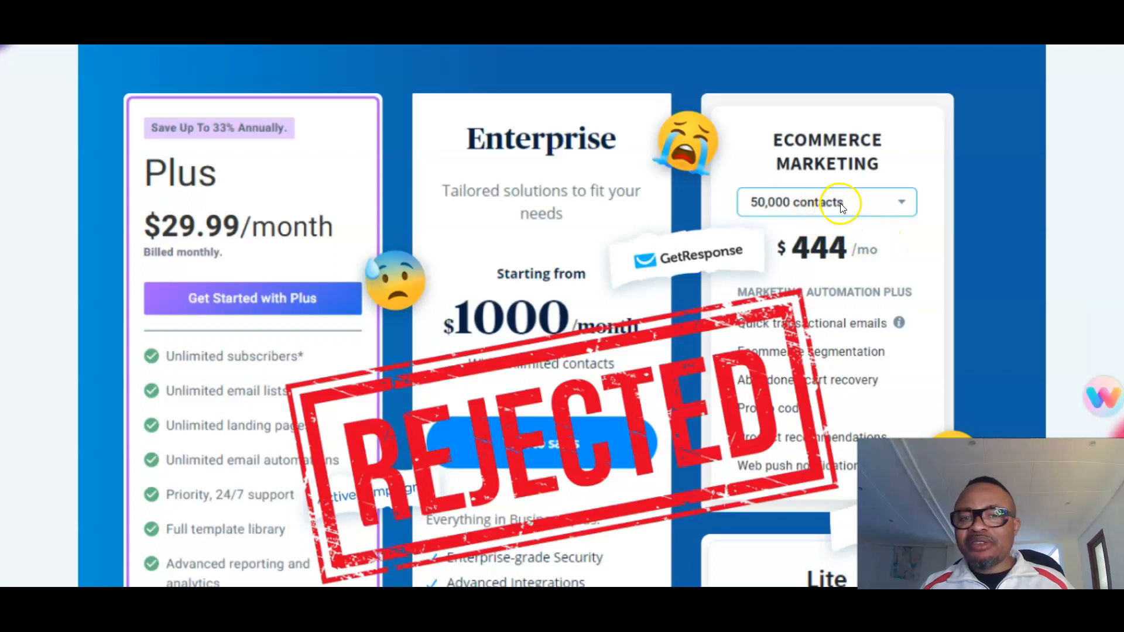
scroll(down, 3)
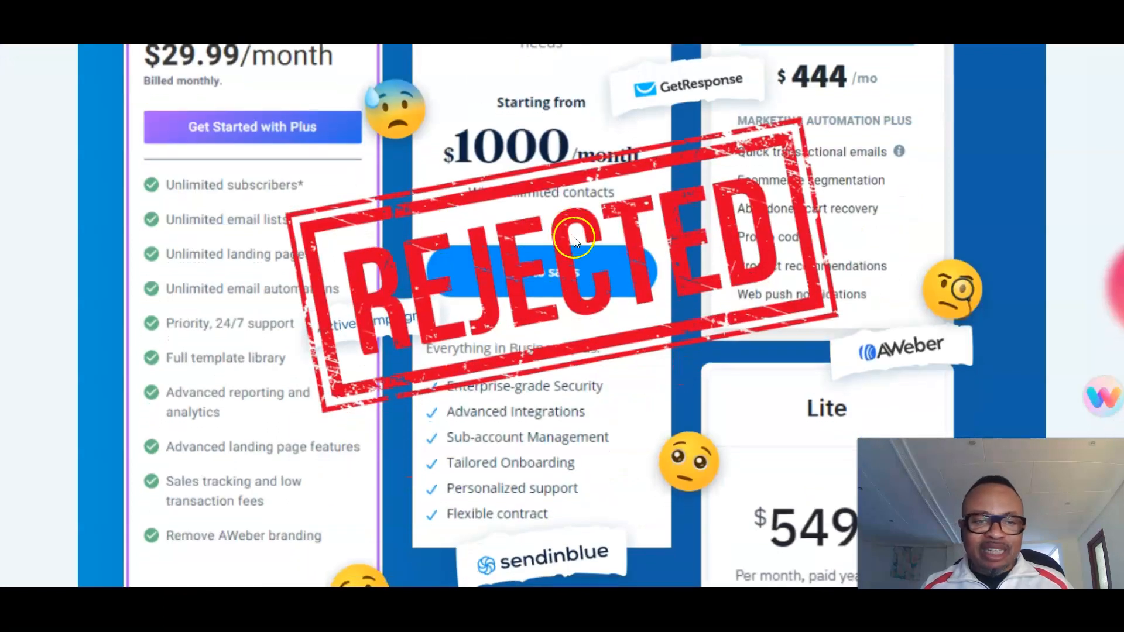
scroll(down, 3)
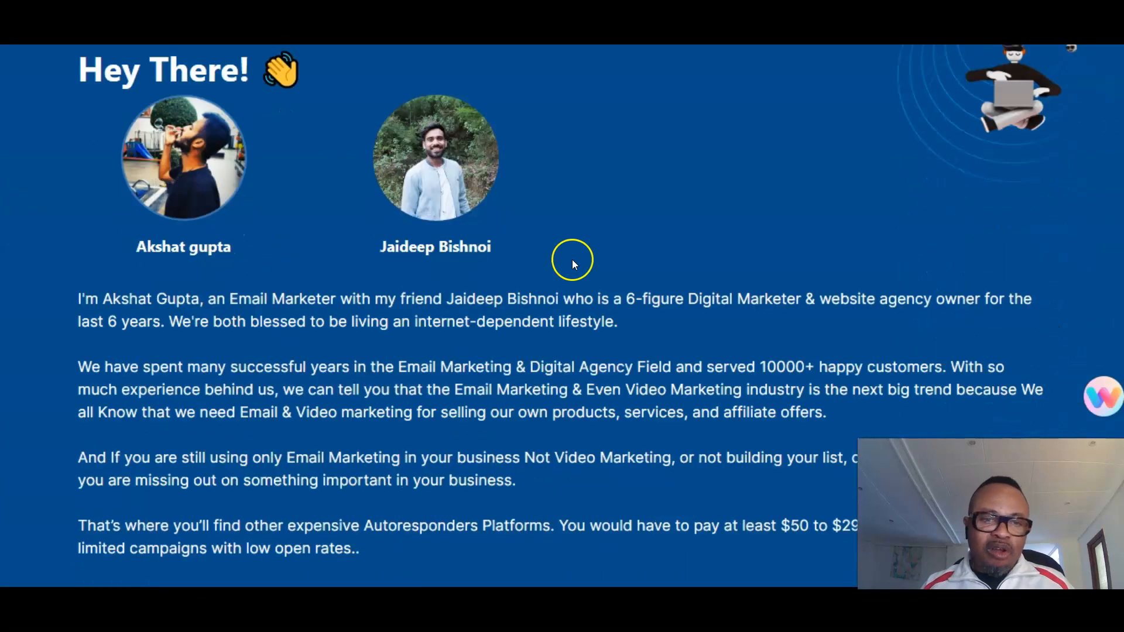
Step: Scroll past the creators' intro and Fiverr SMTP gig listings to the 'You Don't Have To Be An Expert' checklist
scroll(down, 3)
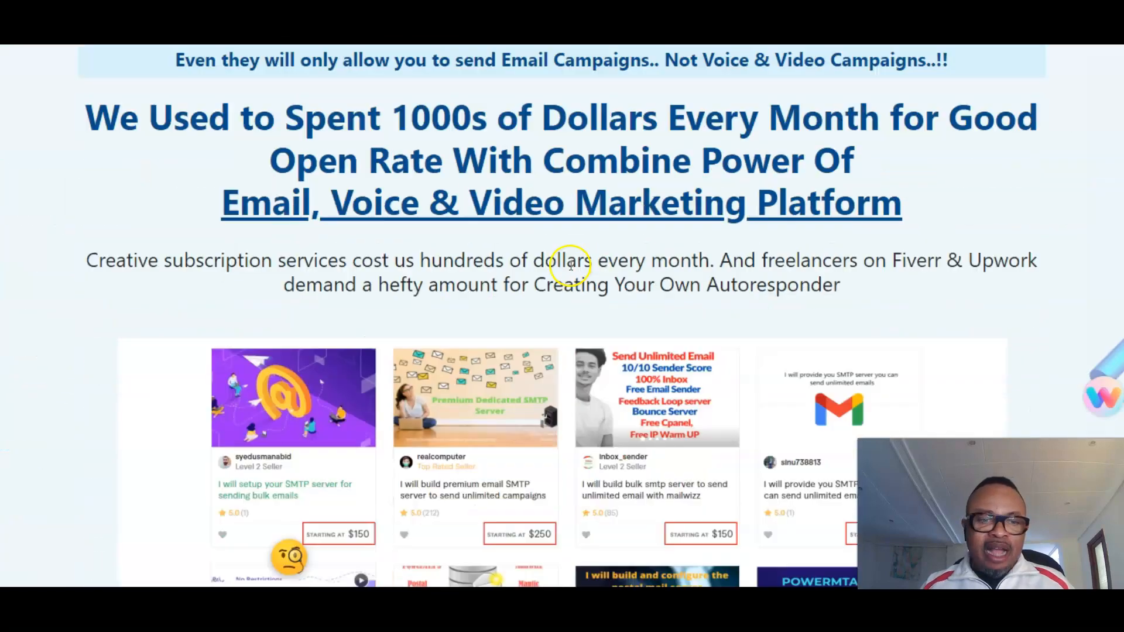
scroll(down, 3)
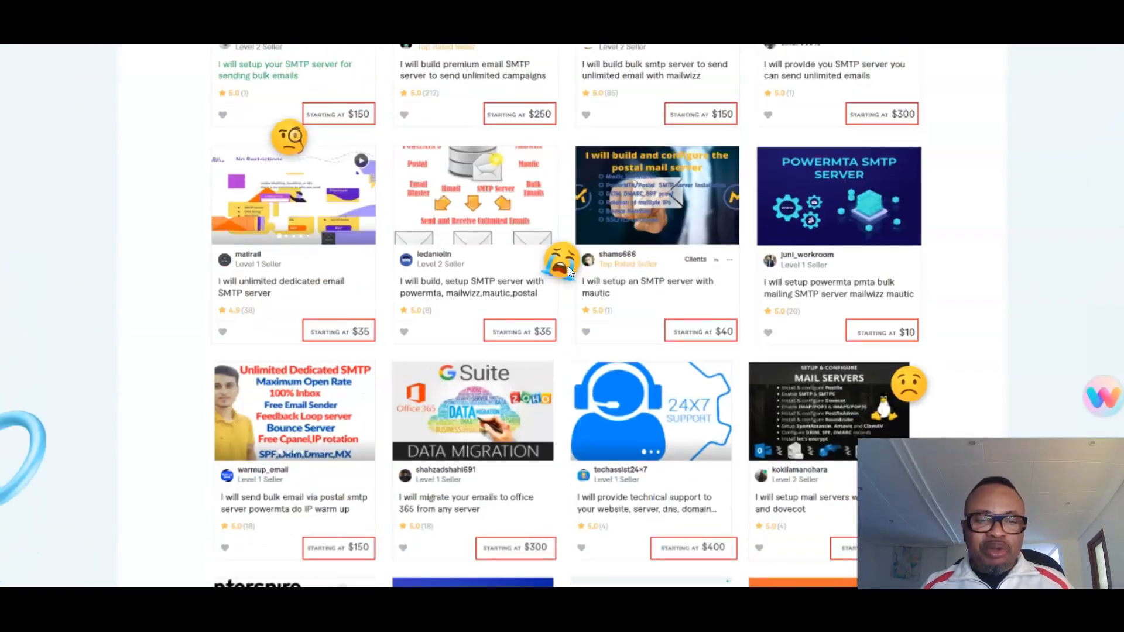
scroll(down, 3)
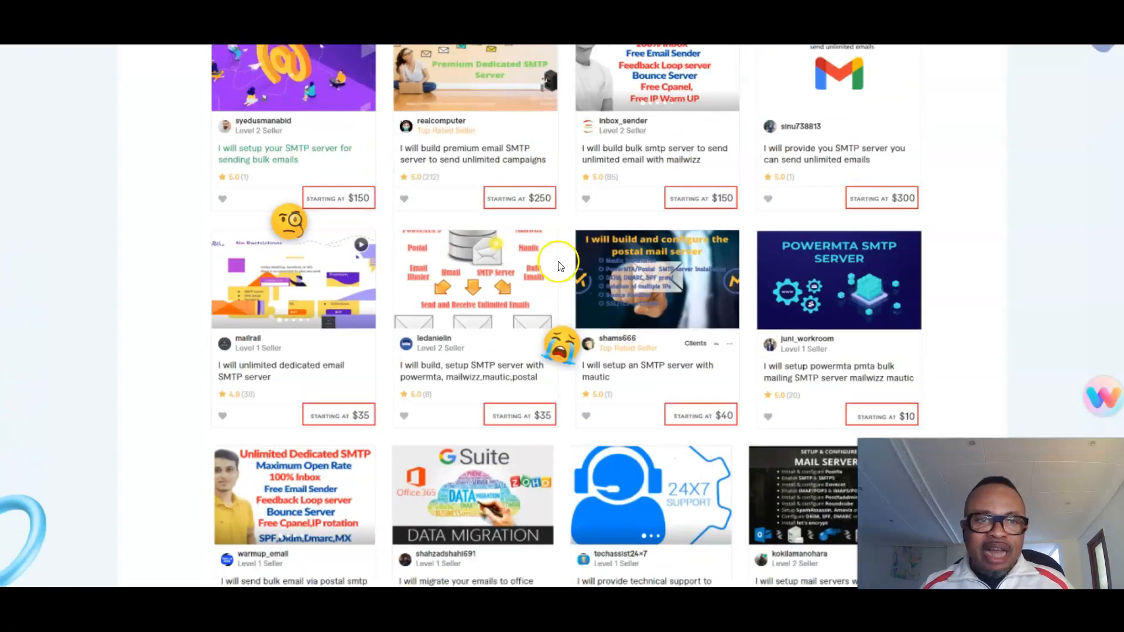
mouse_move(580, 242)
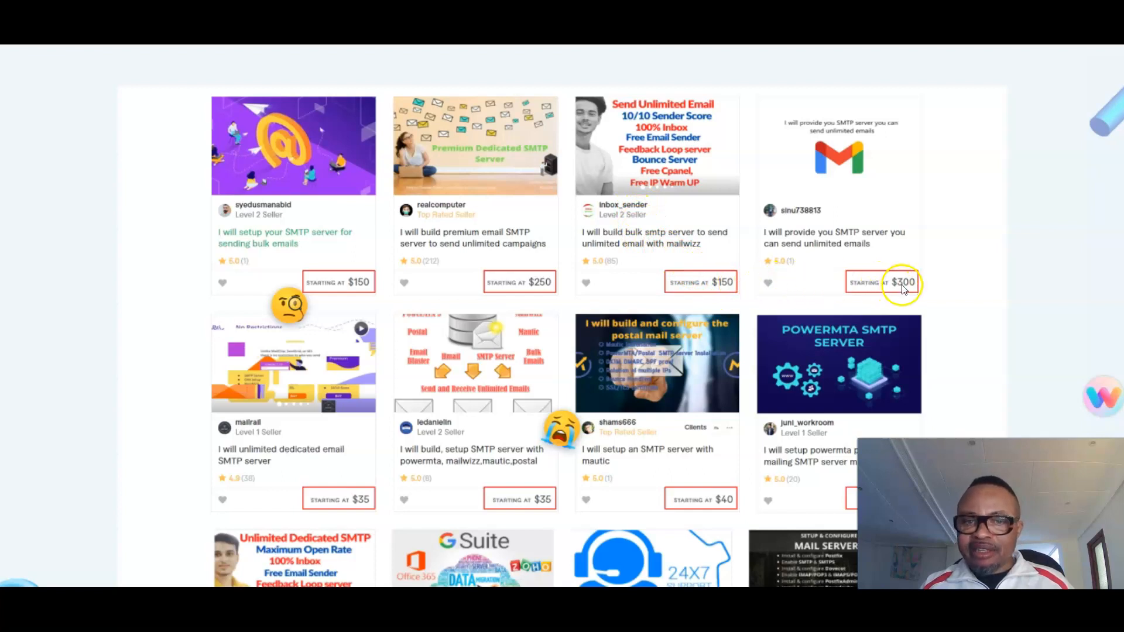
scroll(down, 3)
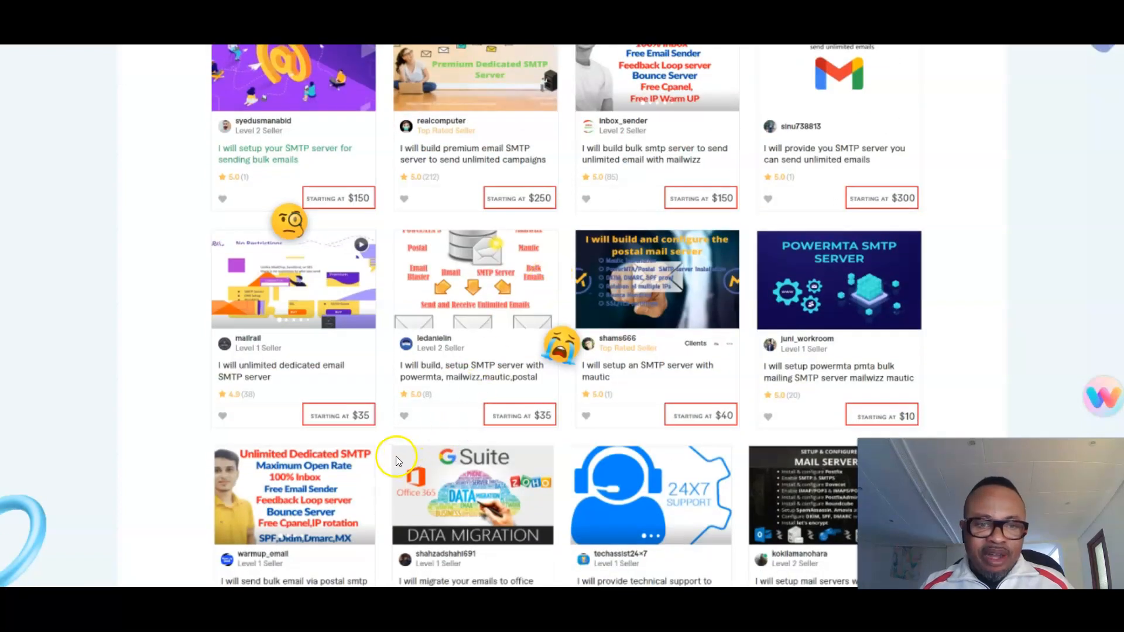
scroll(down, 3)
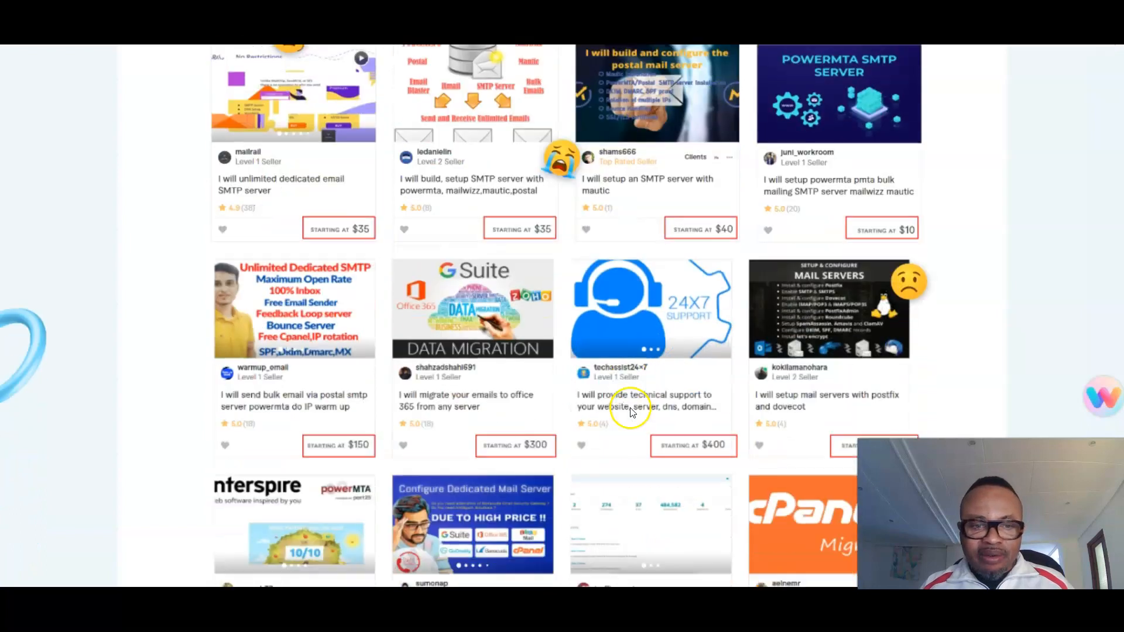
scroll(down, 3)
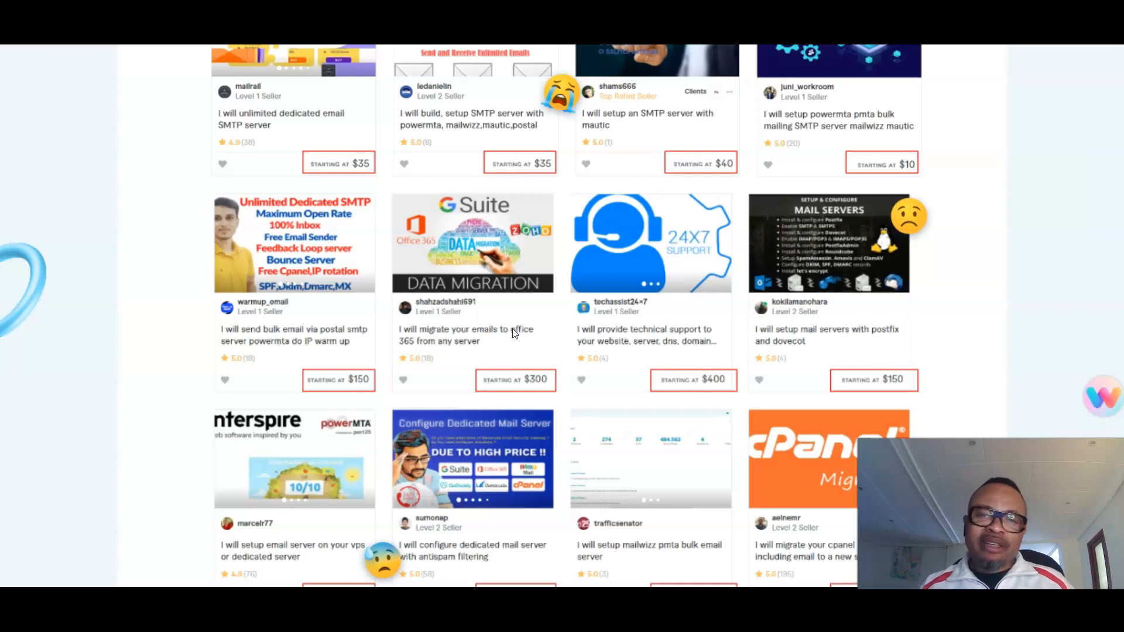
scroll(down, 3)
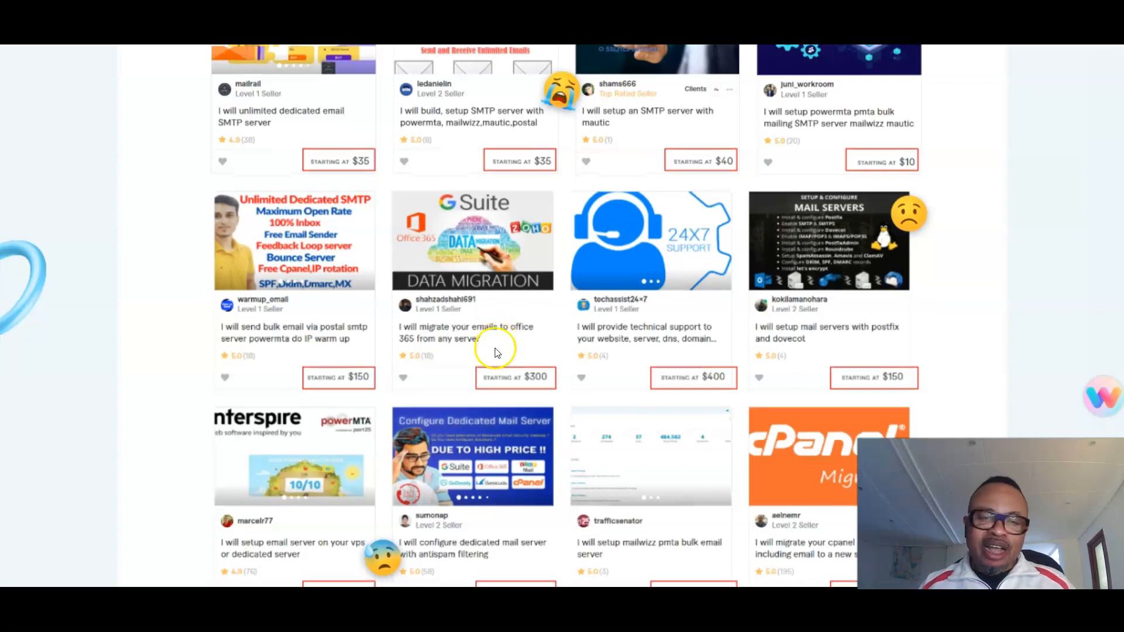
scroll(down, 3)
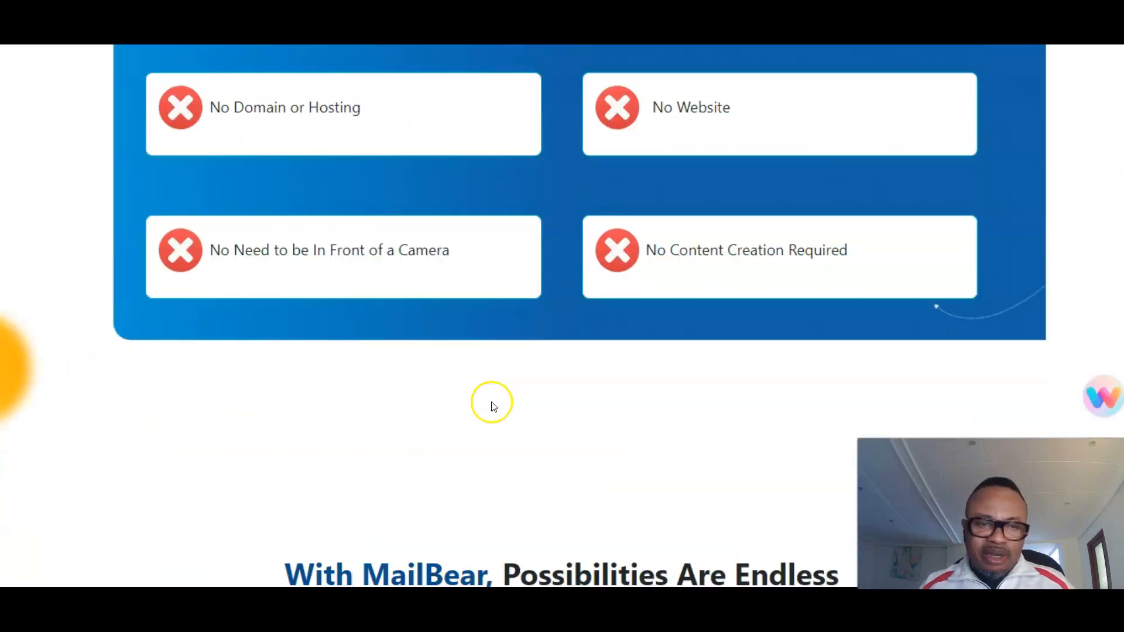
Step: Scroll down through the five listed bonuses including the upgrades discount and commercial licence
scroll(down, 3)
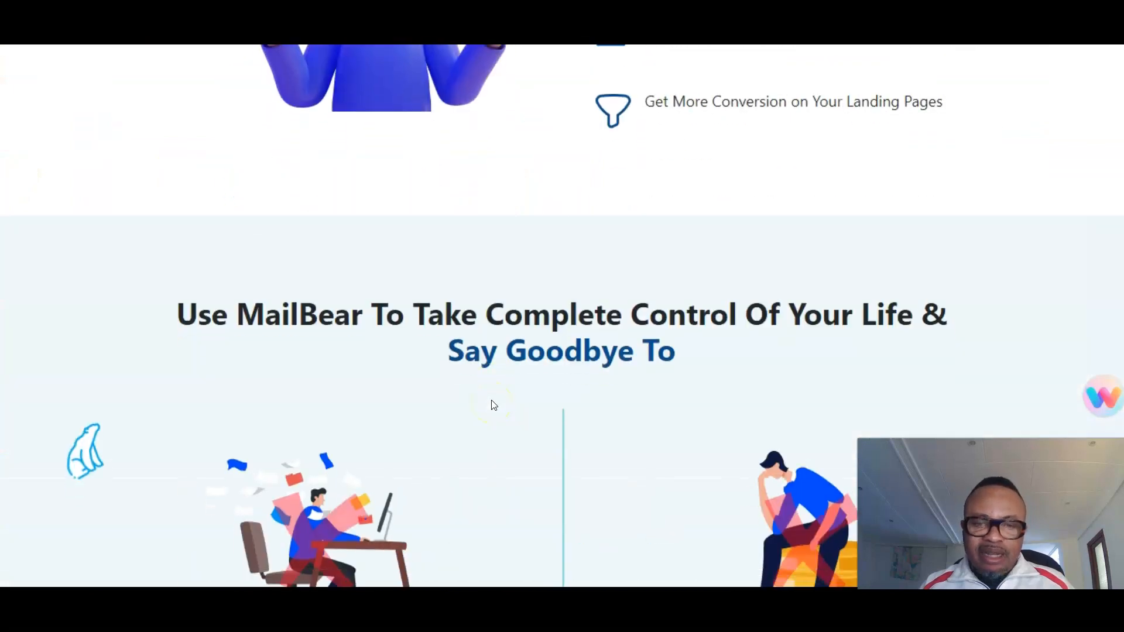
scroll(down, 3)
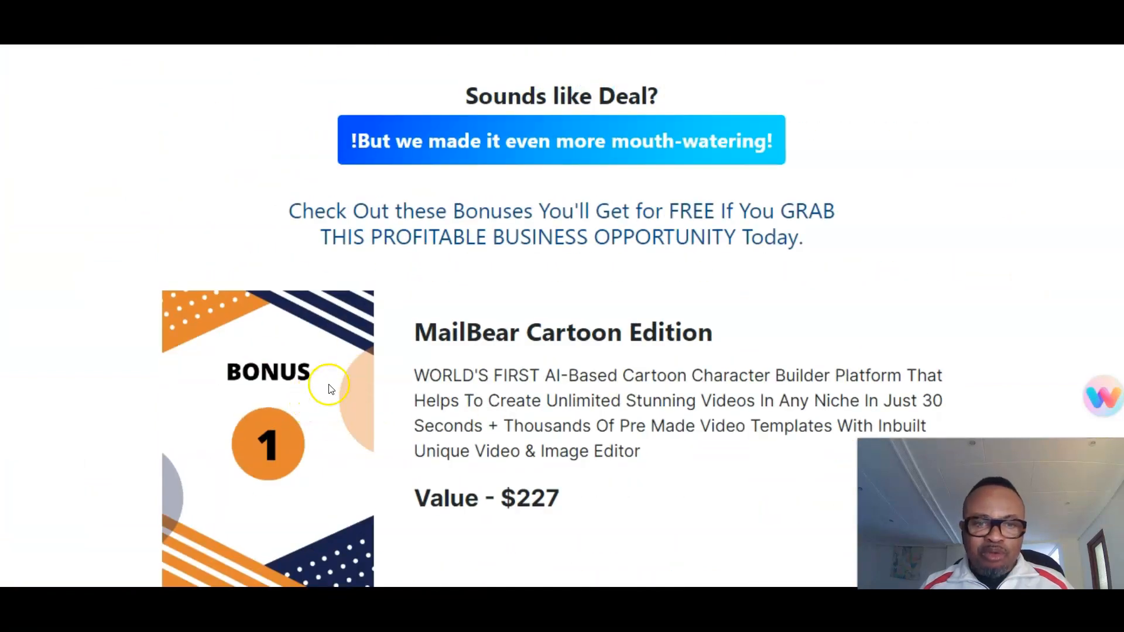
scroll(down, 3)
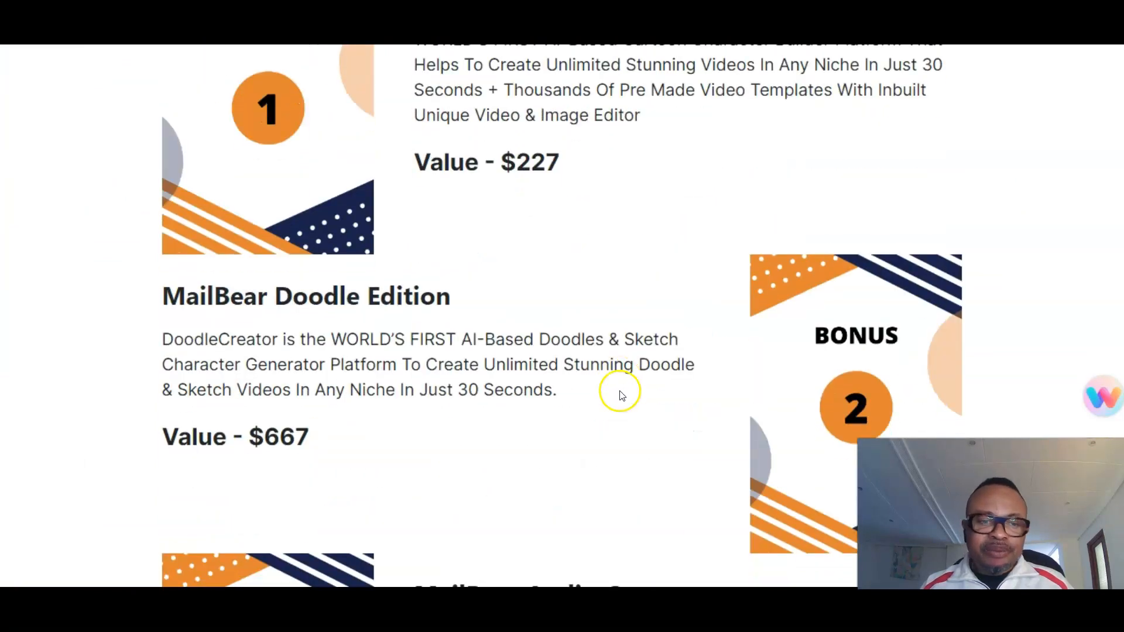
scroll(down, 3)
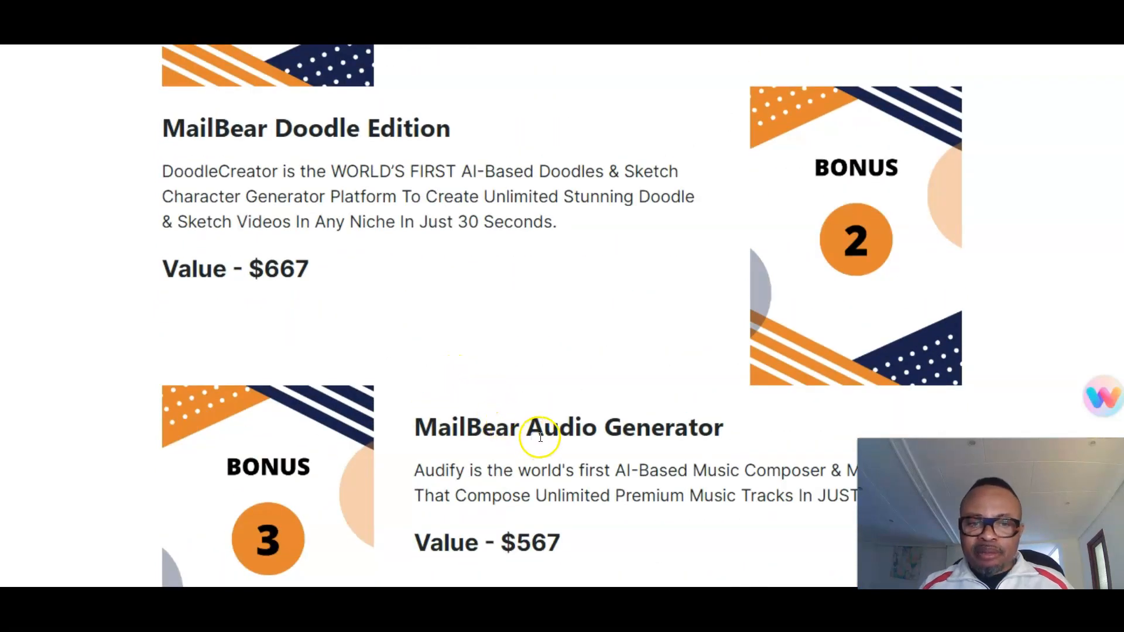
scroll(down, 3)
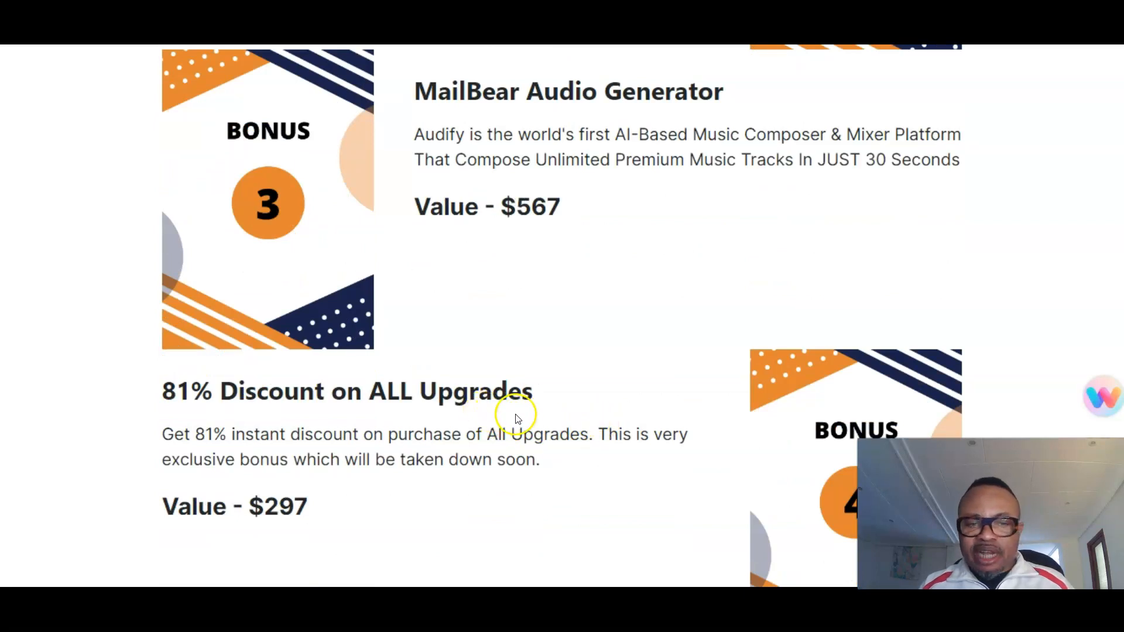
scroll(down, 3)
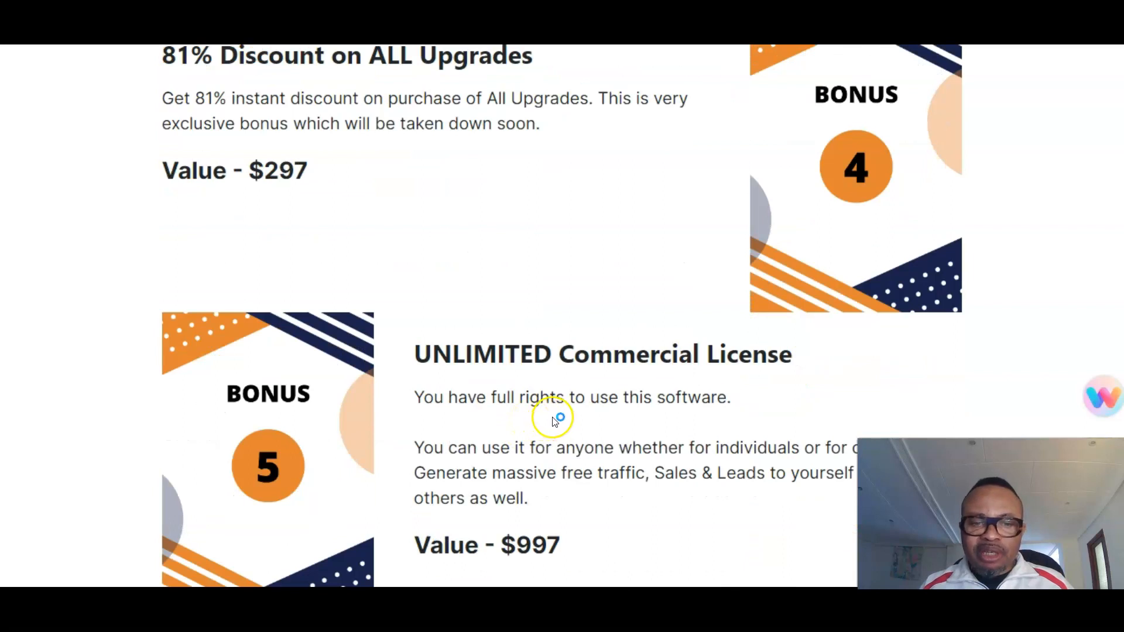
scroll(down, 3)
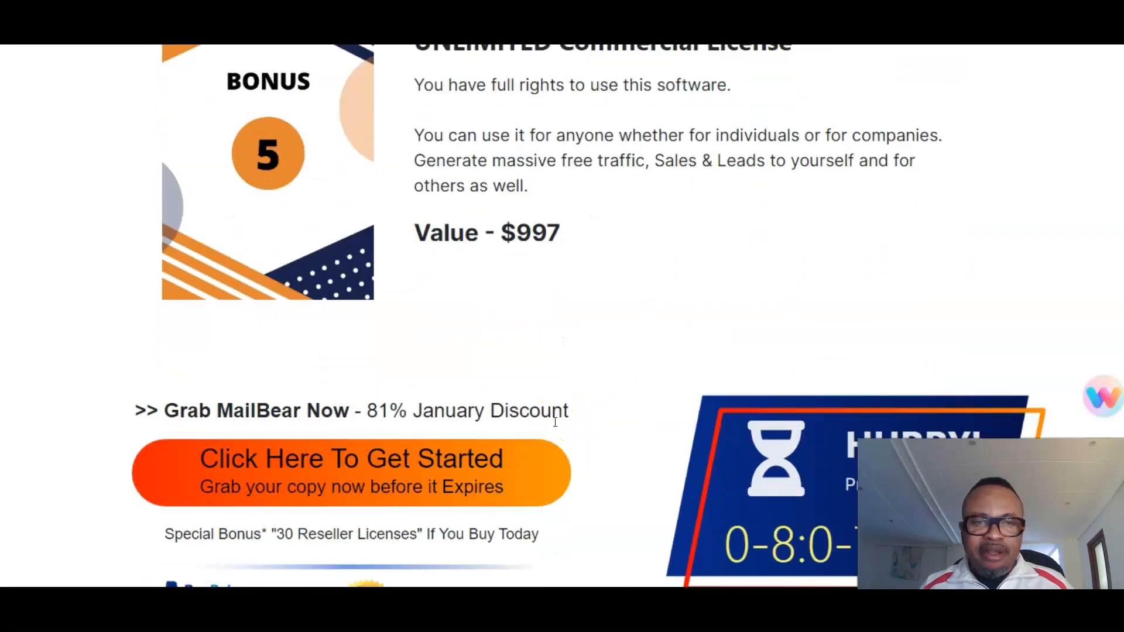
Step: Recheck the bonuses briefly, then continue to the 'That's Not All! Additional Awesome Features' section
scroll(up, 3)
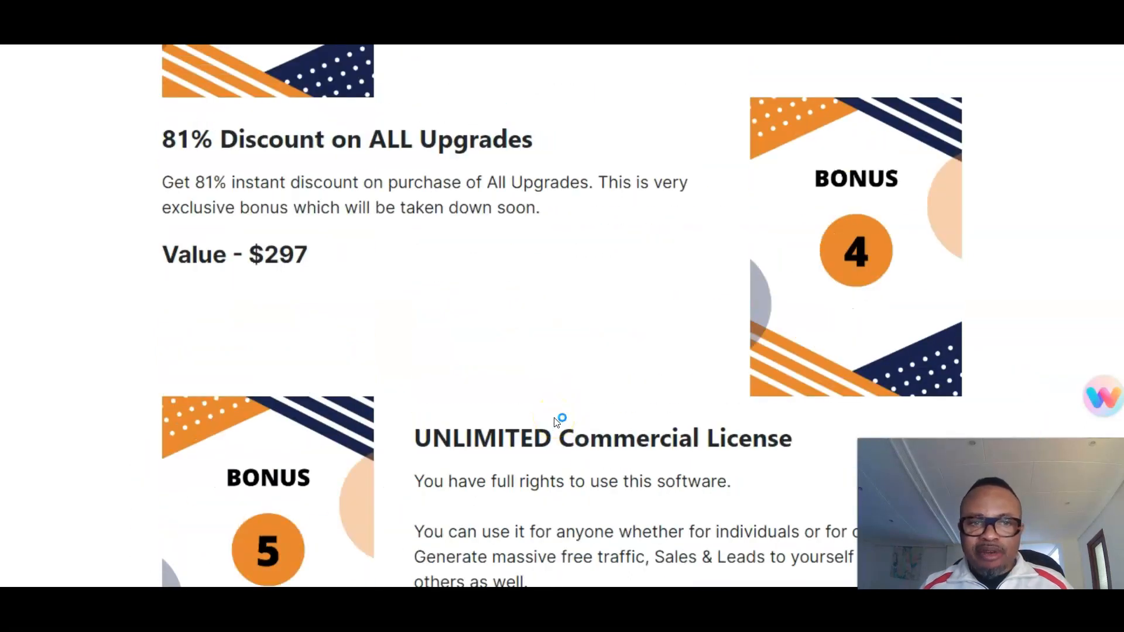
scroll(down, 3)
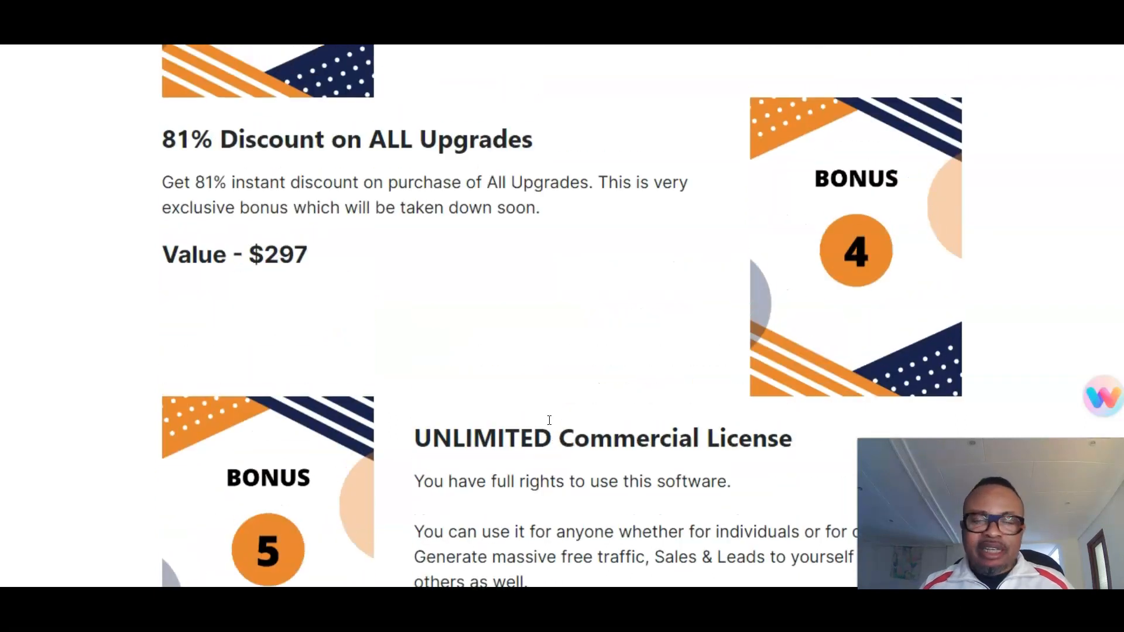
scroll(up, 3)
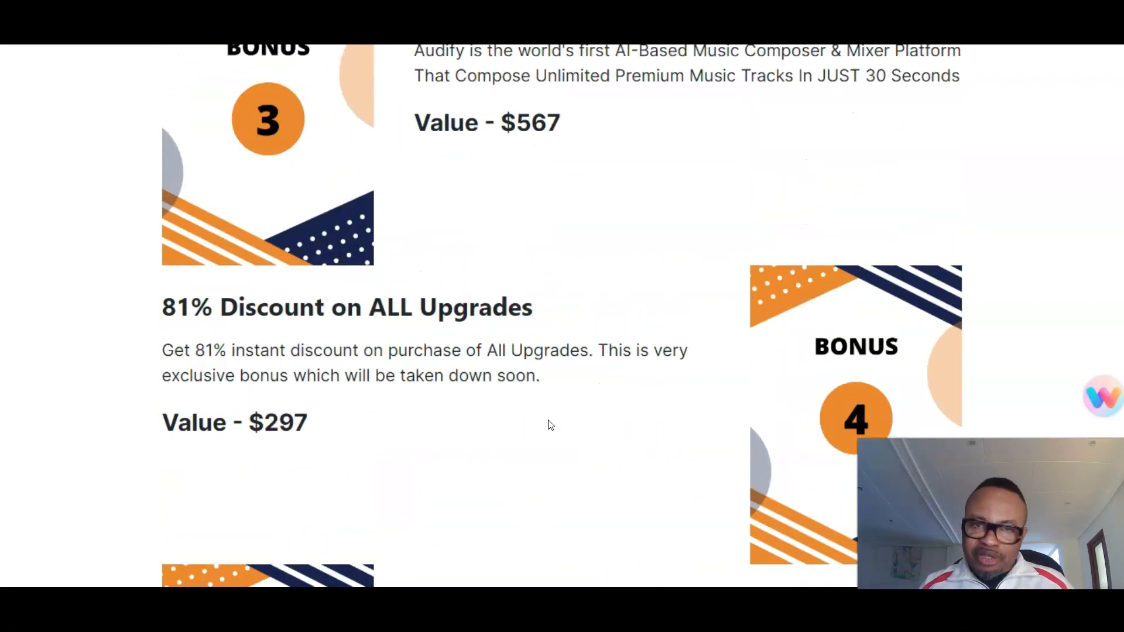
scroll(down, 3)
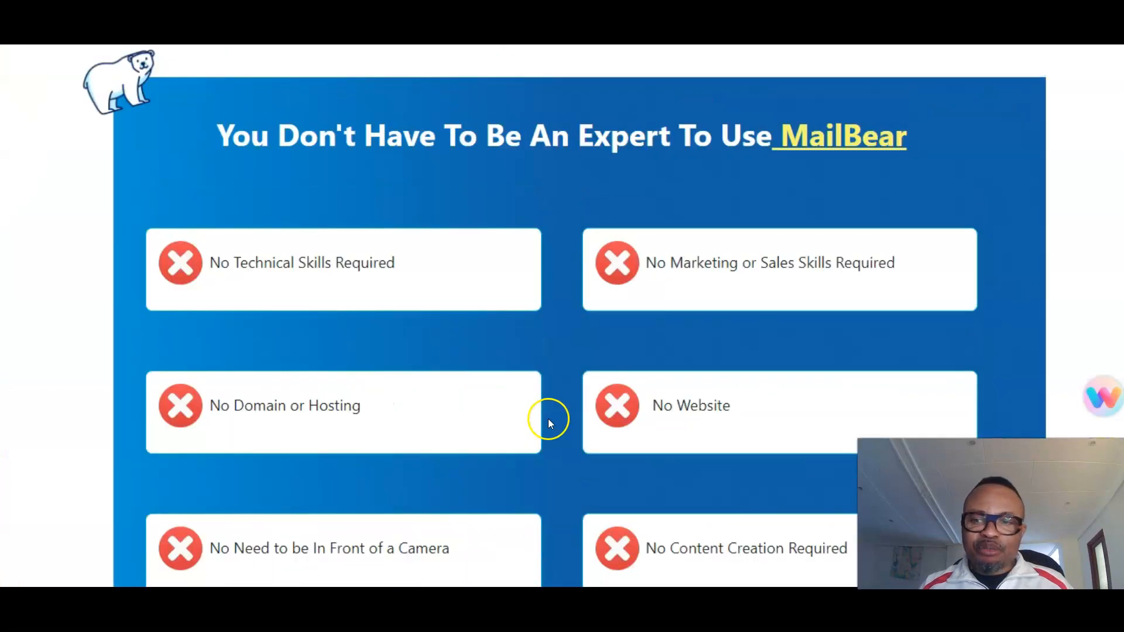
scroll(down, 3)
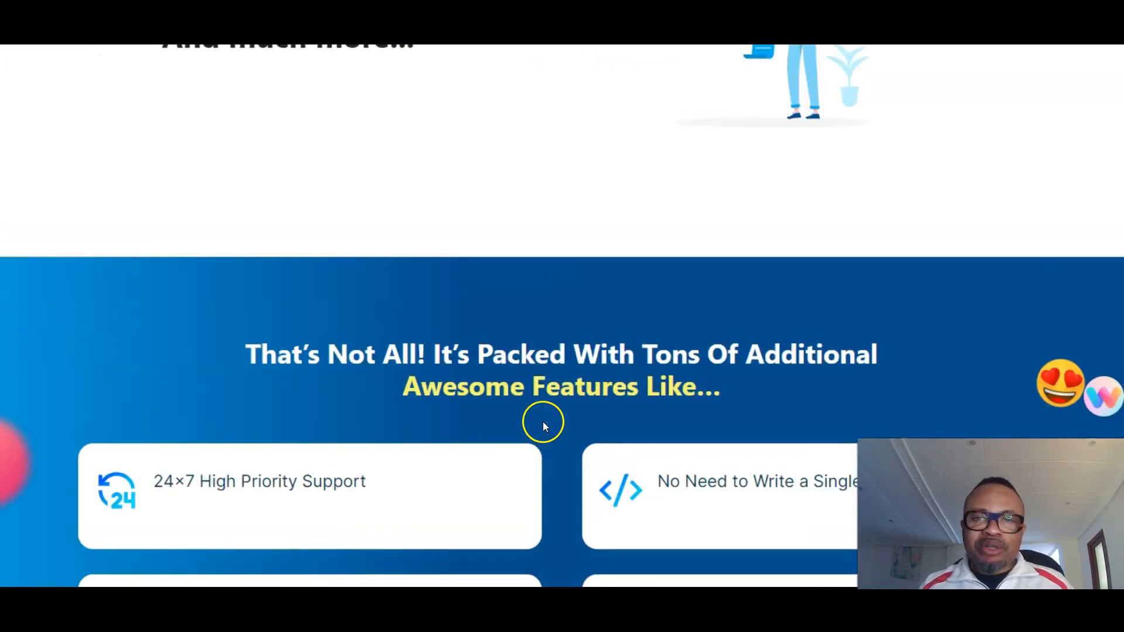
scroll(down, 3)
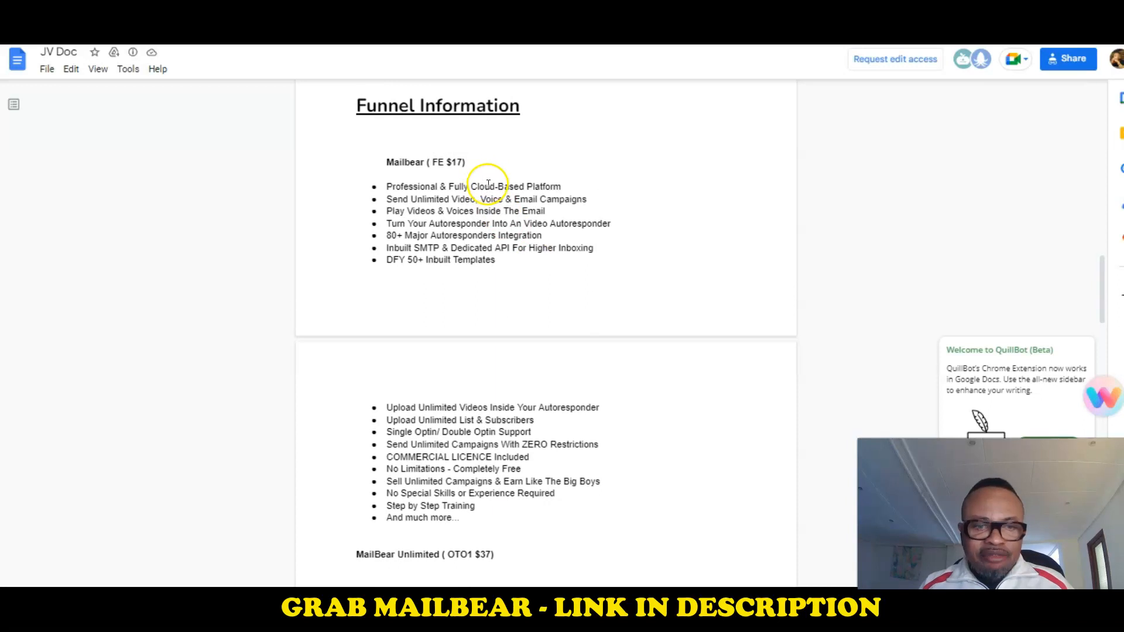
mouse_move(488, 329)
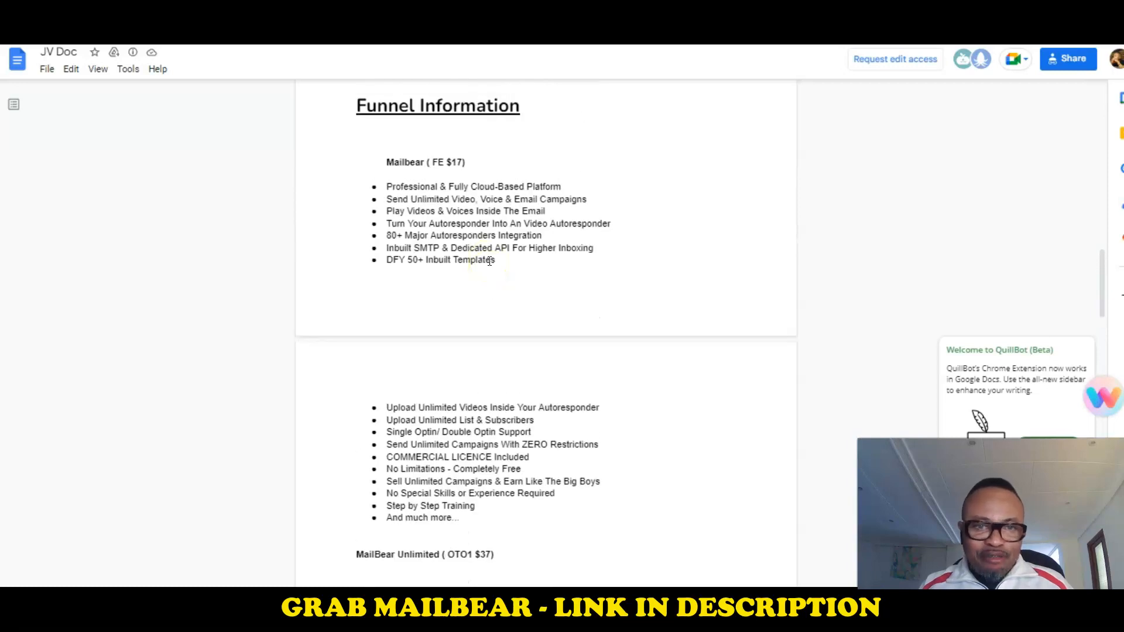
scroll(down, 3)
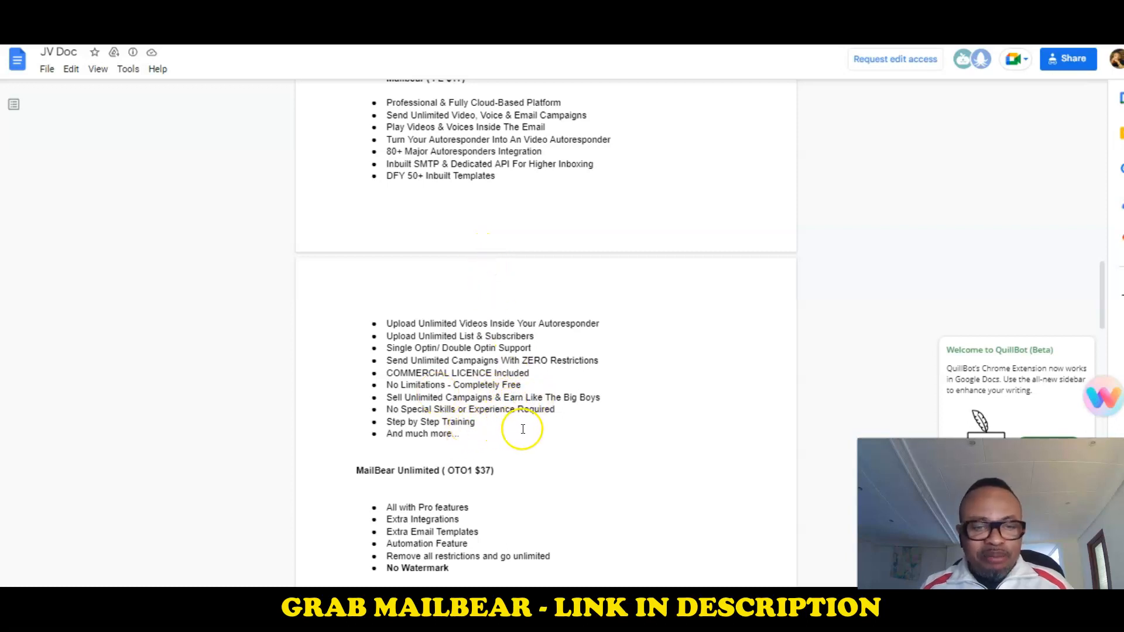
scroll(down, 3)
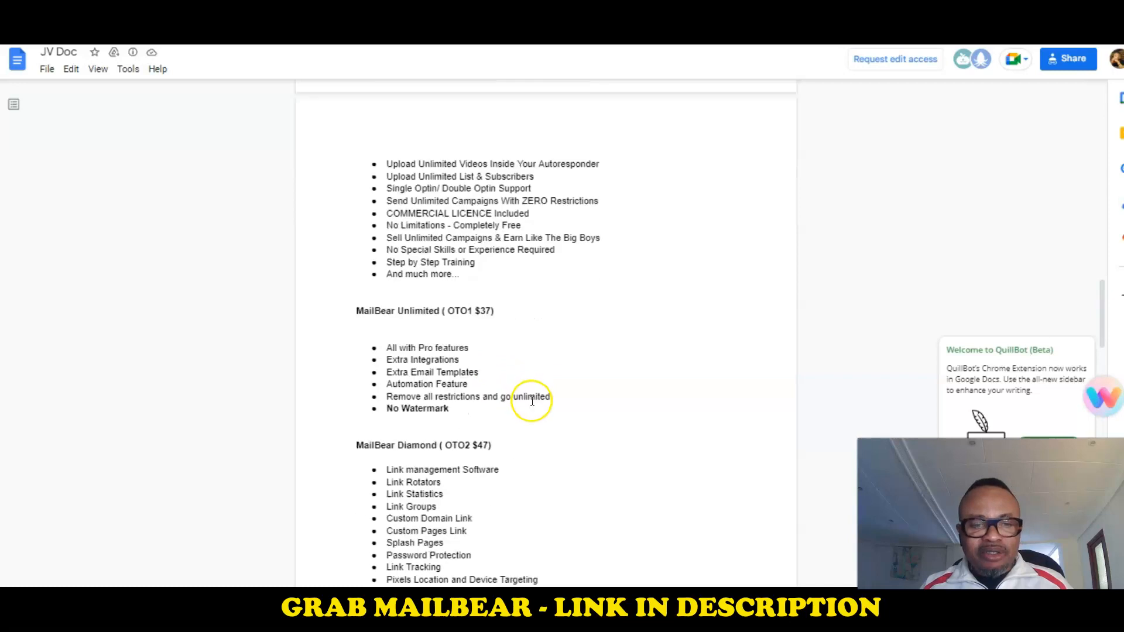
scroll(down, 3)
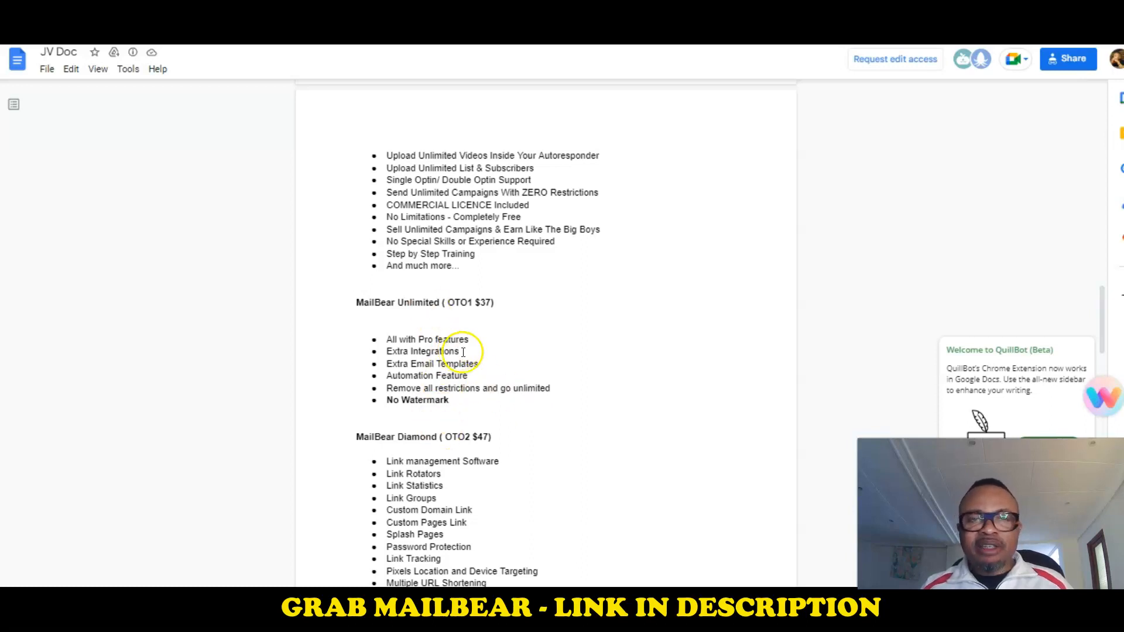
scroll(down, 3)
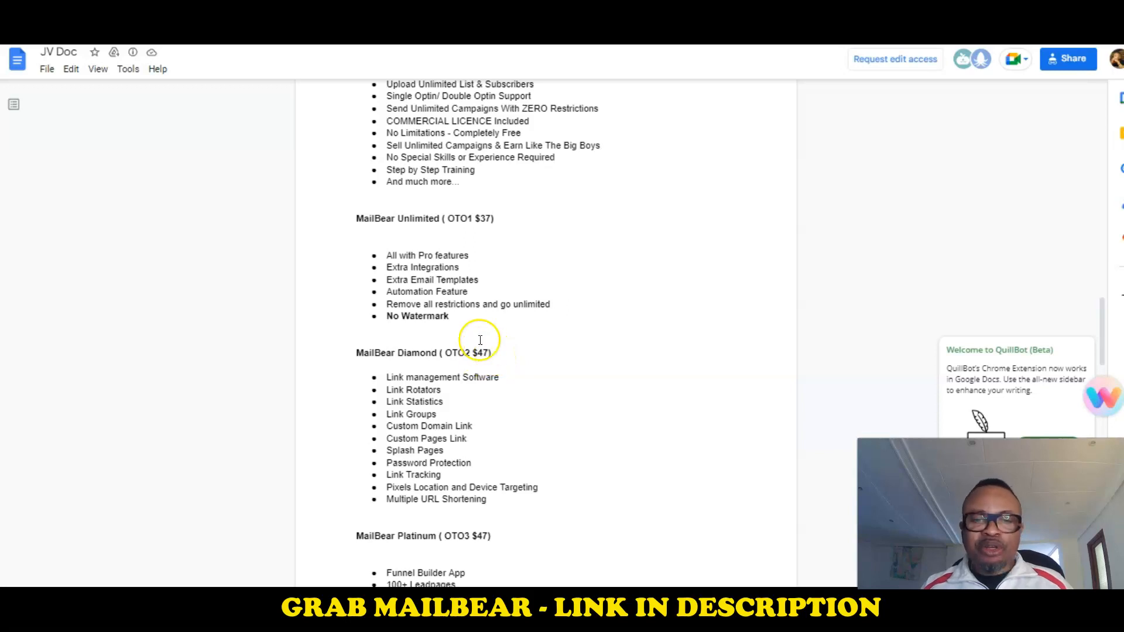
mouse_move(489, 288)
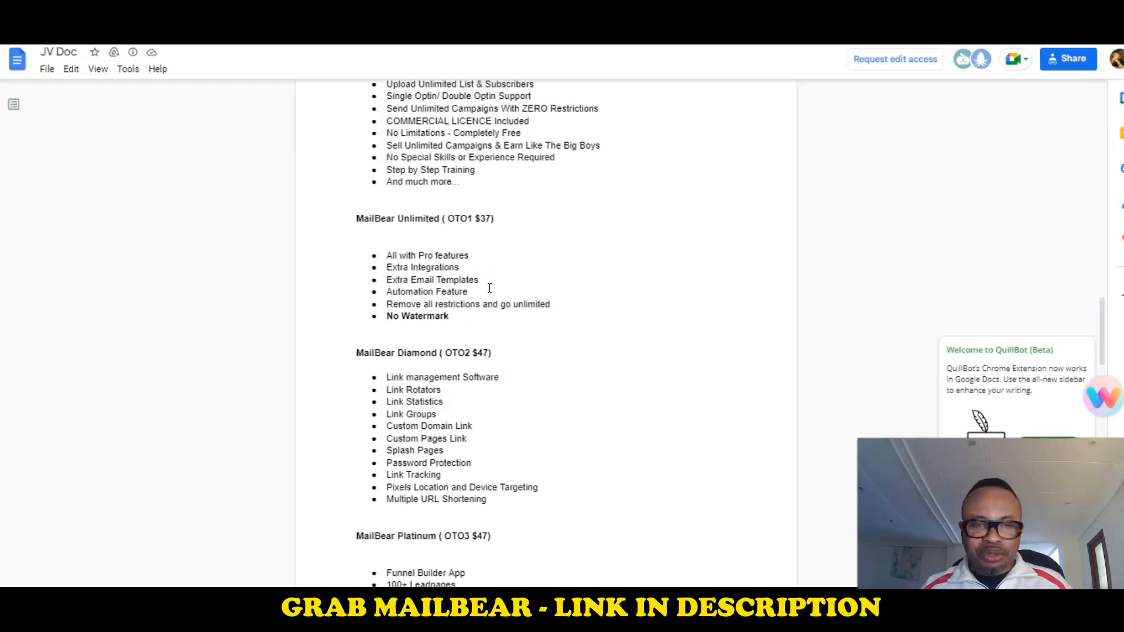
scroll(down, 3)
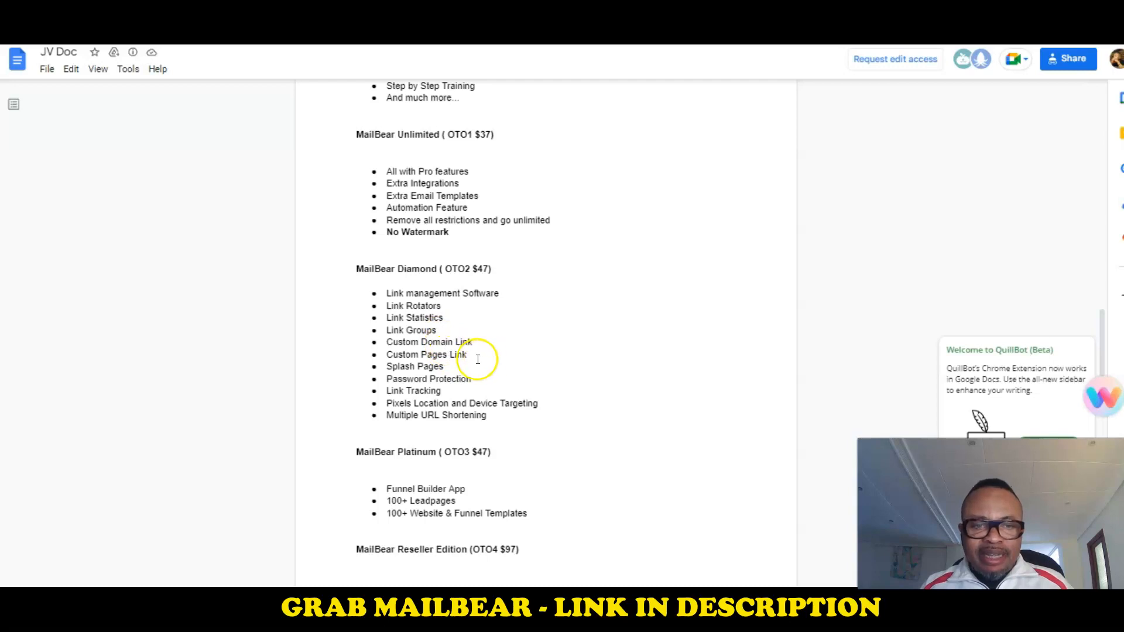
mouse_move(459, 383)
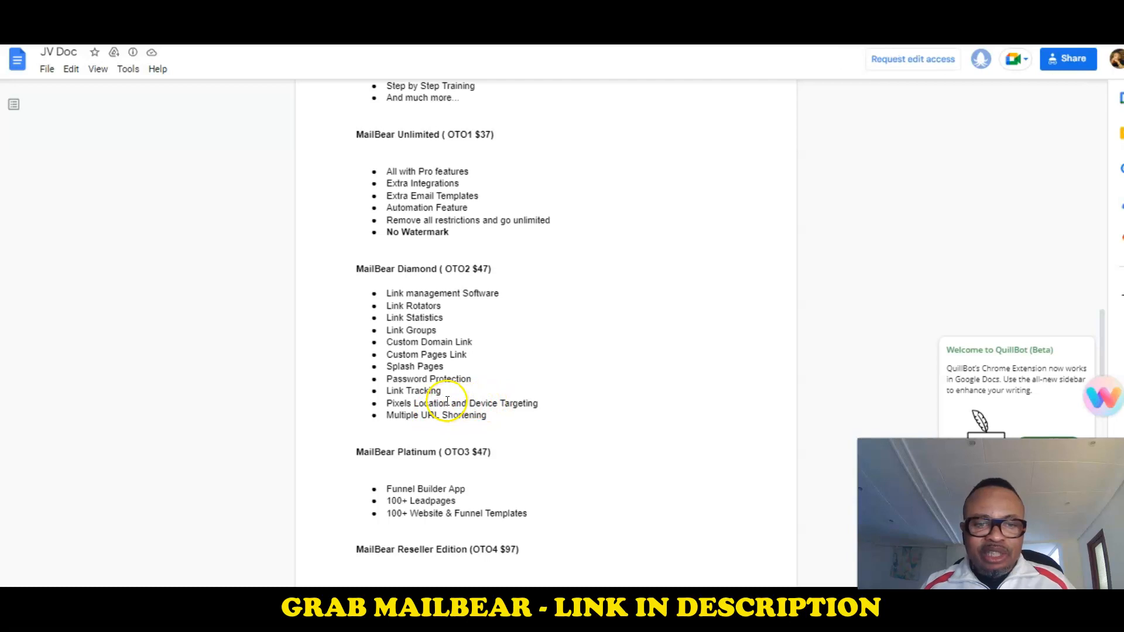
mouse_move(563, 403)
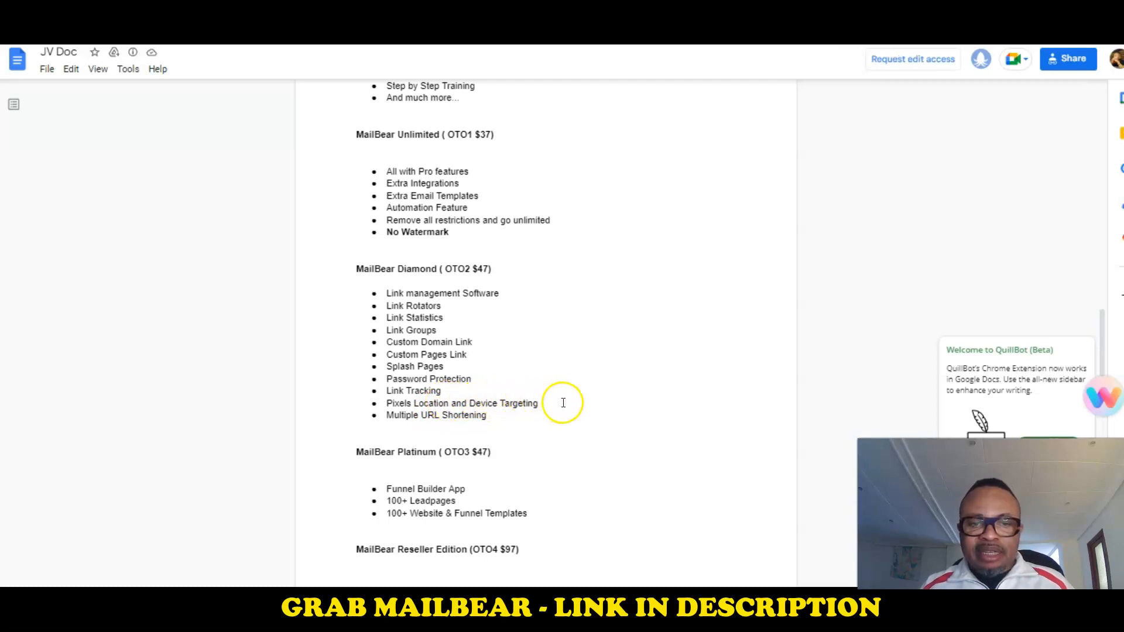
mouse_move(534, 400)
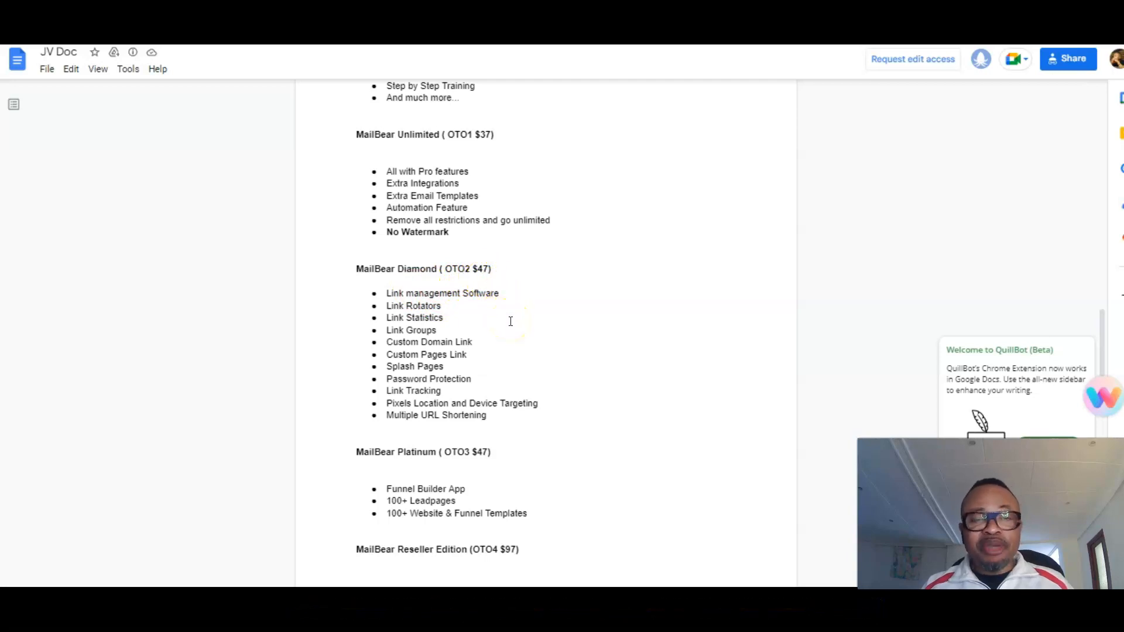
scroll(down, 3)
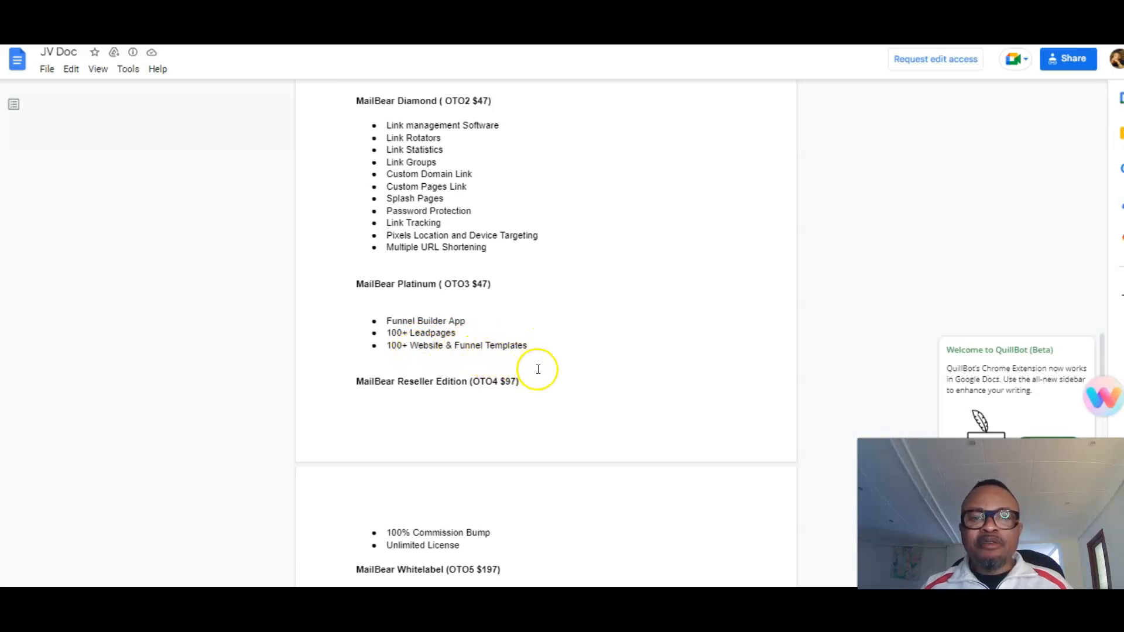
scroll(down, 3)
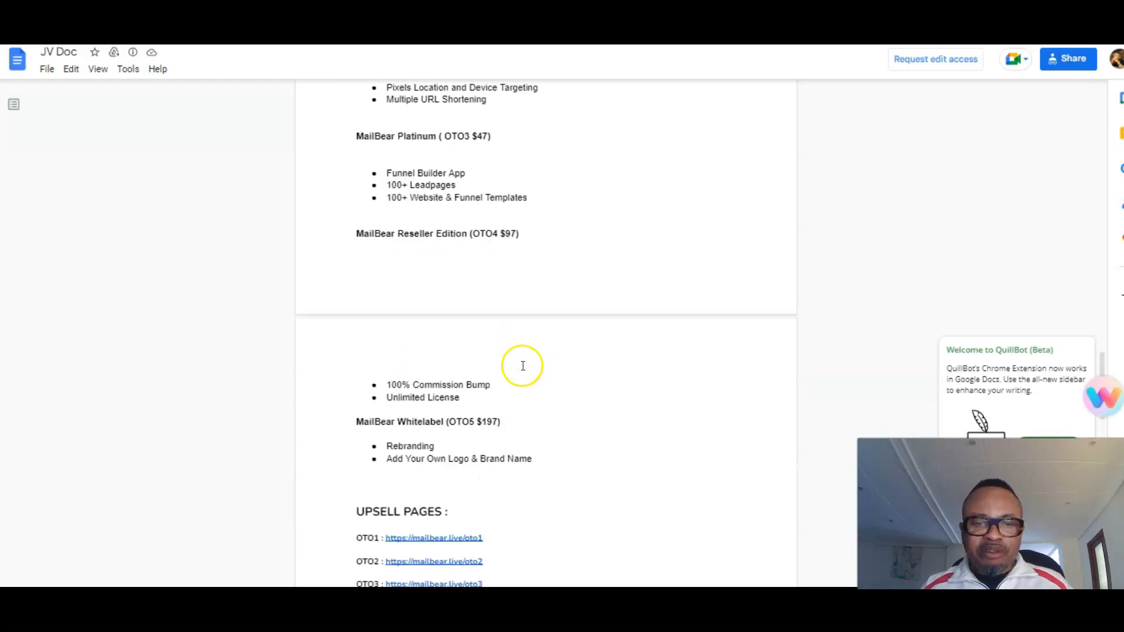
scroll(down, 3)
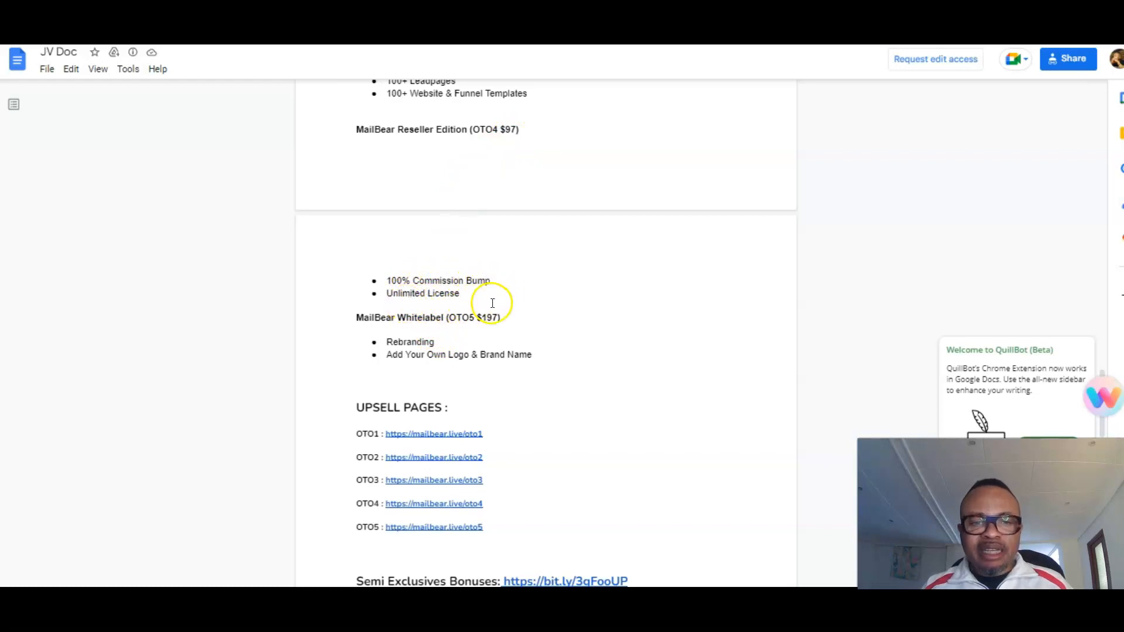
mouse_move(568, 270)
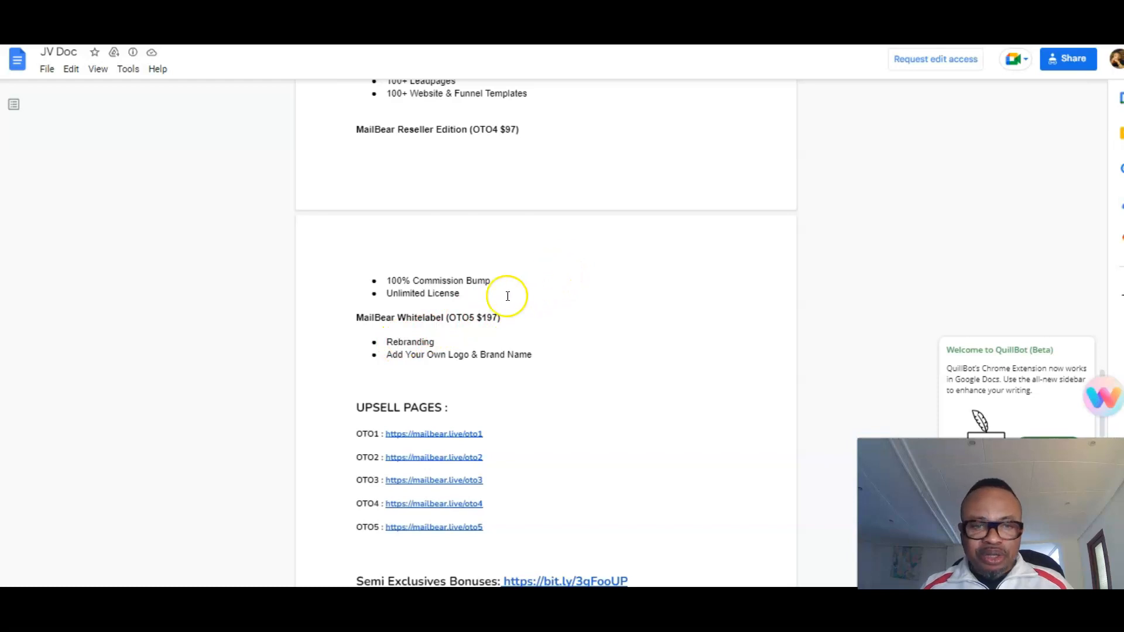
mouse_move(463, 330)
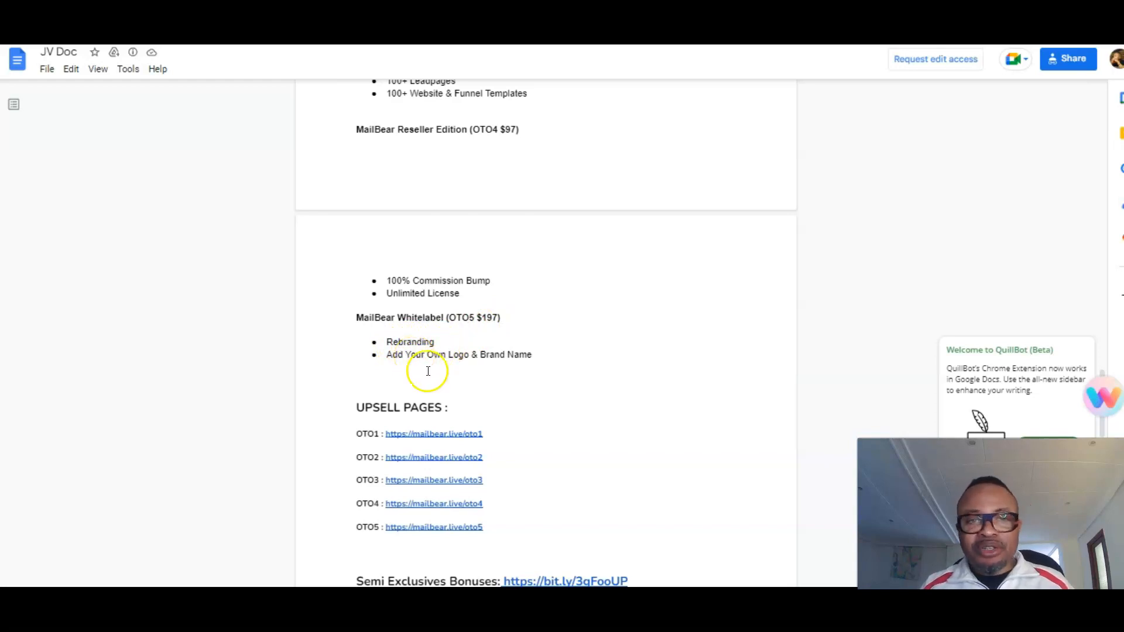
Step: Scroll to the funnel pricing graphic showing the $17 front end and five upgrades up to $197
scroll(down, 3)
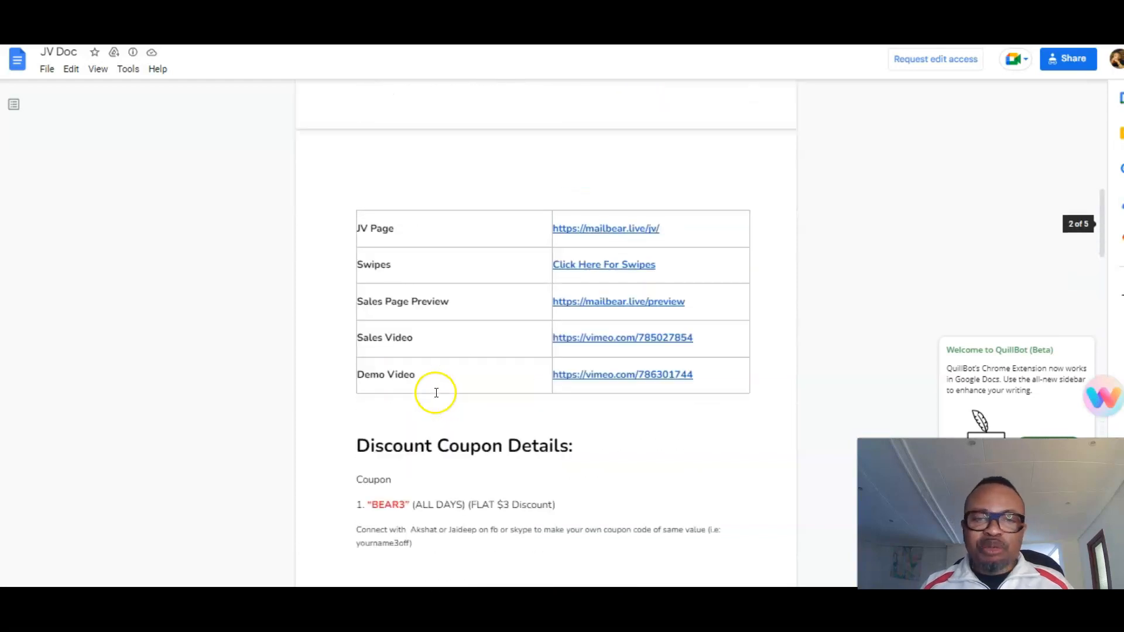
scroll(down, 3)
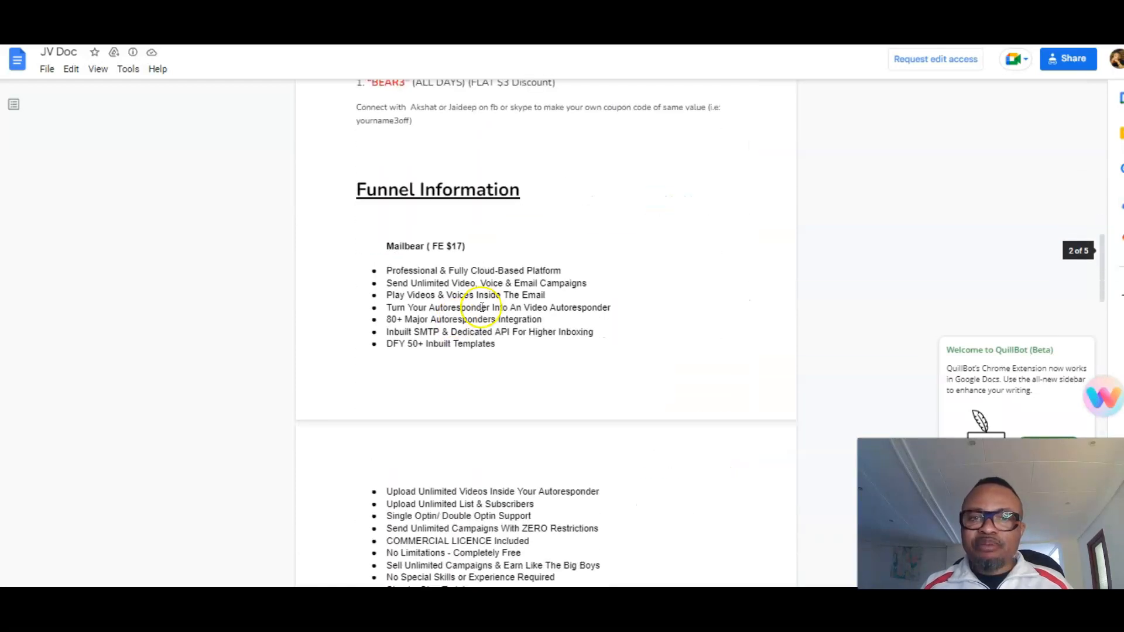
scroll(down, 3)
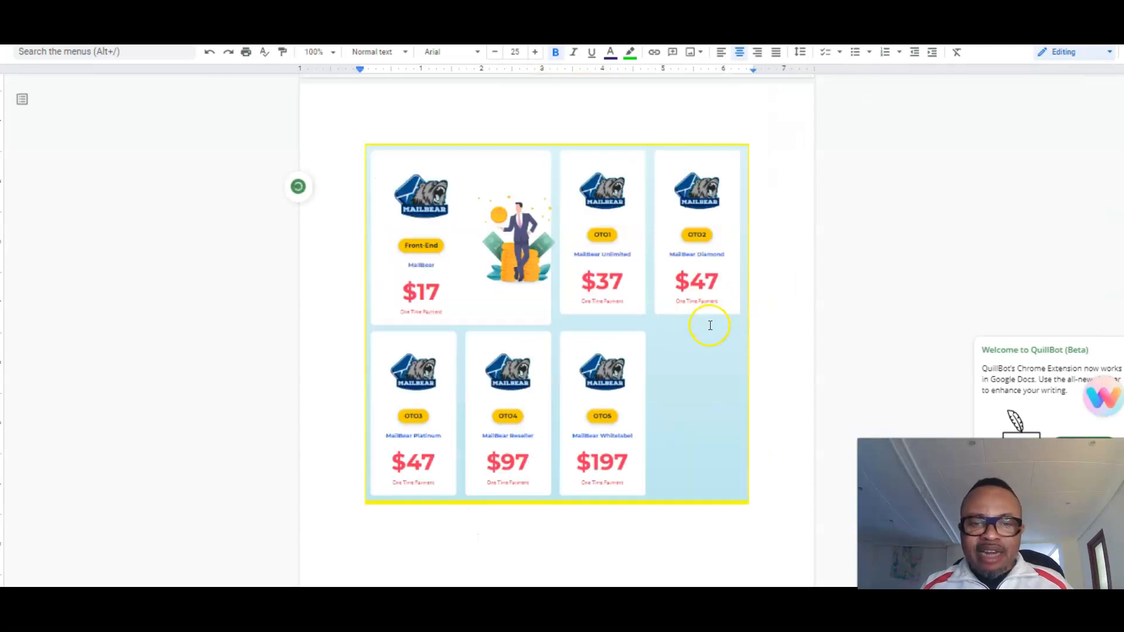
scroll(down, 3)
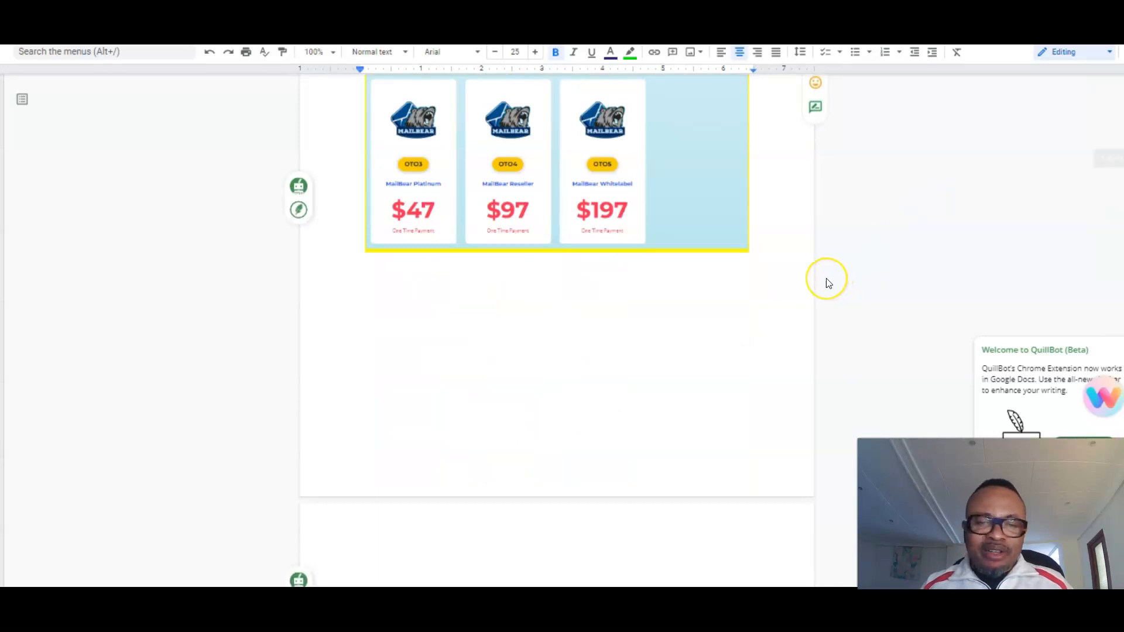
scroll(down, 3)
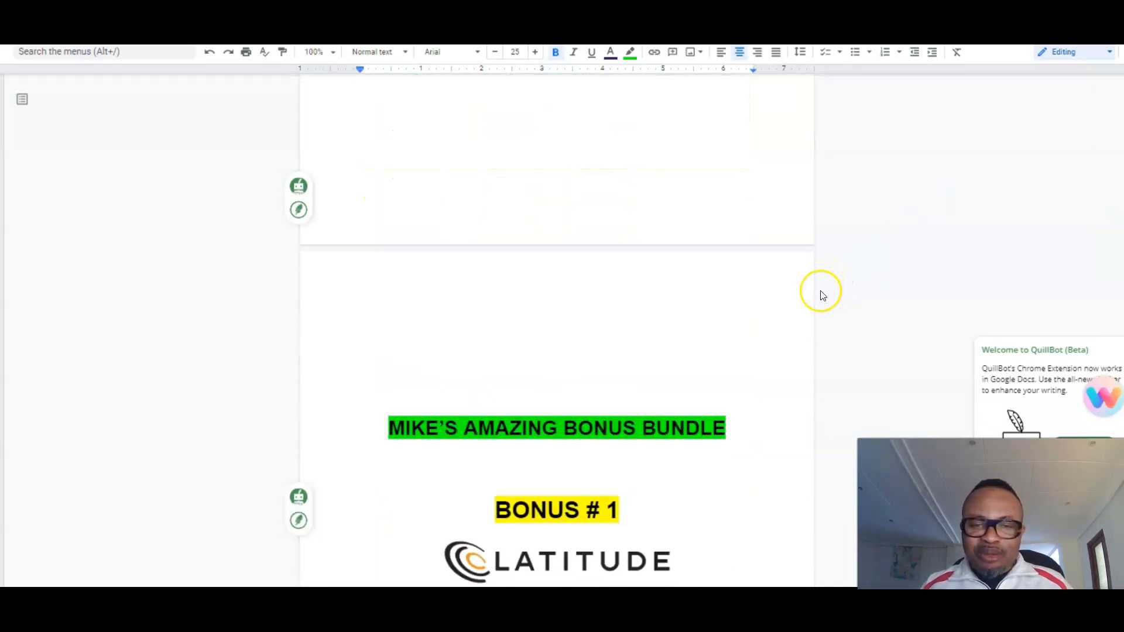
scroll(down, 3)
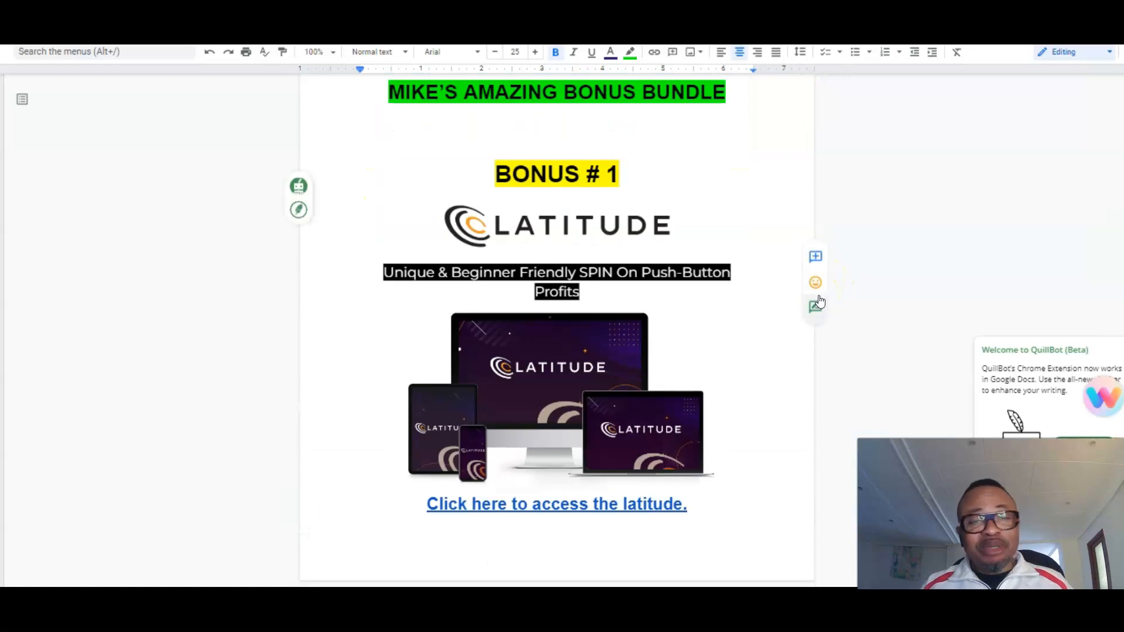
mouse_move(814, 306)
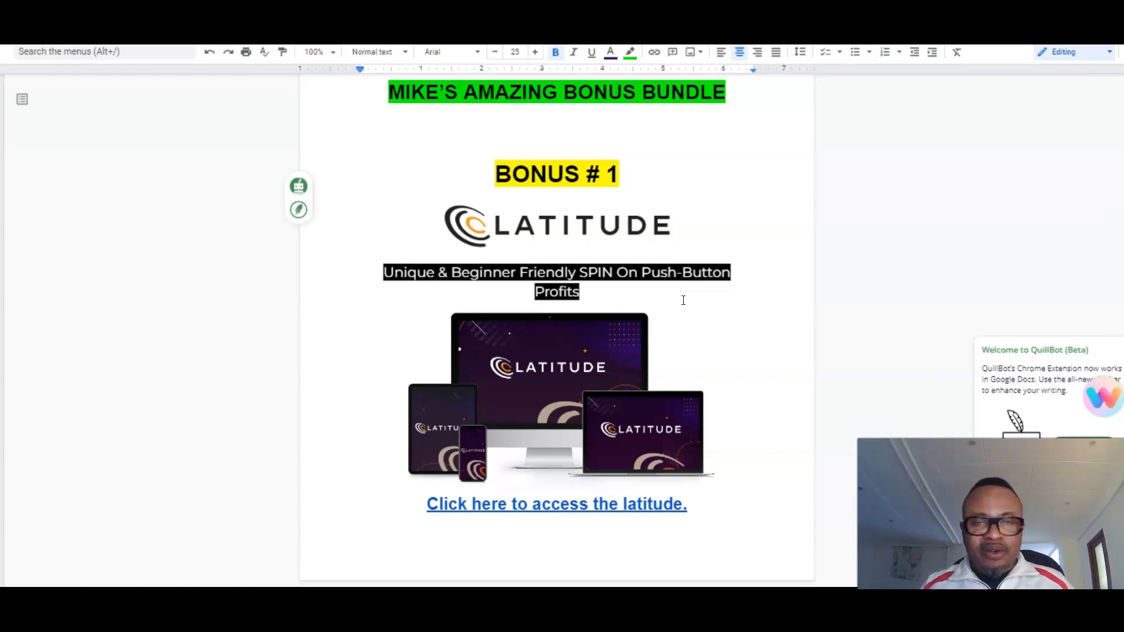
scroll(down, 3)
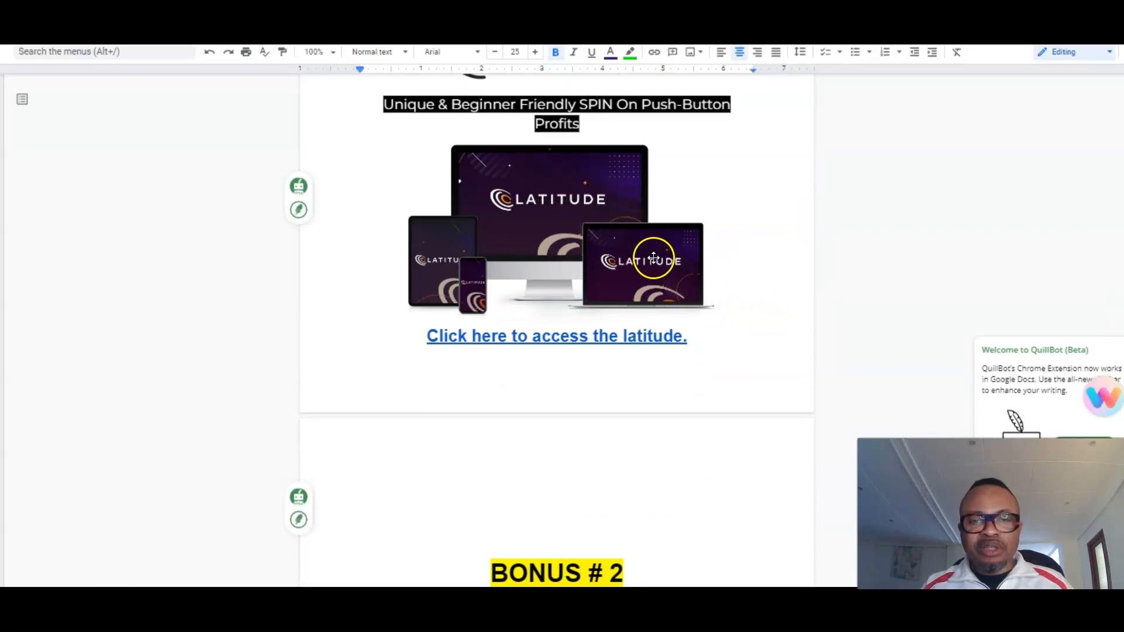
scroll(down, 3)
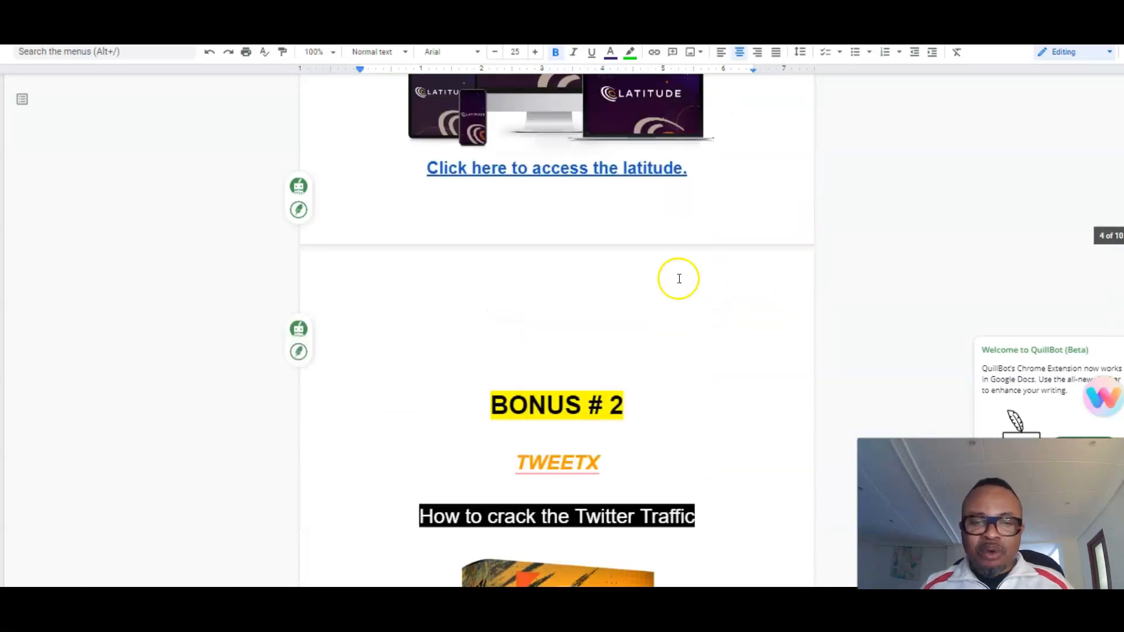
scroll(down, 3)
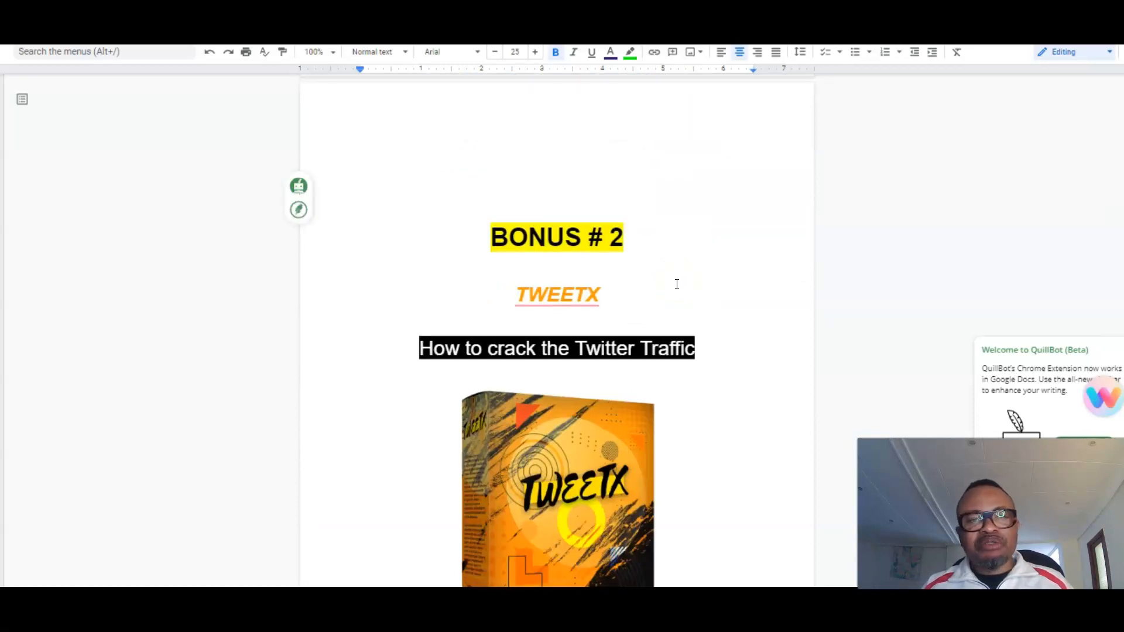
scroll(down, 3)
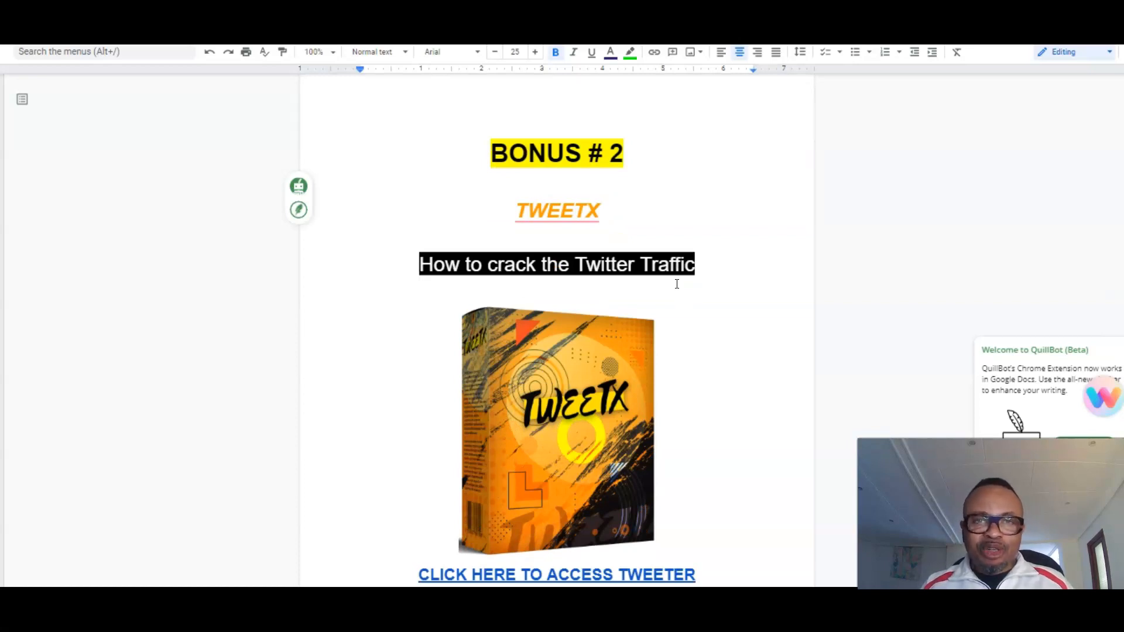
scroll(down, 3)
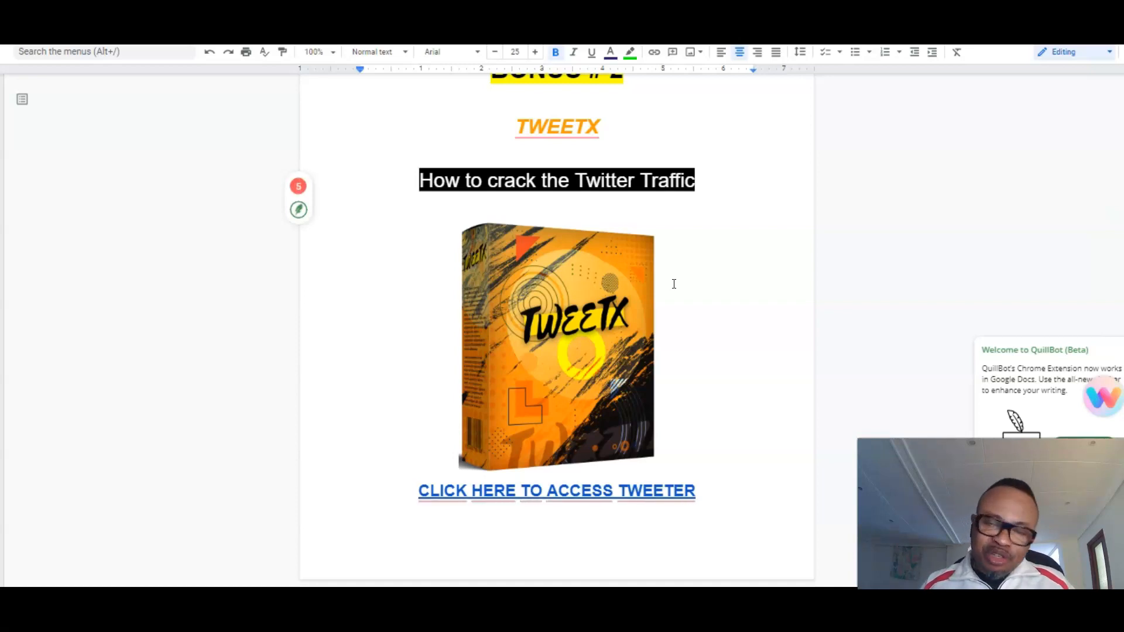
mouse_move(633, 306)
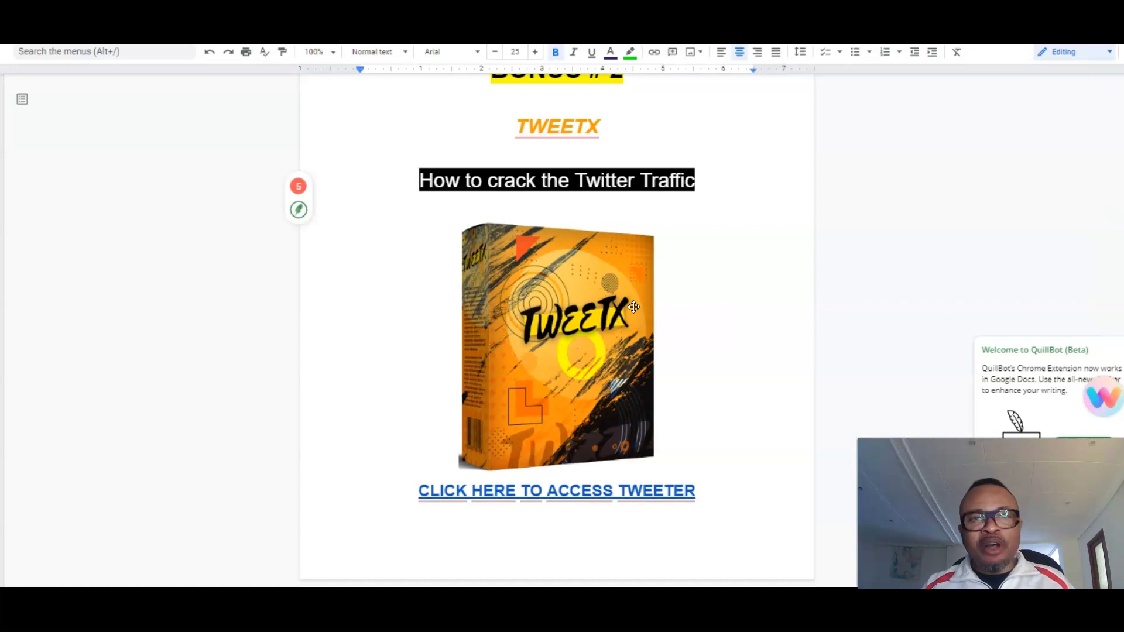
mouse_move(581, 220)
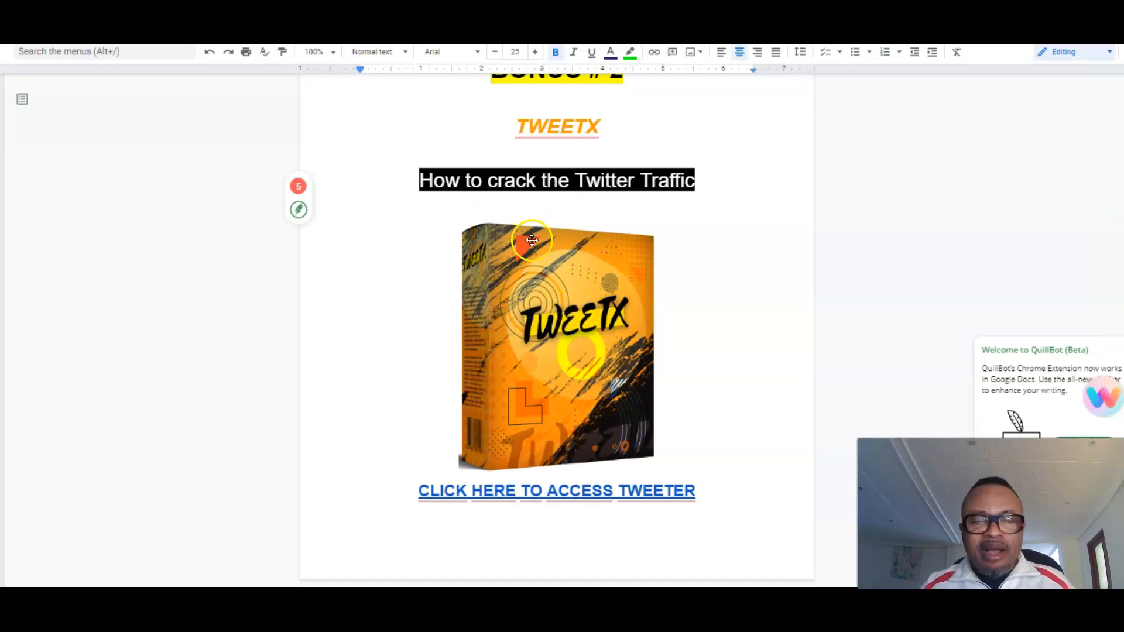
scroll(down, 3)
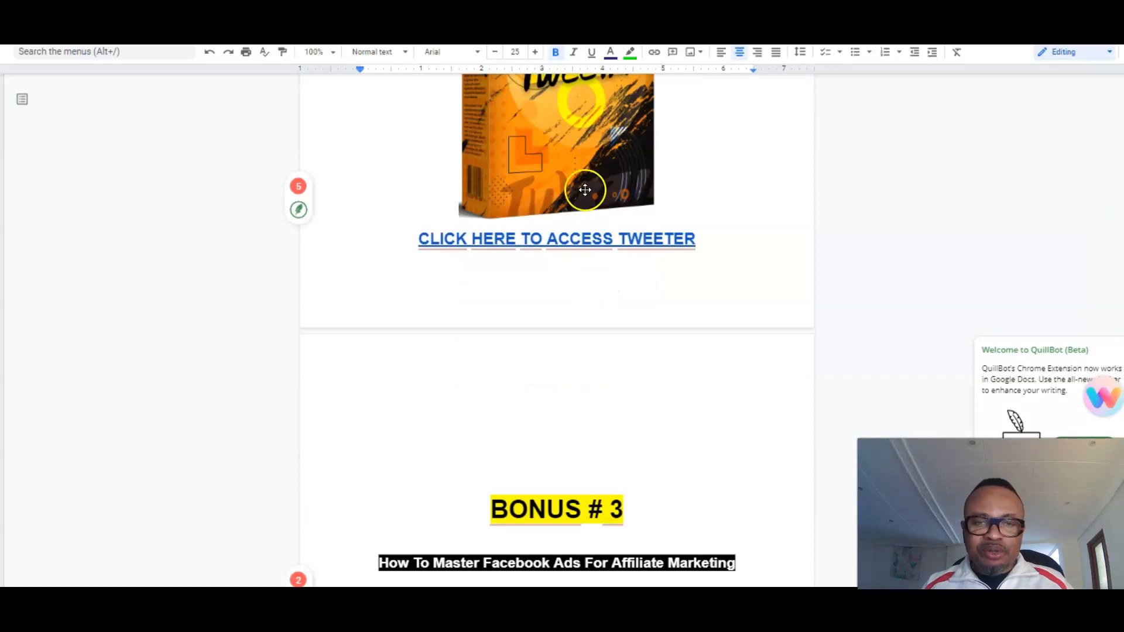
scroll(down, 3)
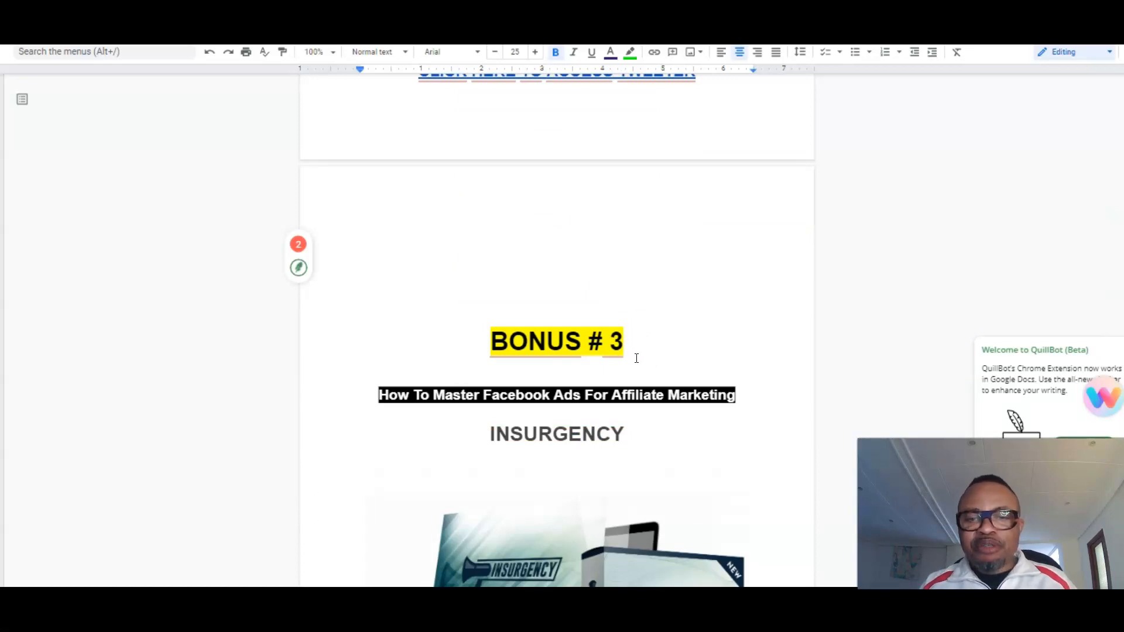
scroll(down, 3)
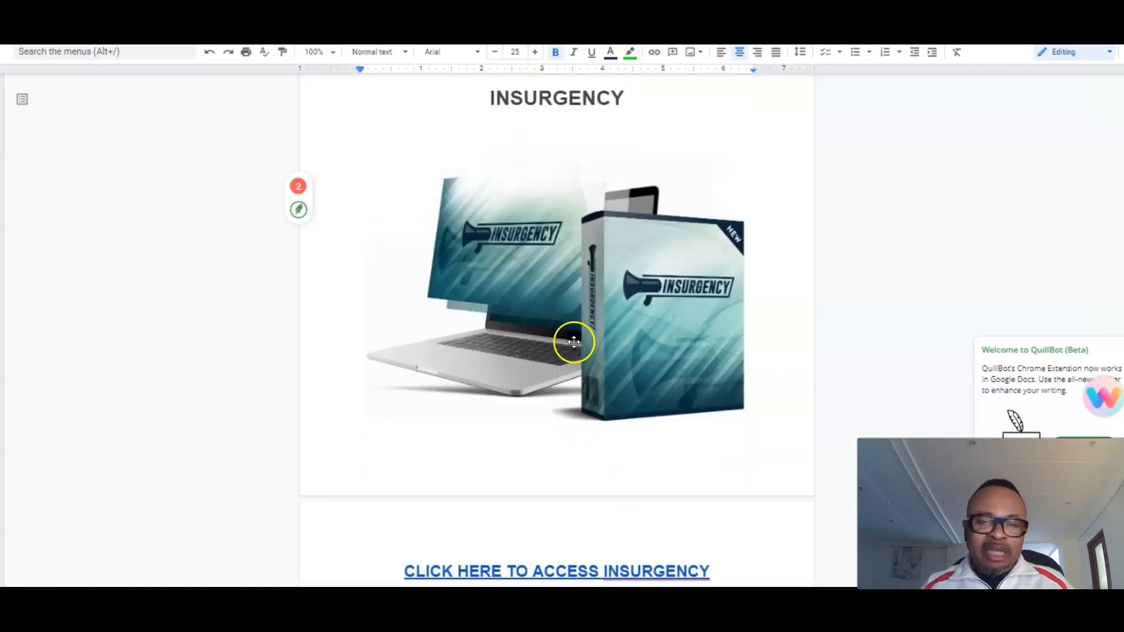
scroll(down, 3)
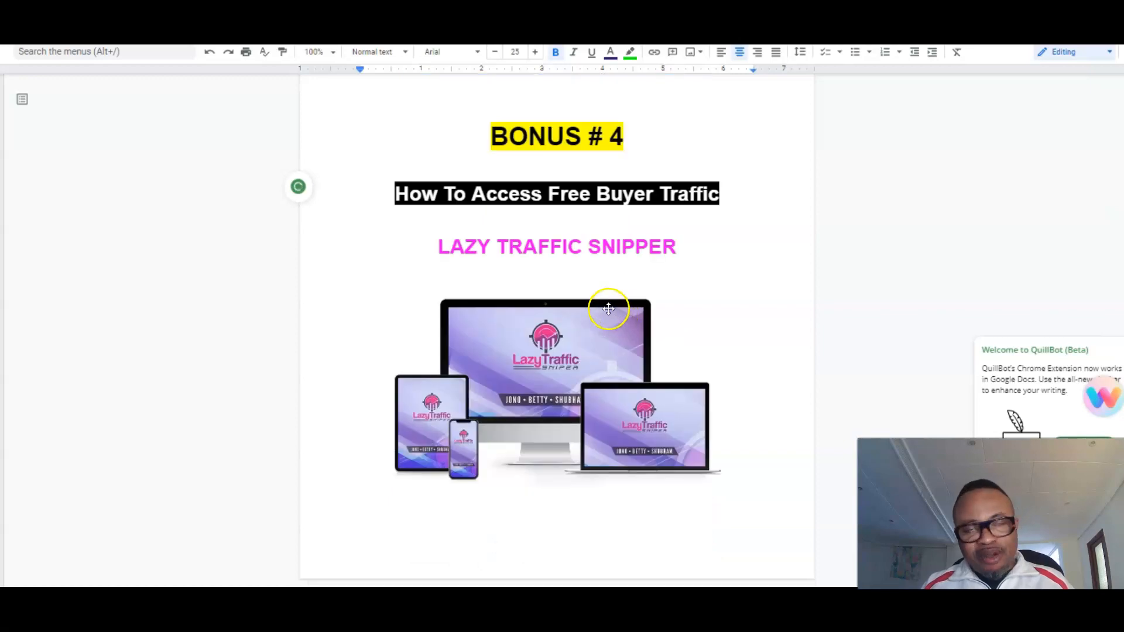
scroll(down, 3)
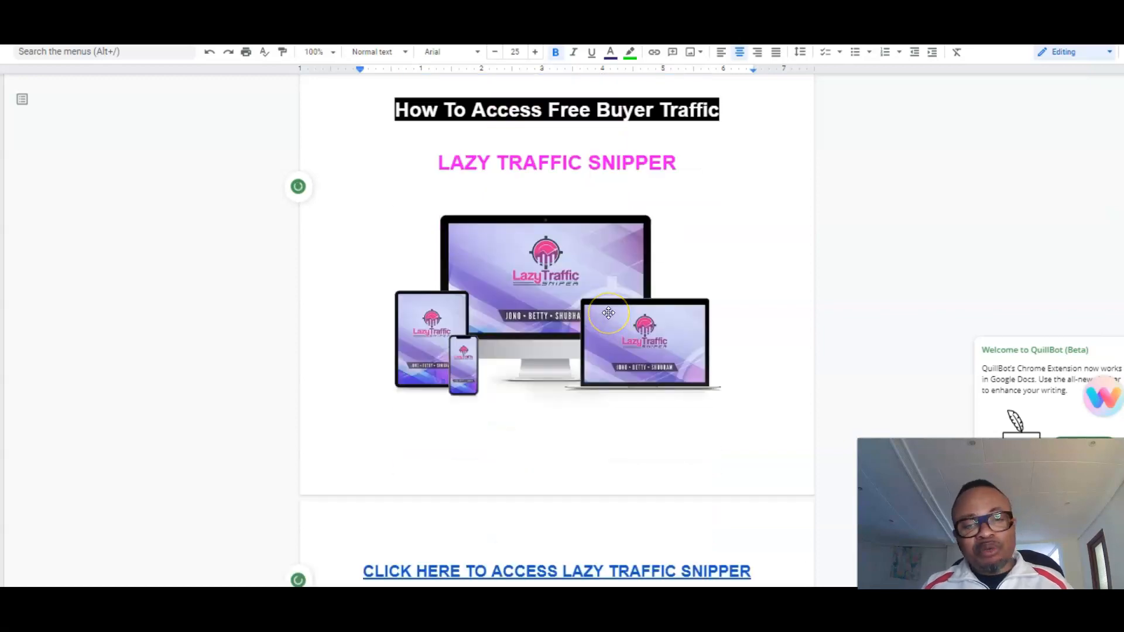
mouse_move(582, 256)
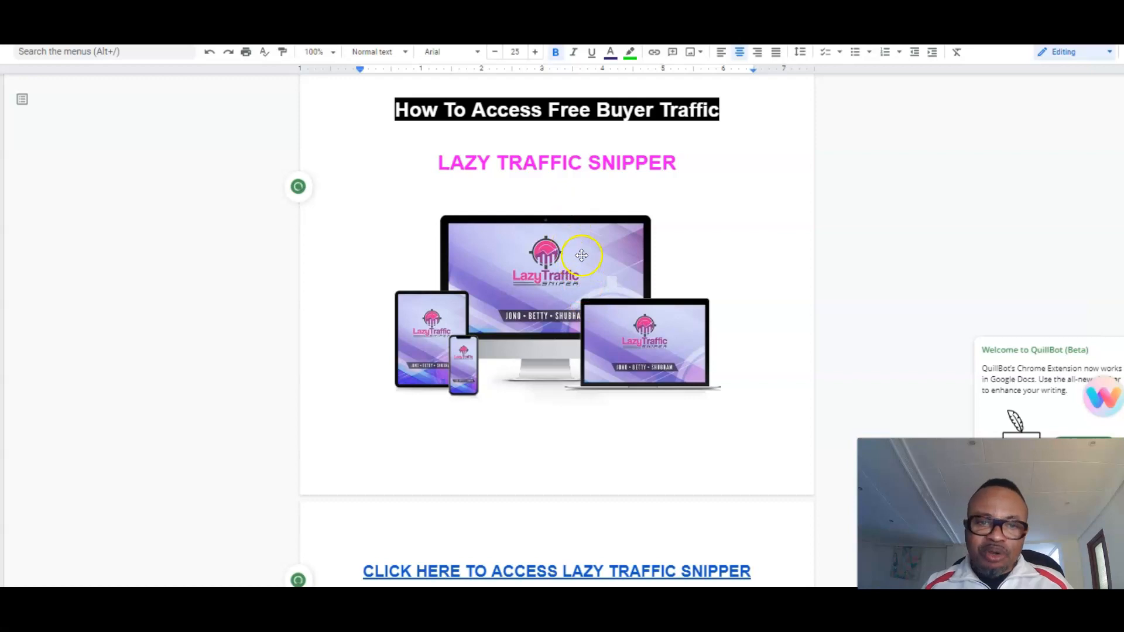
scroll(down, 3)
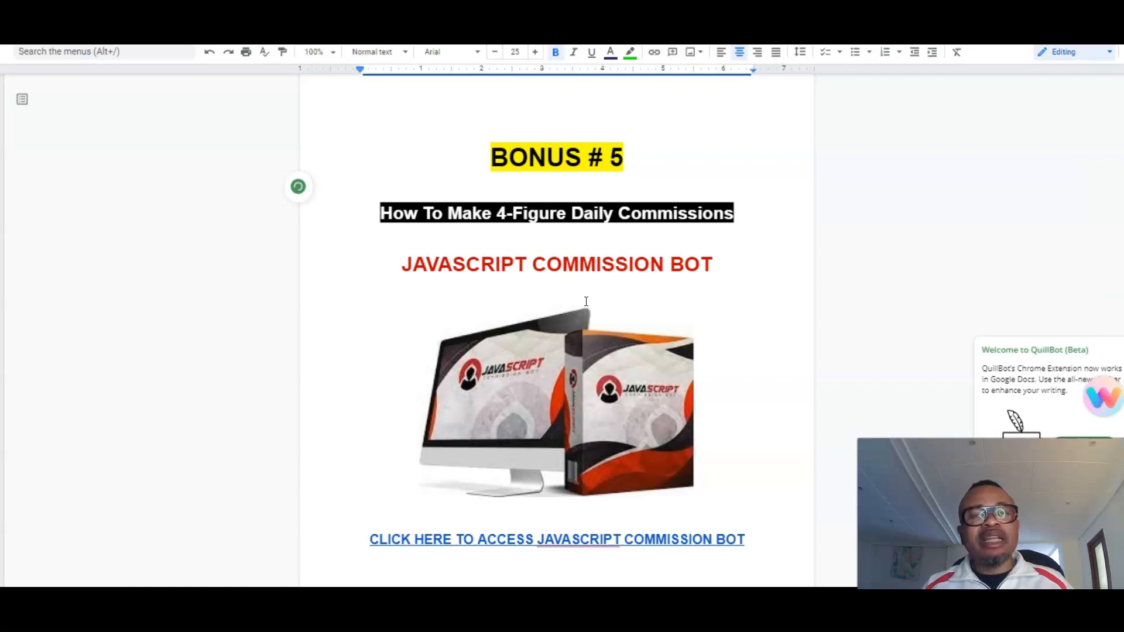
scroll(down, 3)
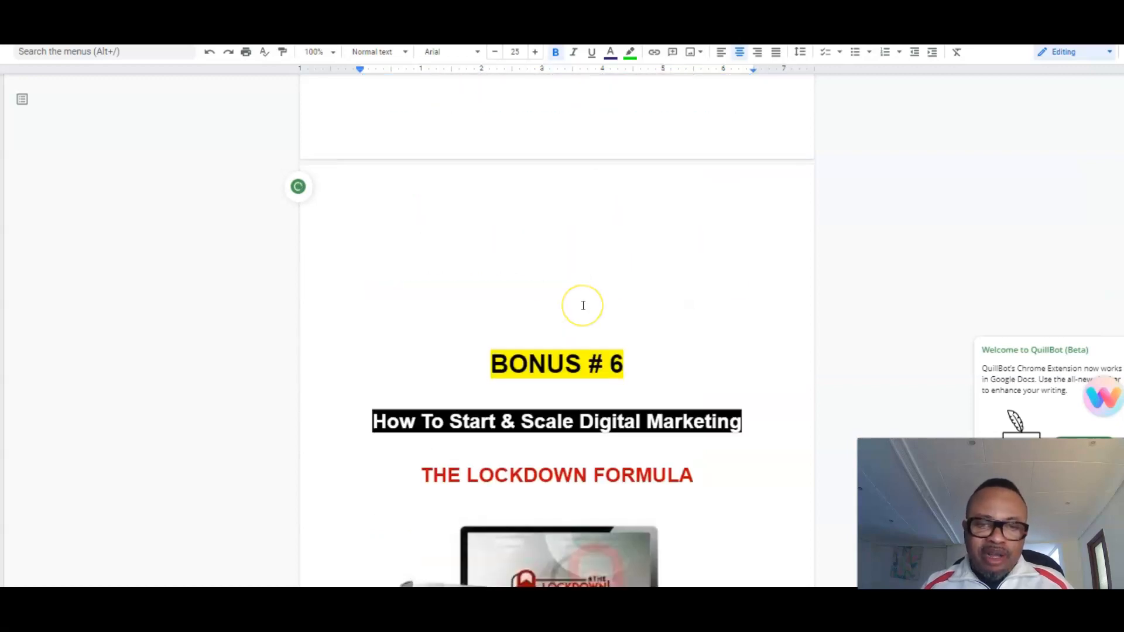
scroll(down, 3)
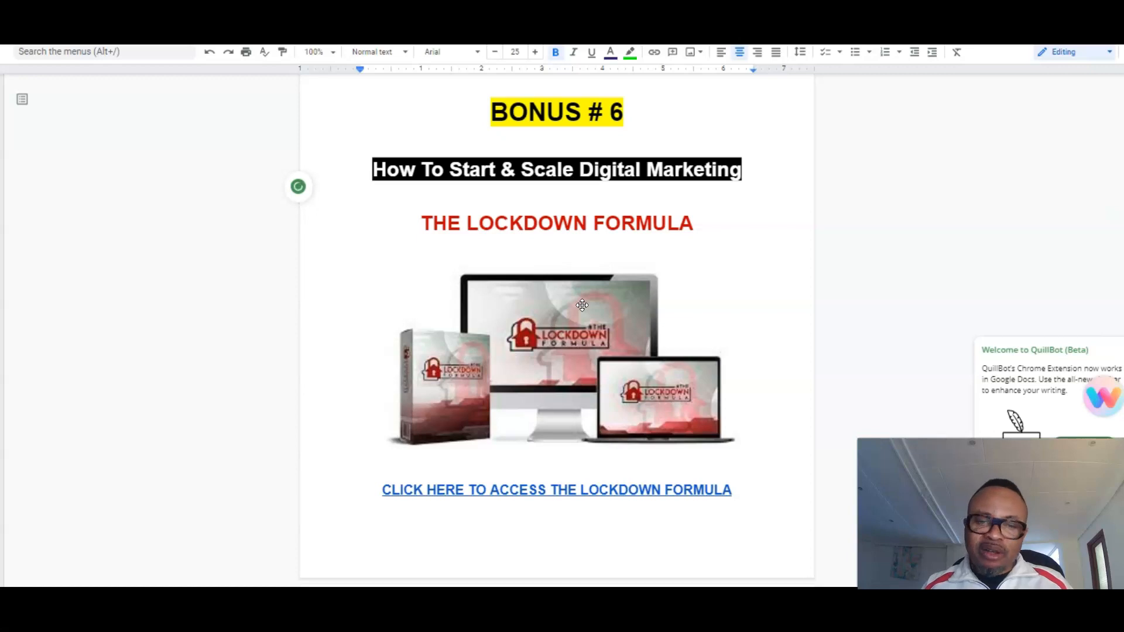
scroll(down, 3)
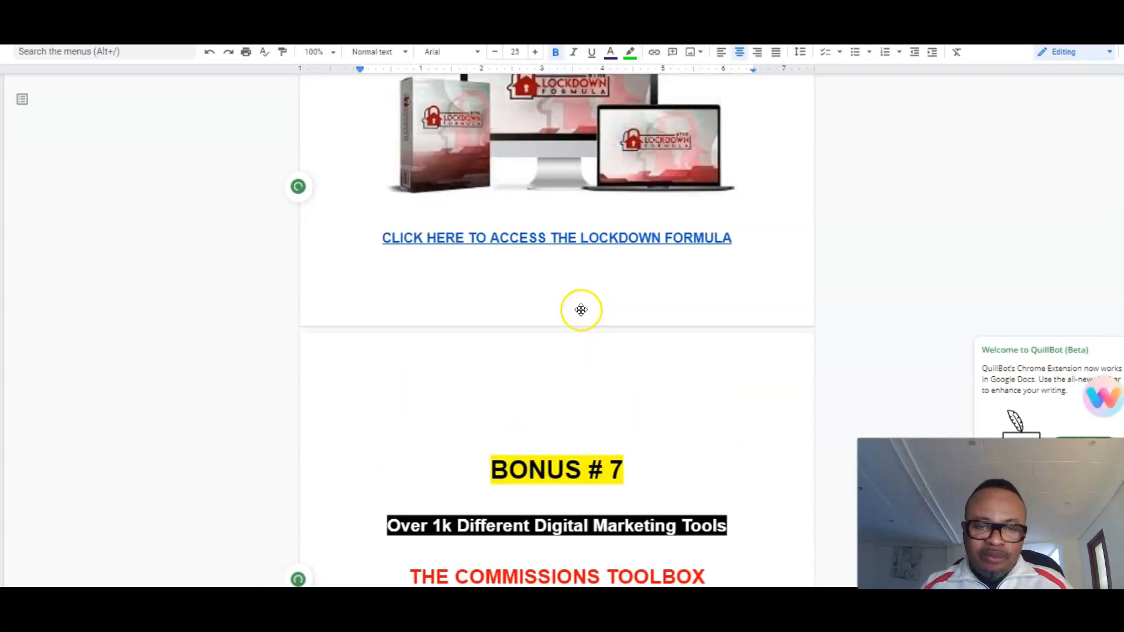
scroll(down, 3)
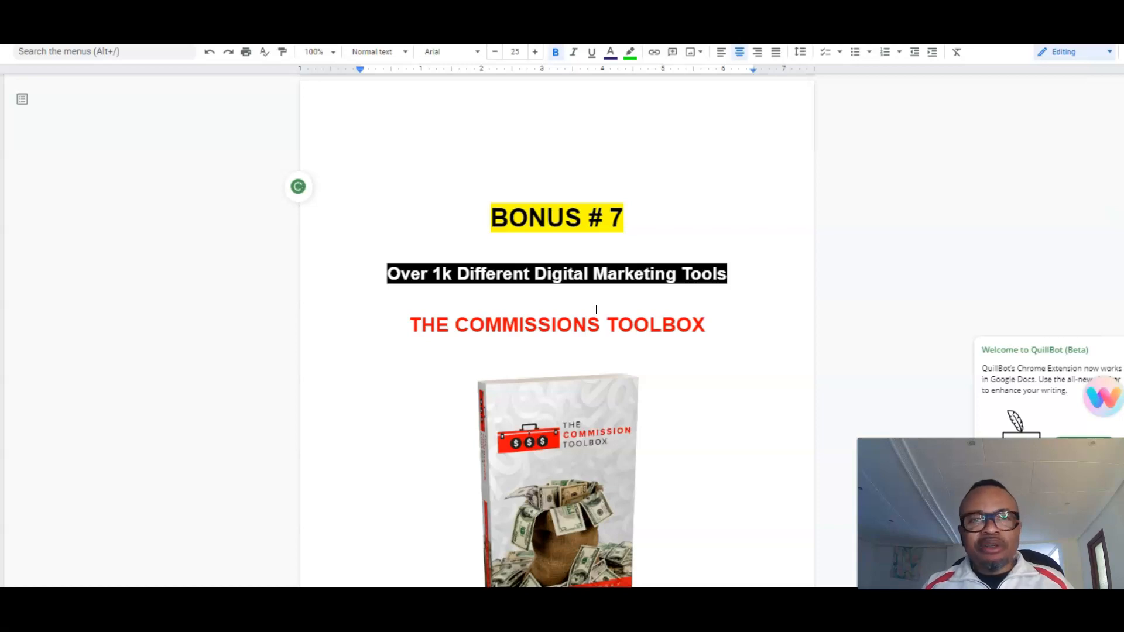
scroll(down, 3)
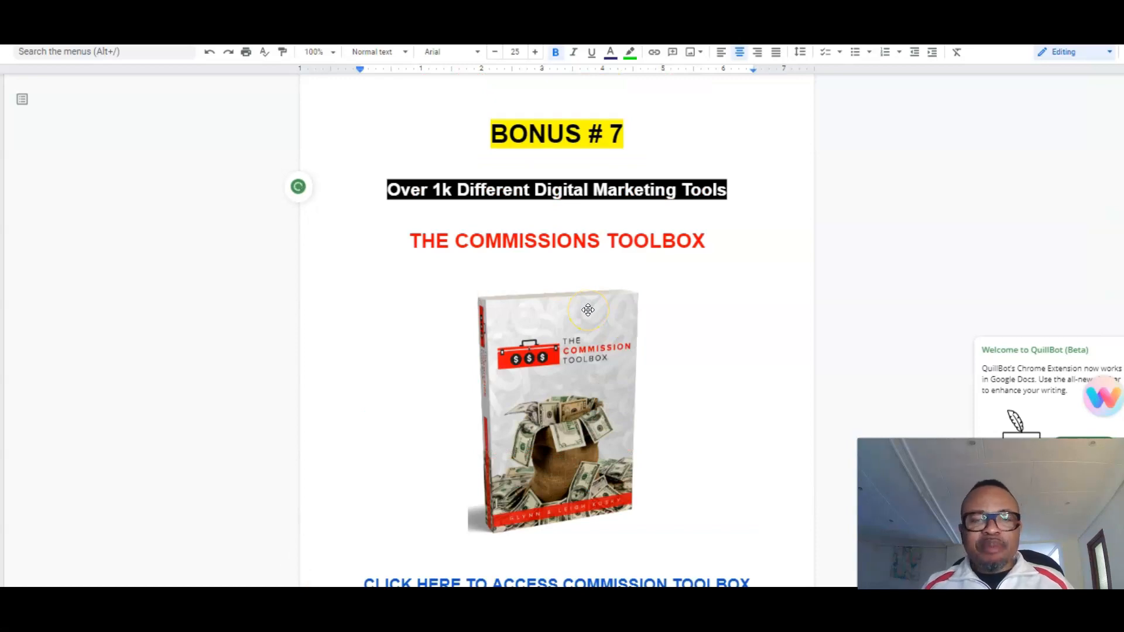
scroll(down, 3)
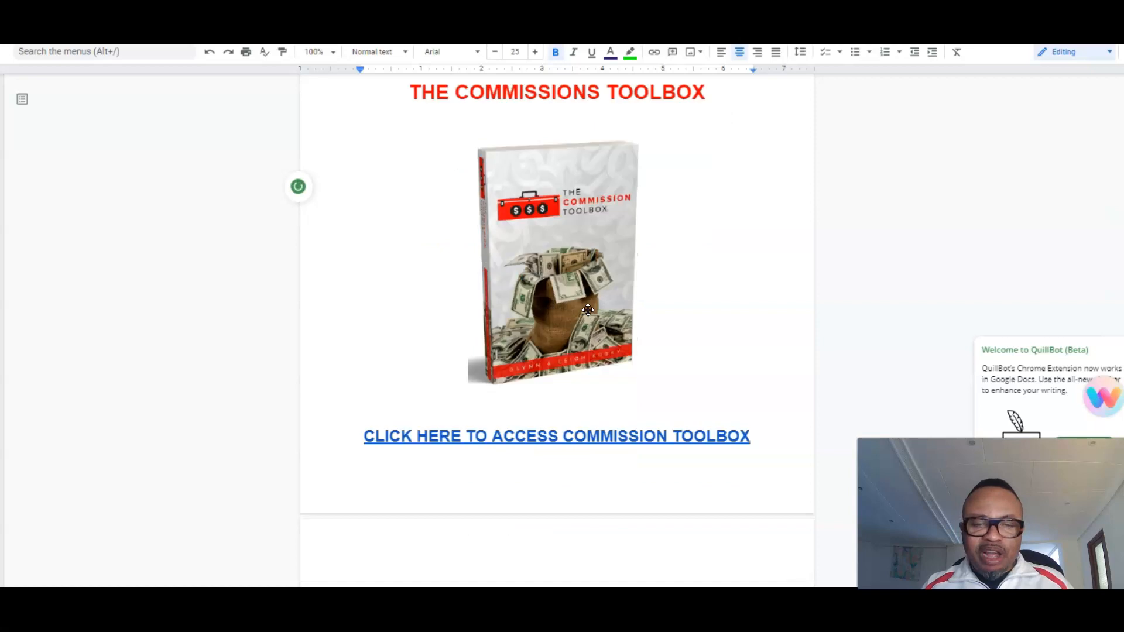
scroll(down, 3)
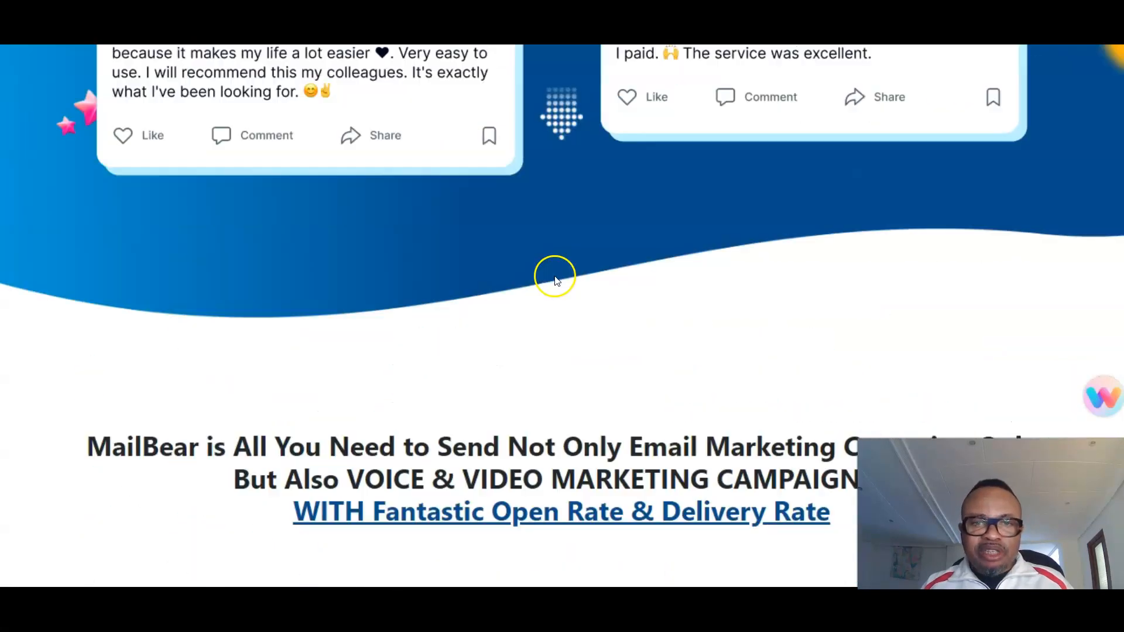
scroll(down, 3)
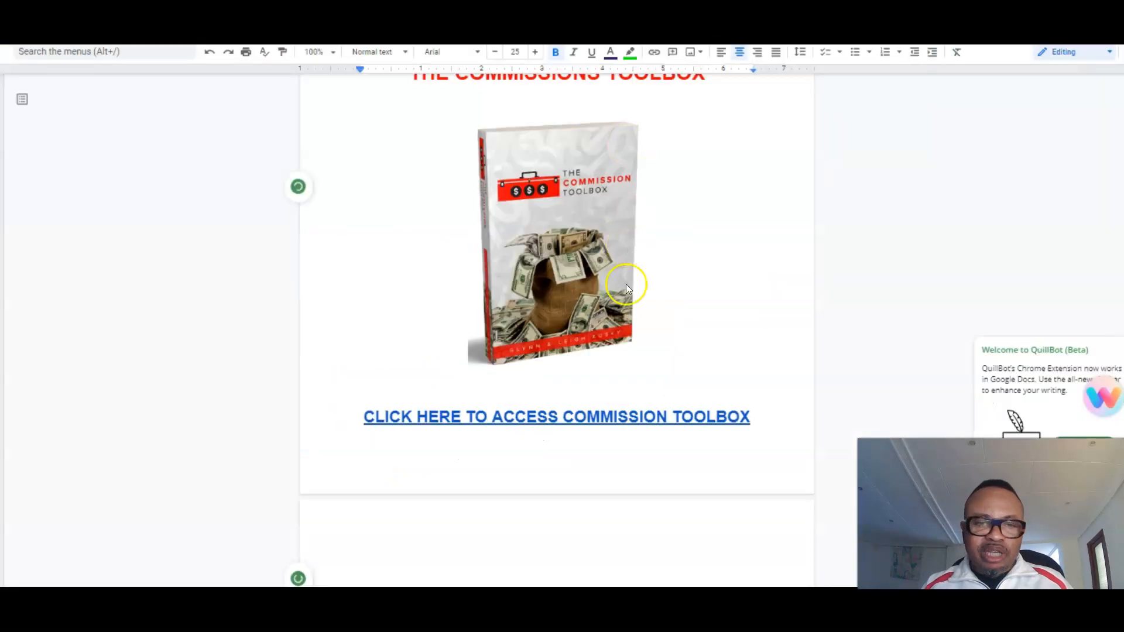
scroll(down, 3)
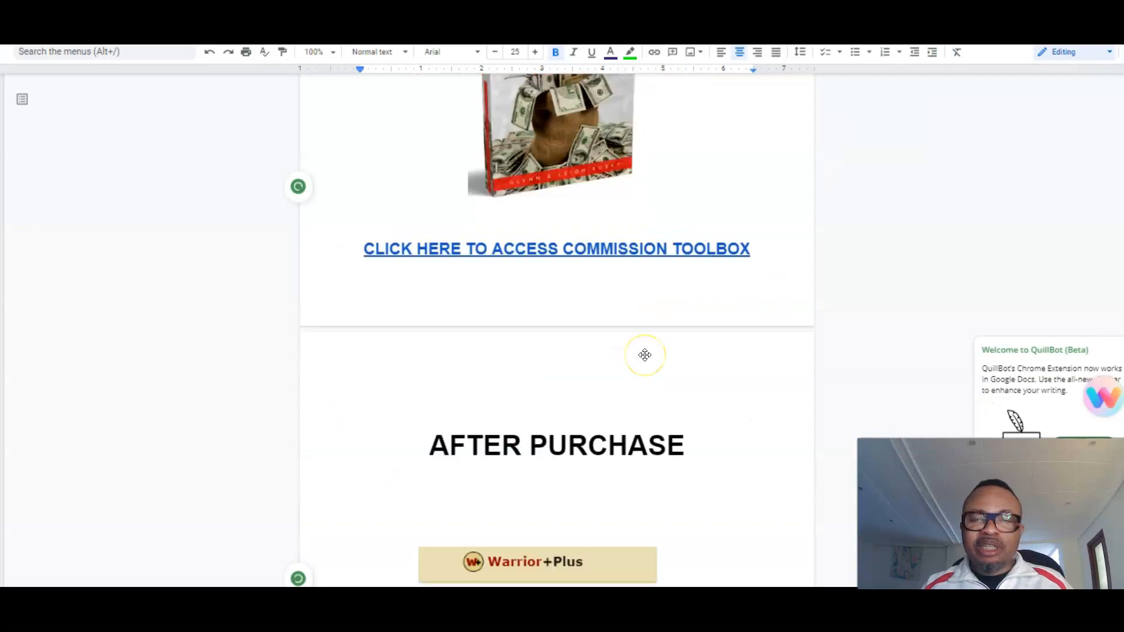
scroll(down, 3)
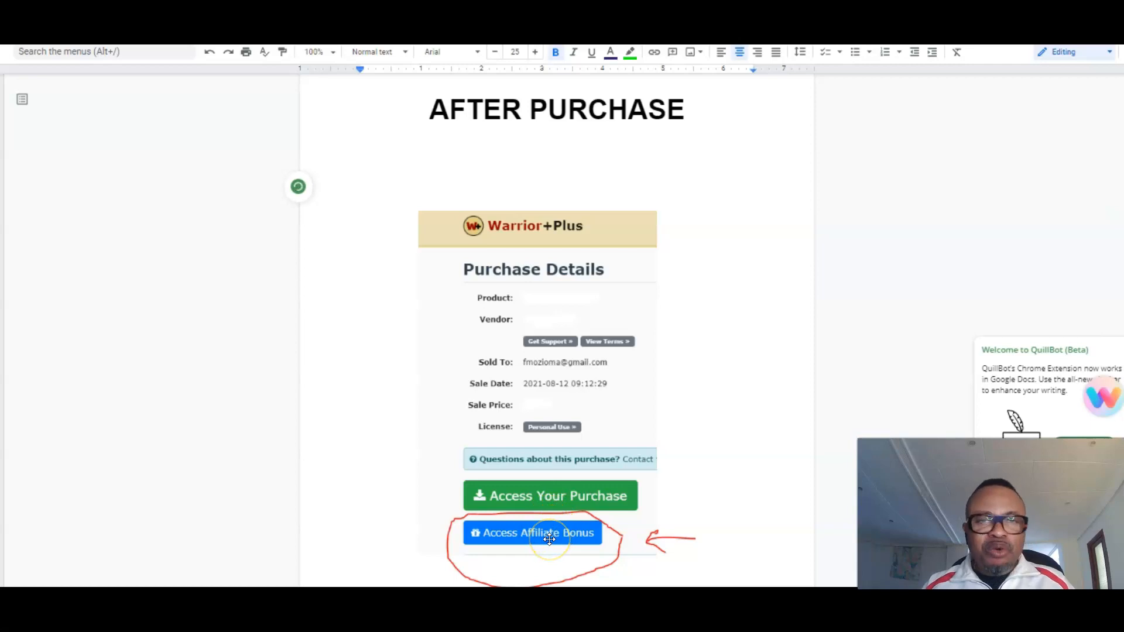
mouse_move(674, 374)
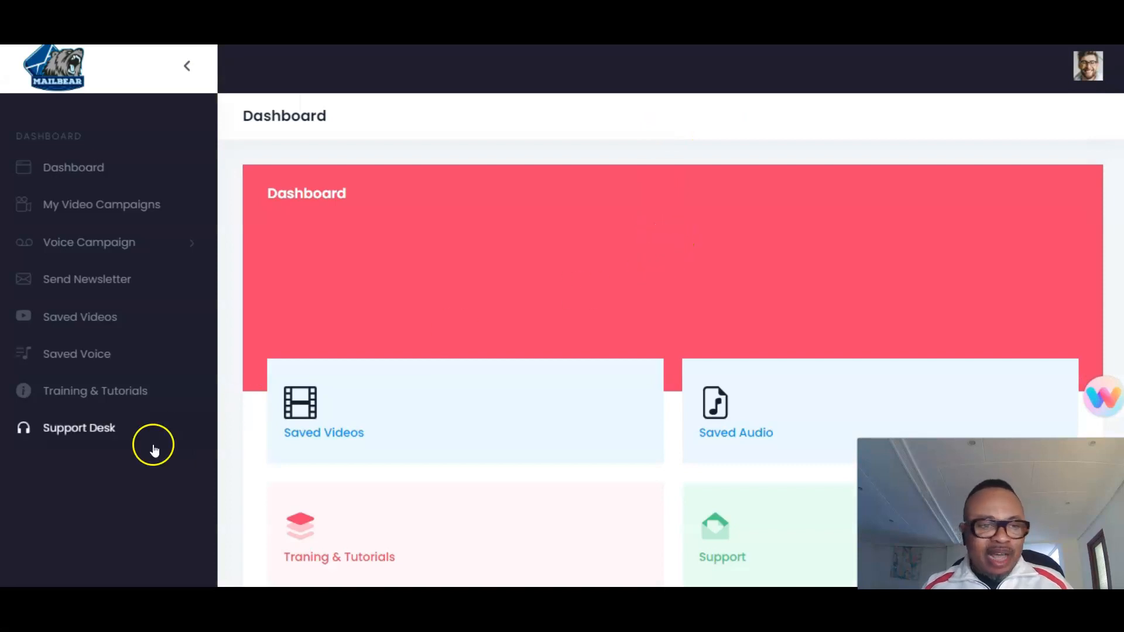
mouse_move(96, 391)
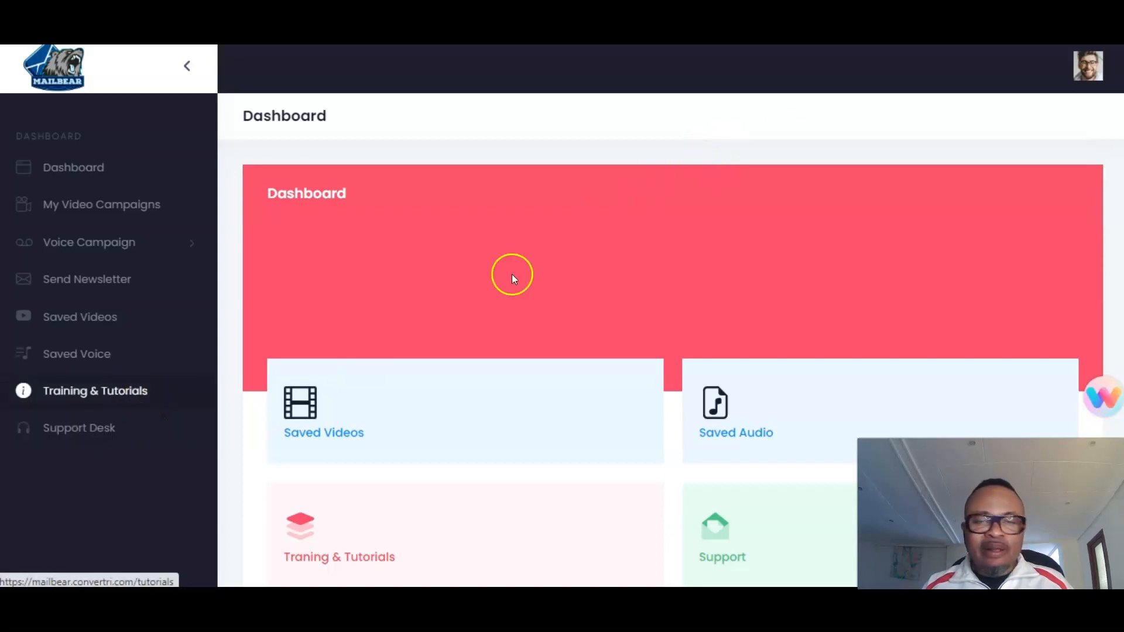
click(94, 390)
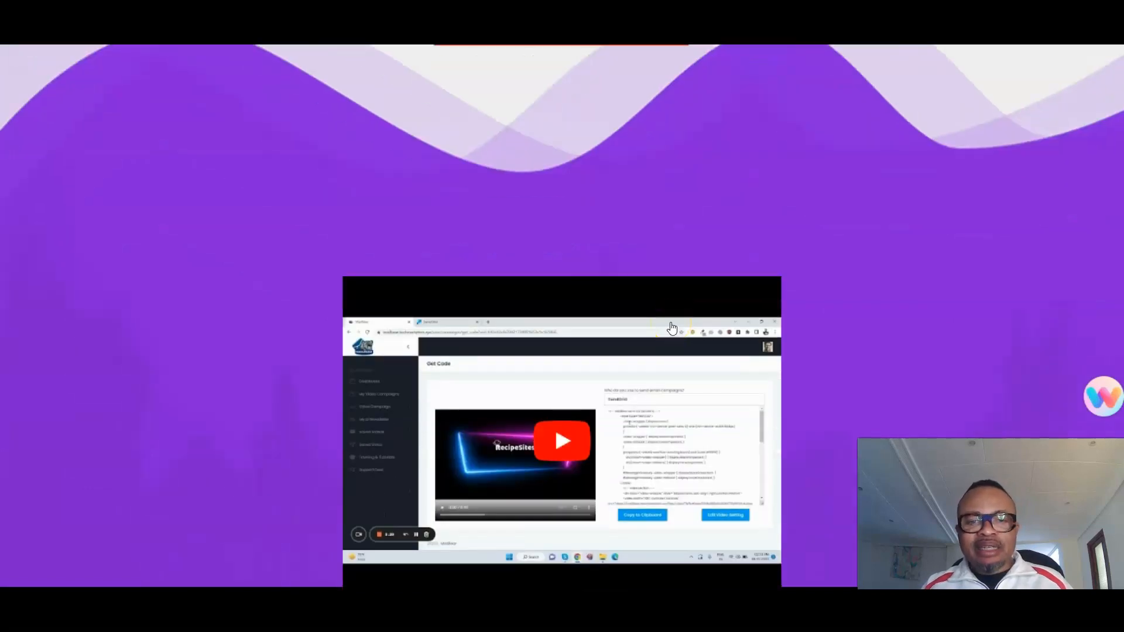
scroll(down, 3)
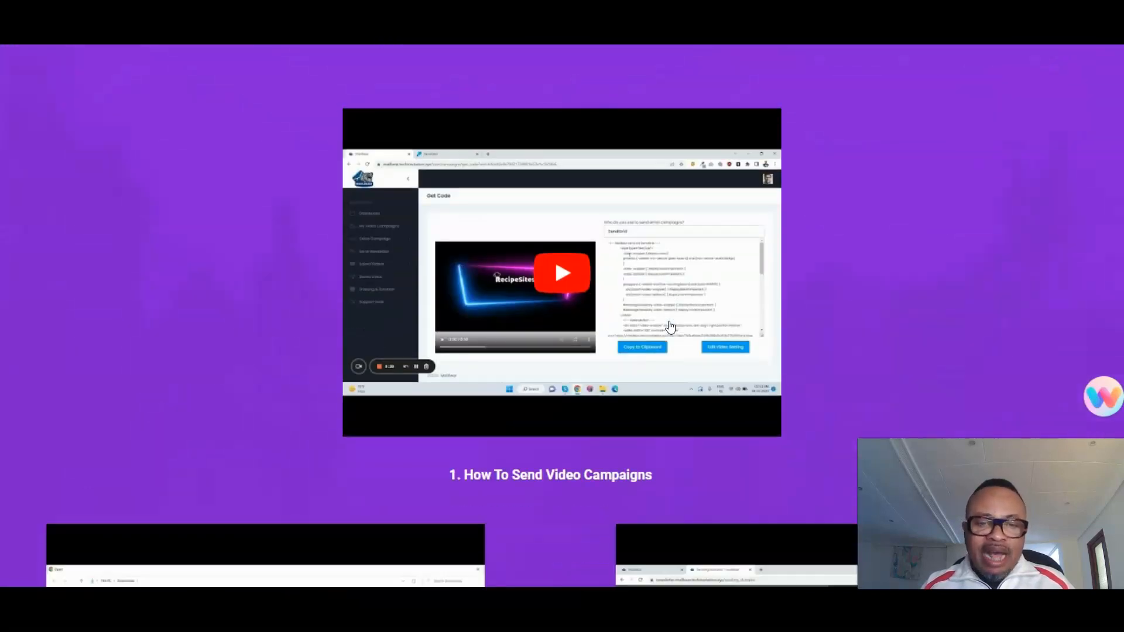
scroll(down, 3)
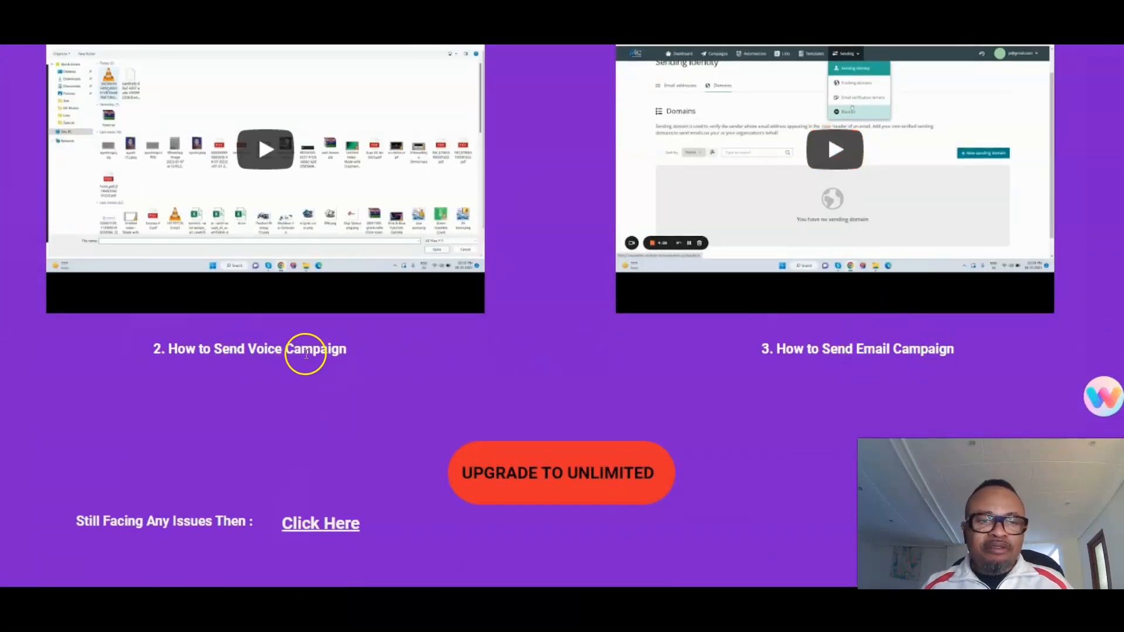
scroll(down, 3)
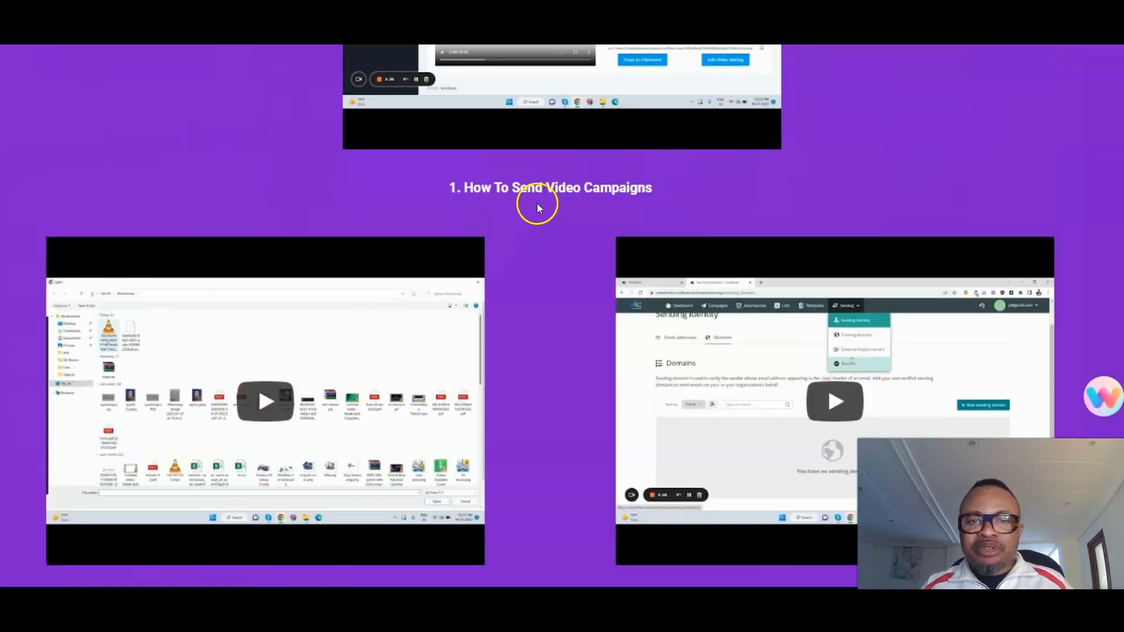
scroll(down, 3)
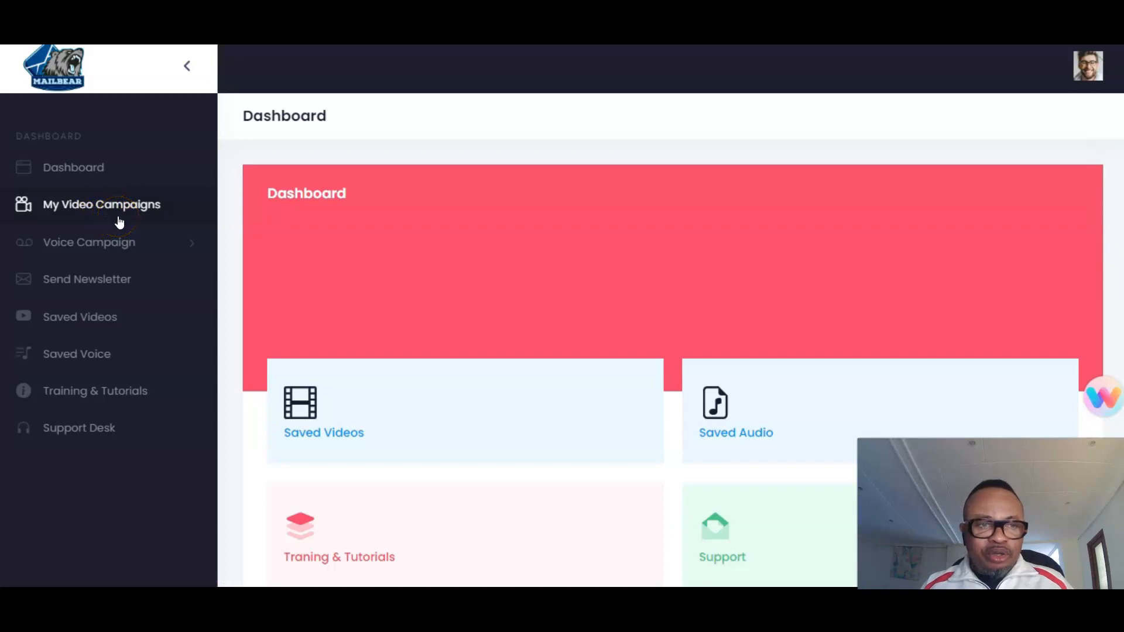
Step: Show the My Video Campaigns list with My First Video Campaign and test90283
click(101, 204)
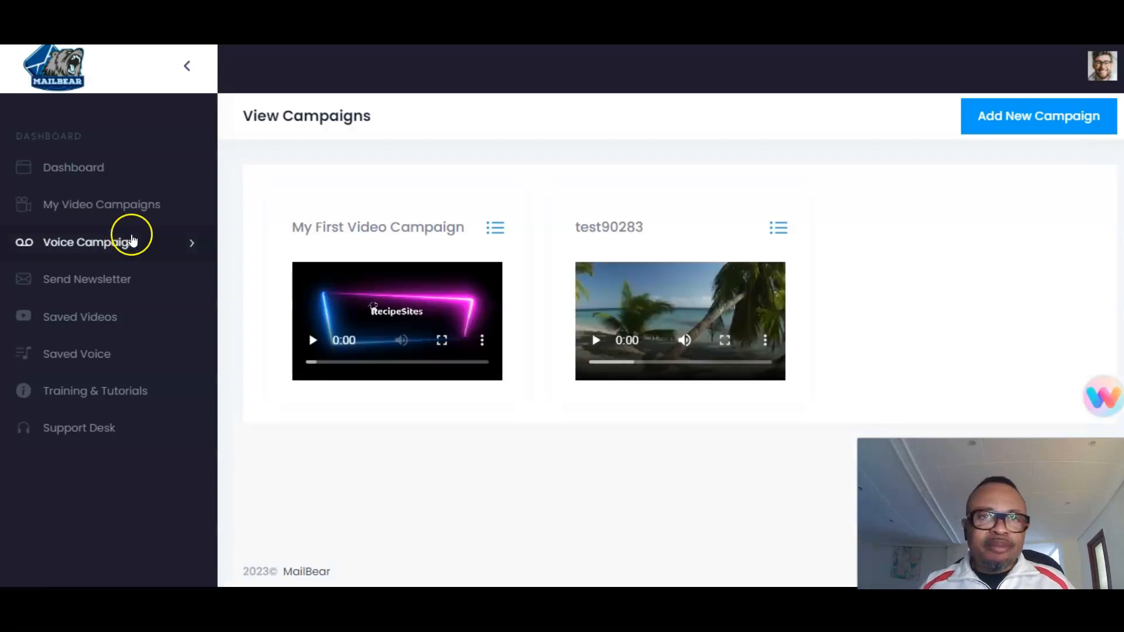
mouse_move(844, 319)
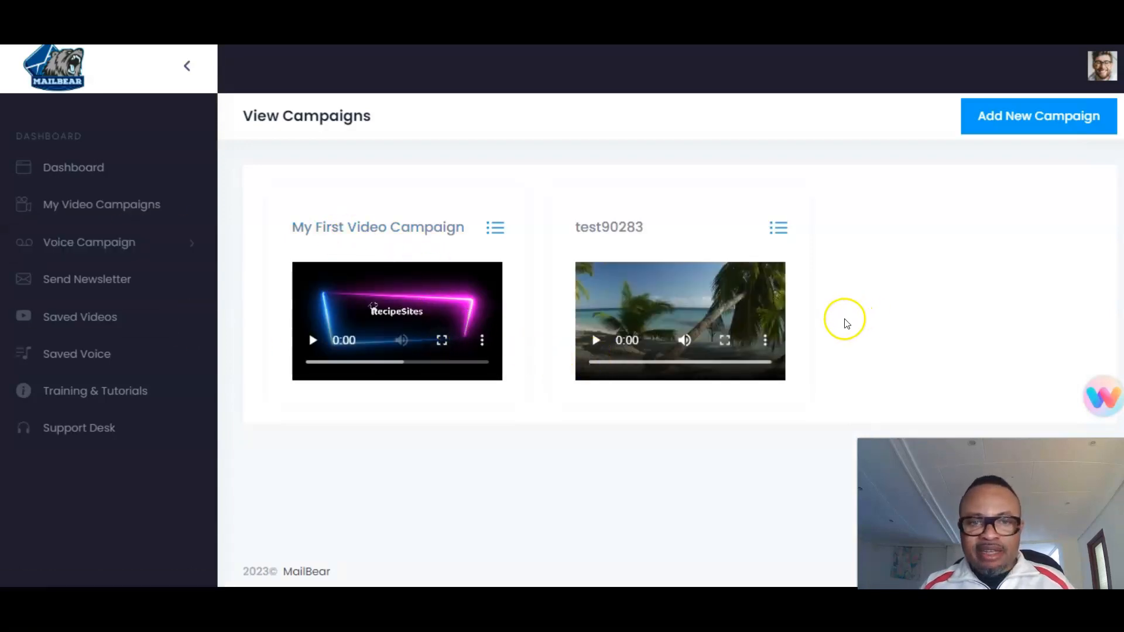
mouse_move(776, 320)
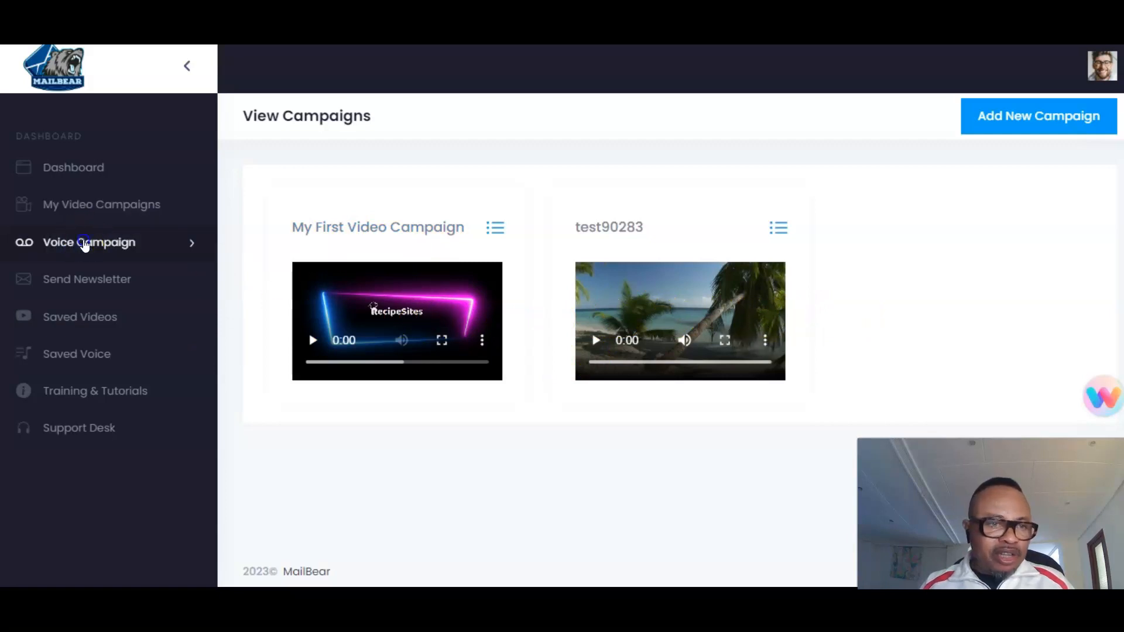
click(89, 242)
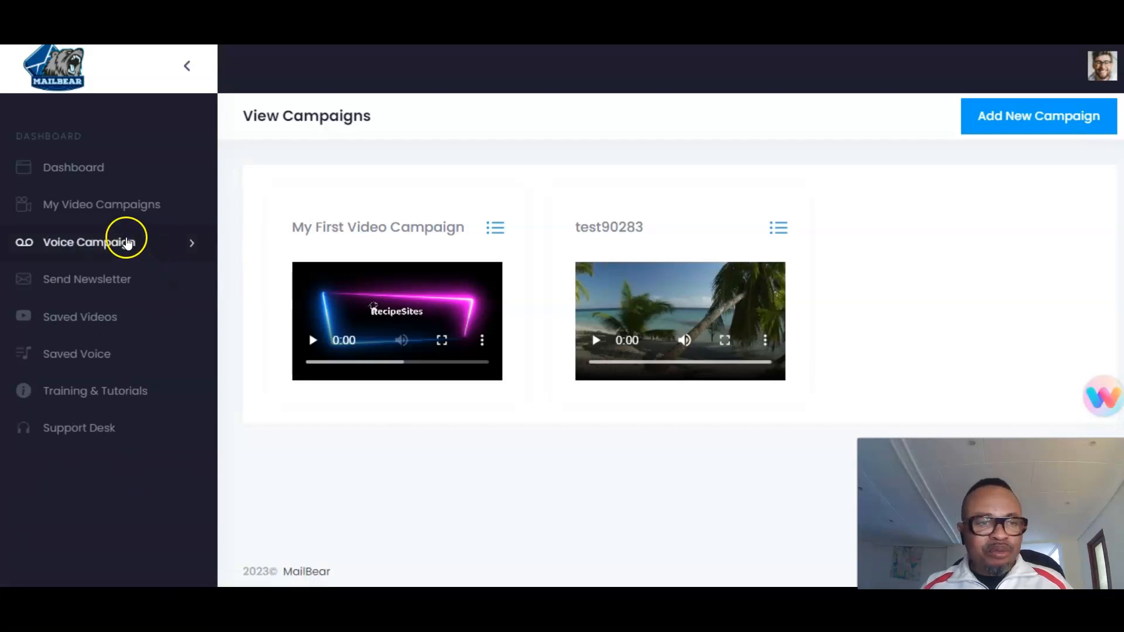
mouse_move(170, 376)
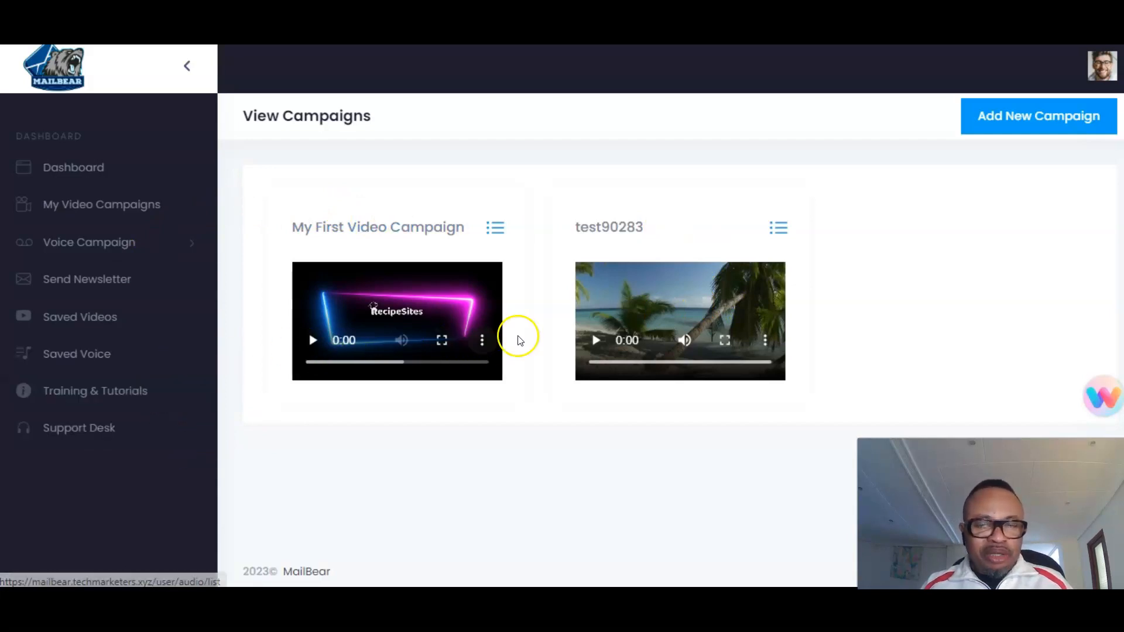
mouse_move(505, 333)
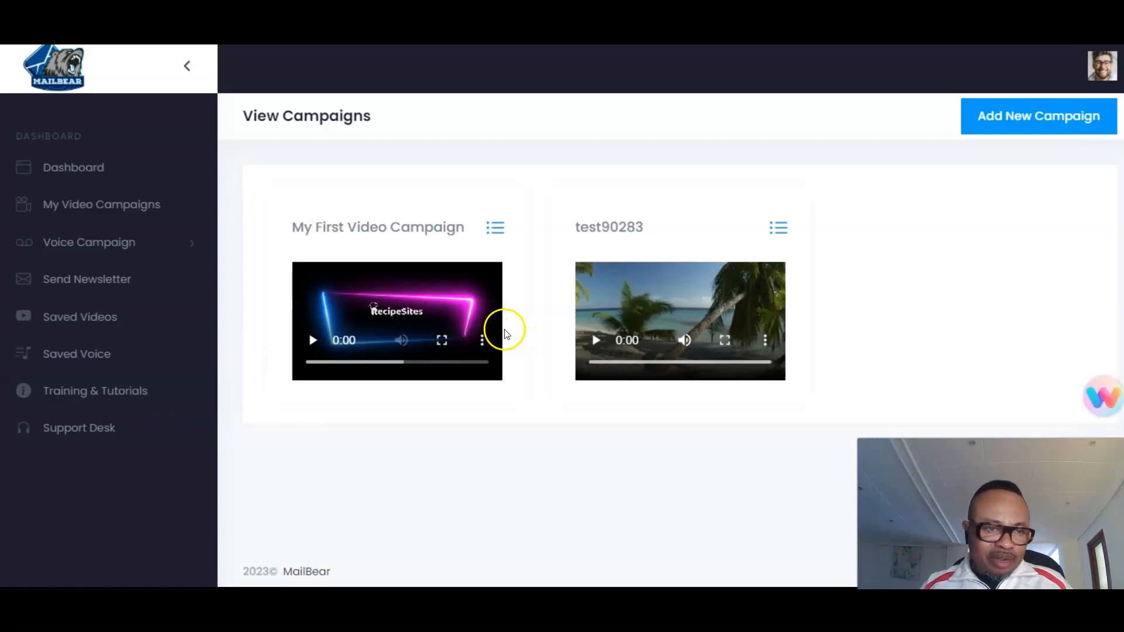
mouse_move(478, 330)
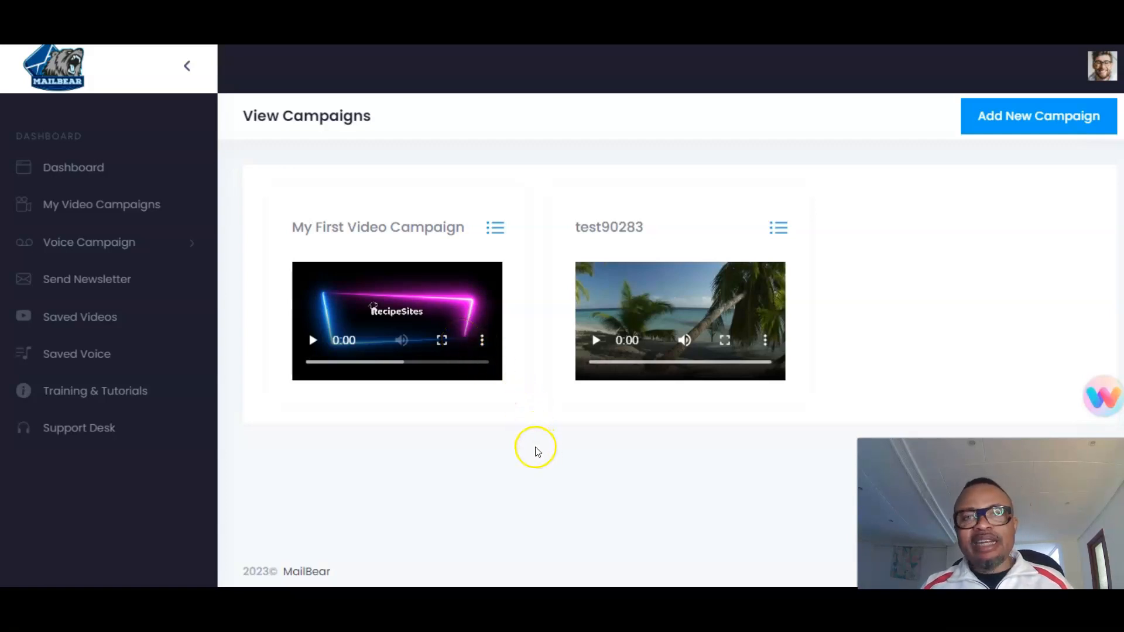
mouse_move(565, 444)
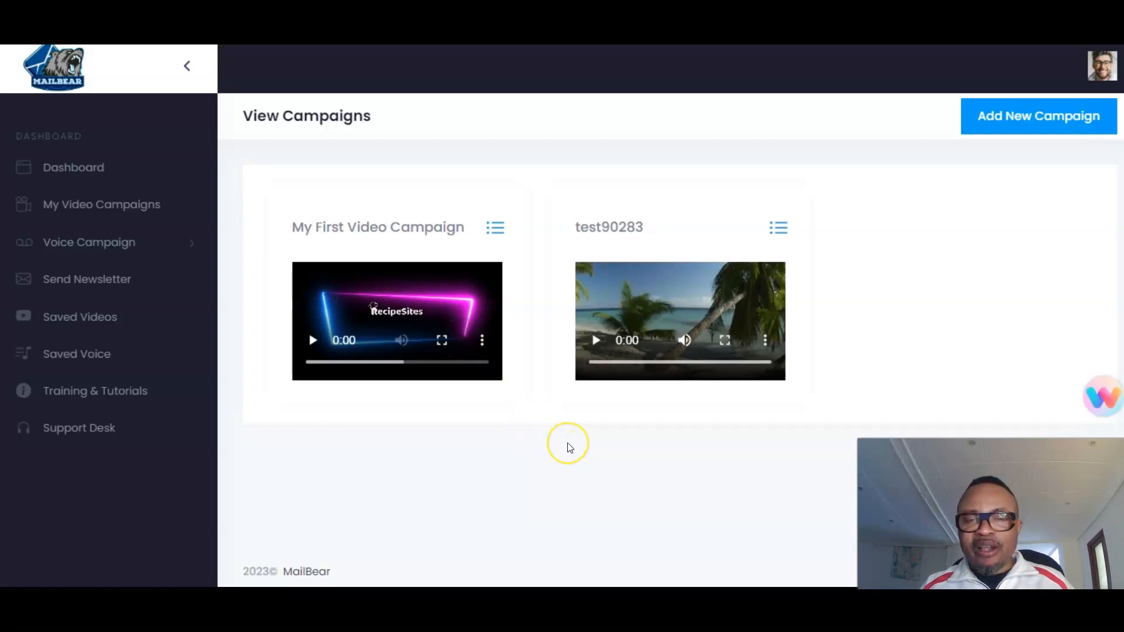